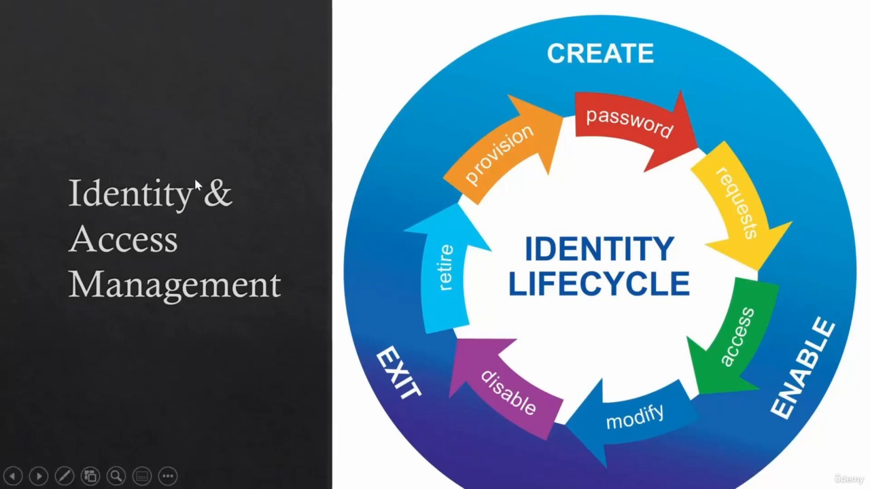
mouse_move(117, 293)
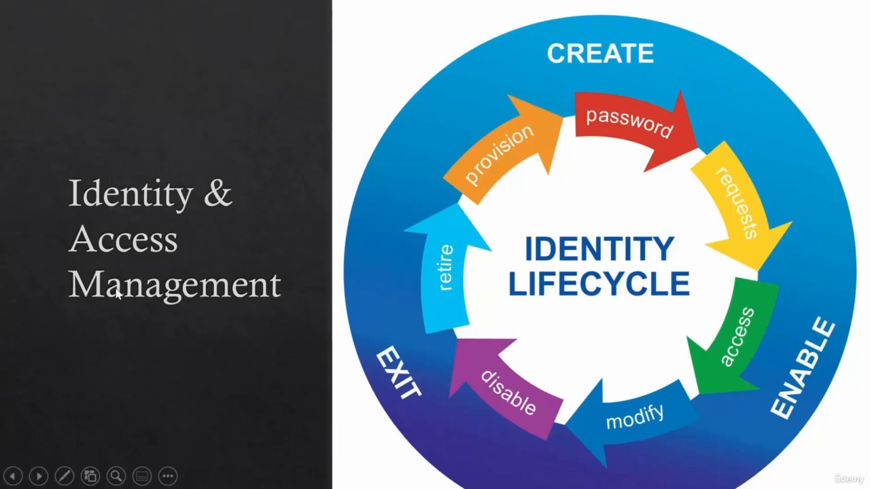
mouse_move(59, 298)
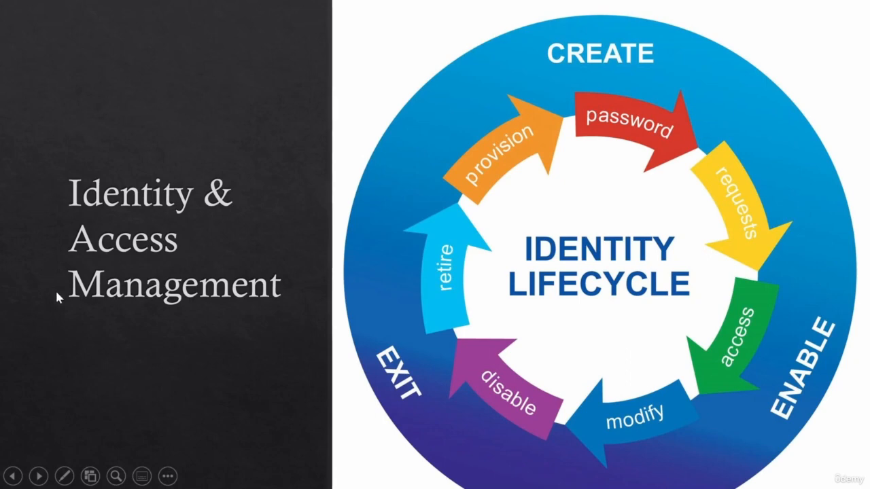
mouse_move(70, 215)
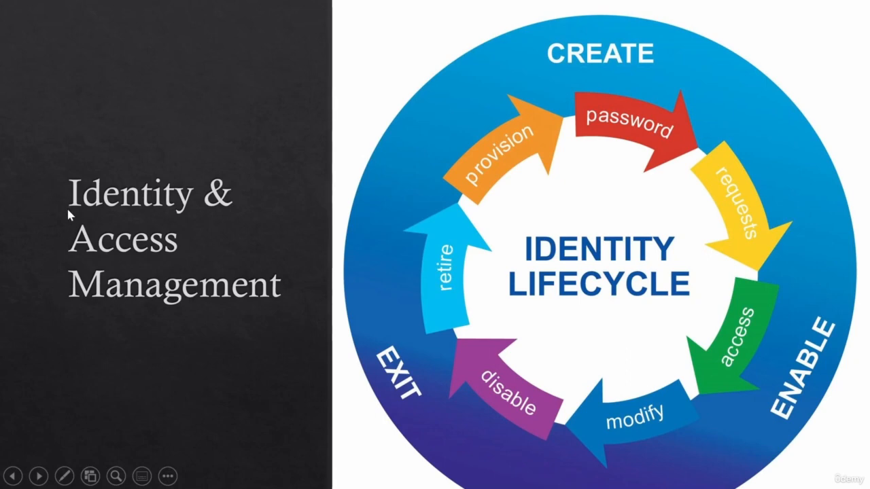
mouse_move(310, 348)
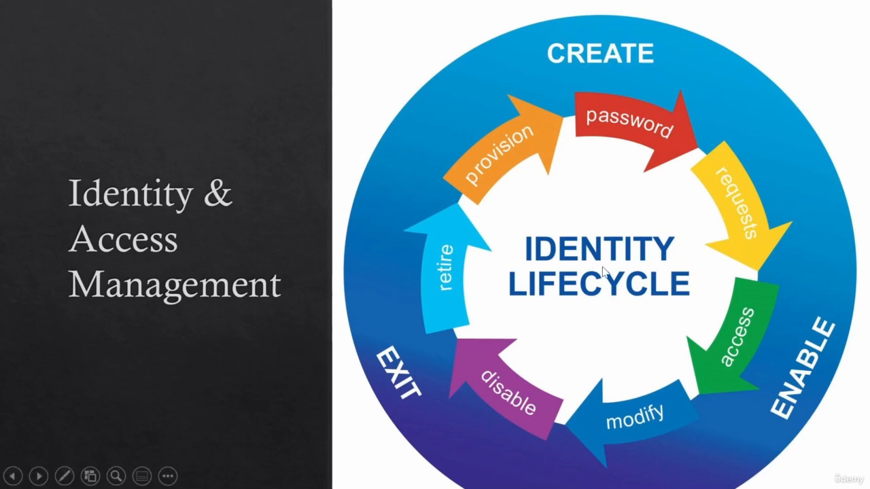
mouse_move(707, 265)
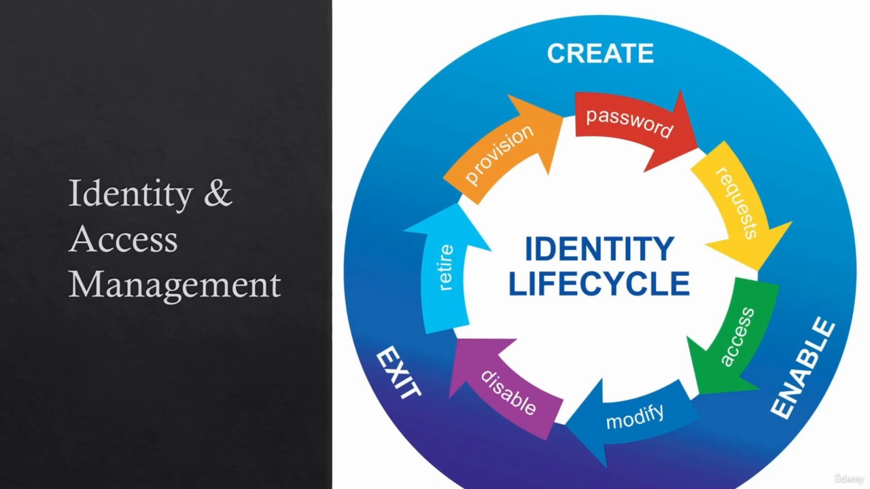
mouse_move(639, 171)
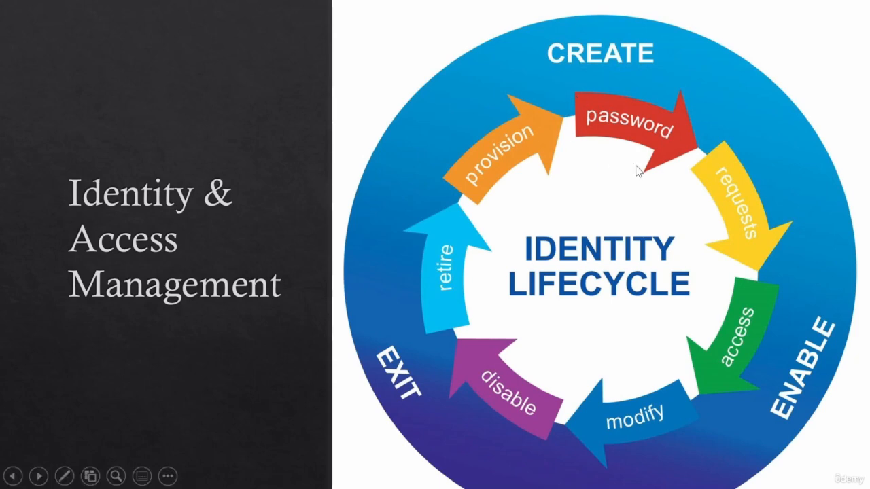
mouse_move(590, 137)
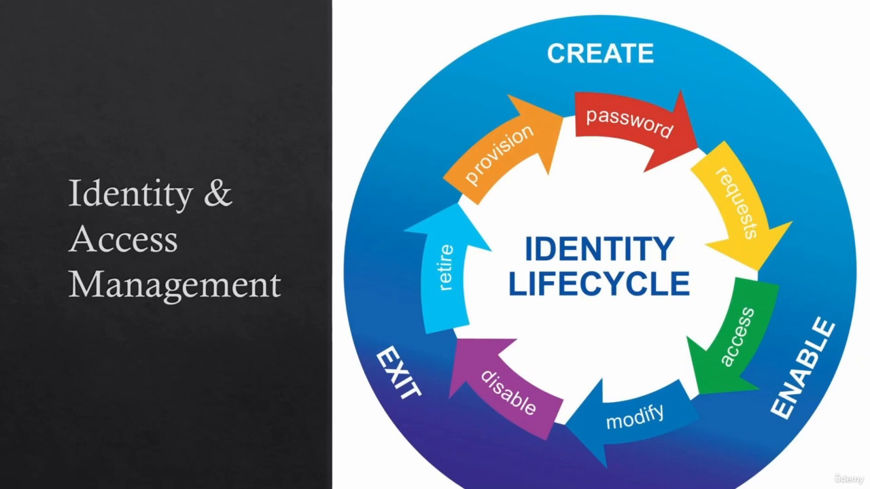
mouse_move(125, 226)
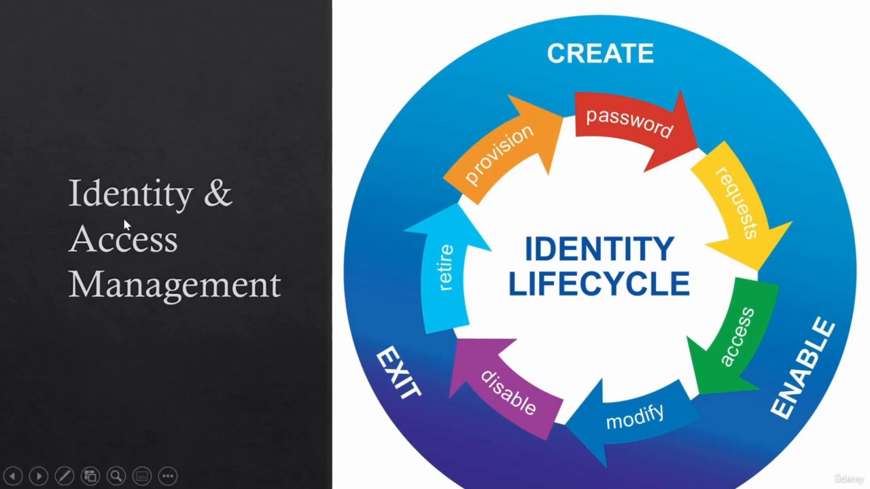
mouse_move(127, 266)
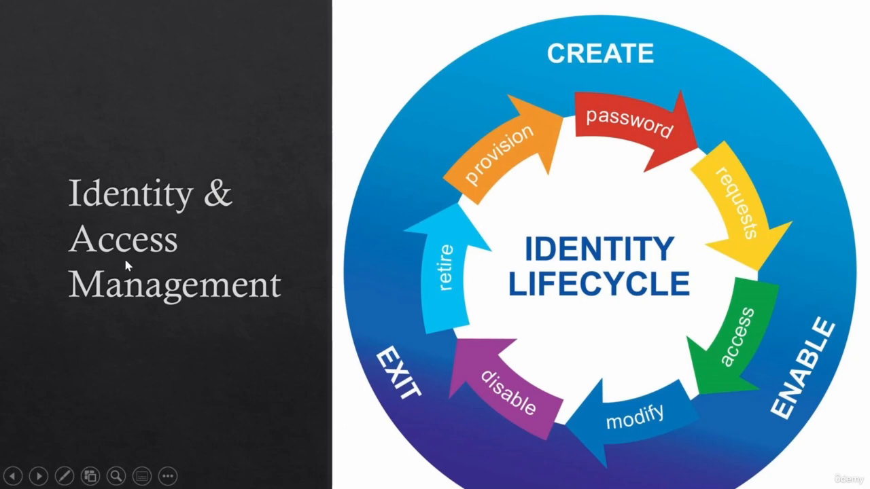
mouse_move(70, 210)
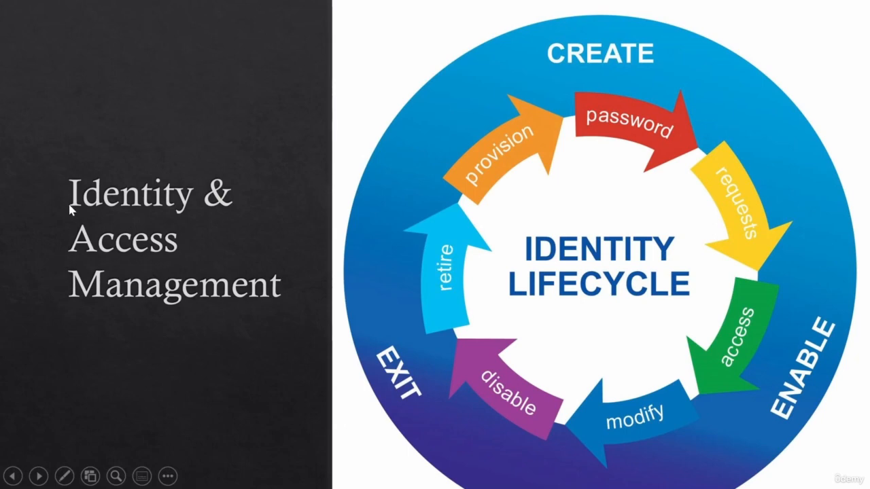
mouse_move(266, 231)
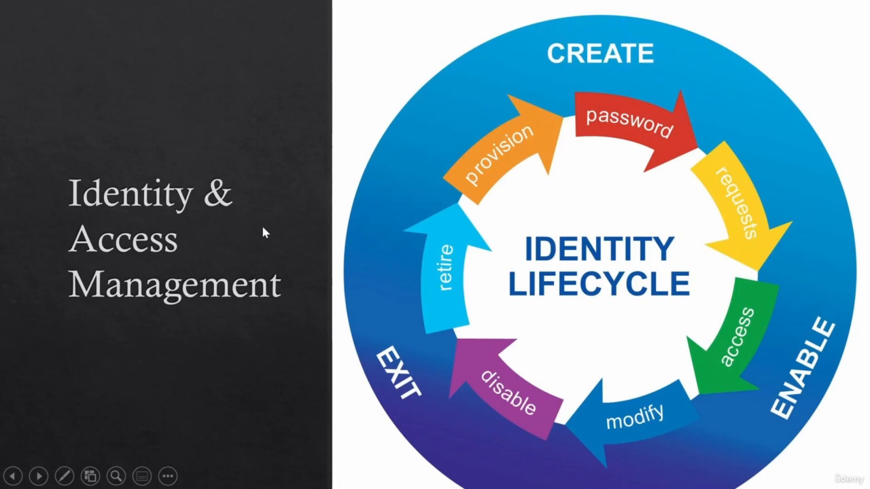
mouse_move(583, 216)
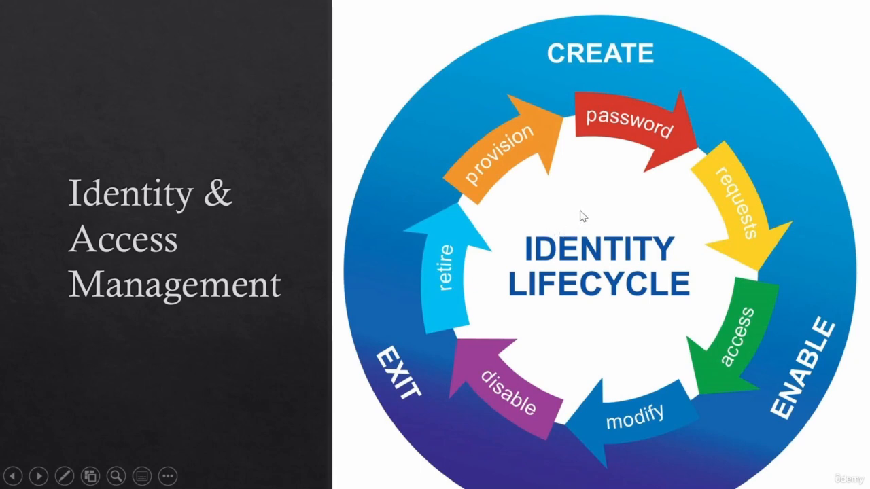
mouse_move(622, 261)
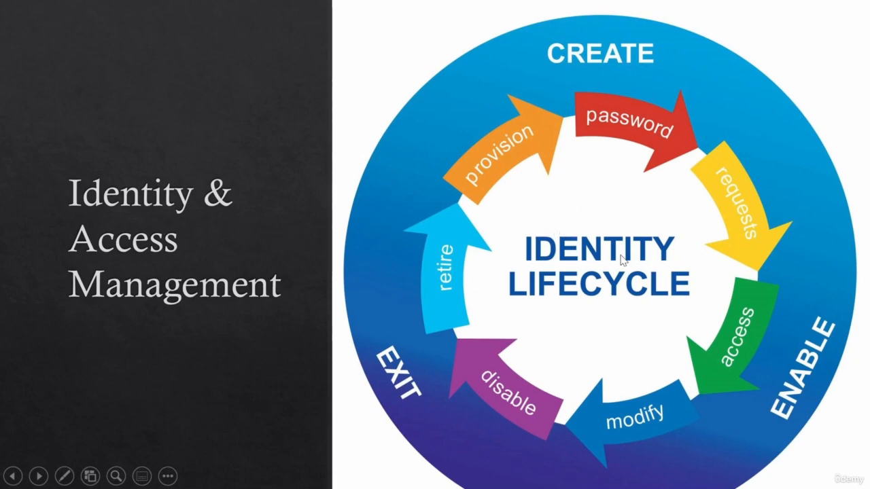
mouse_move(646, 284)
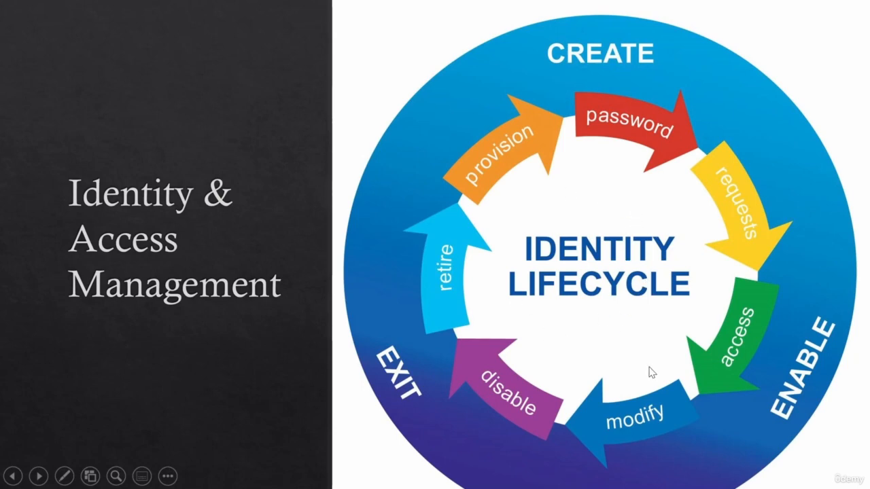
mouse_move(492, 255)
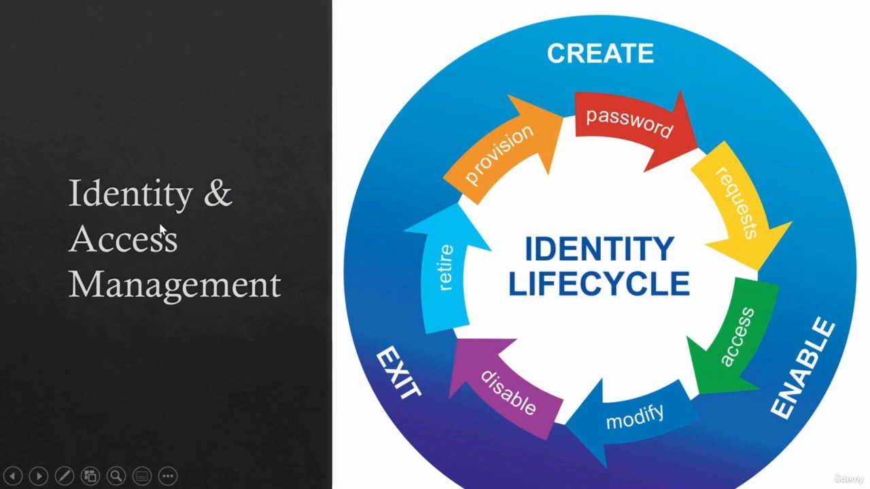
mouse_move(48, 216)
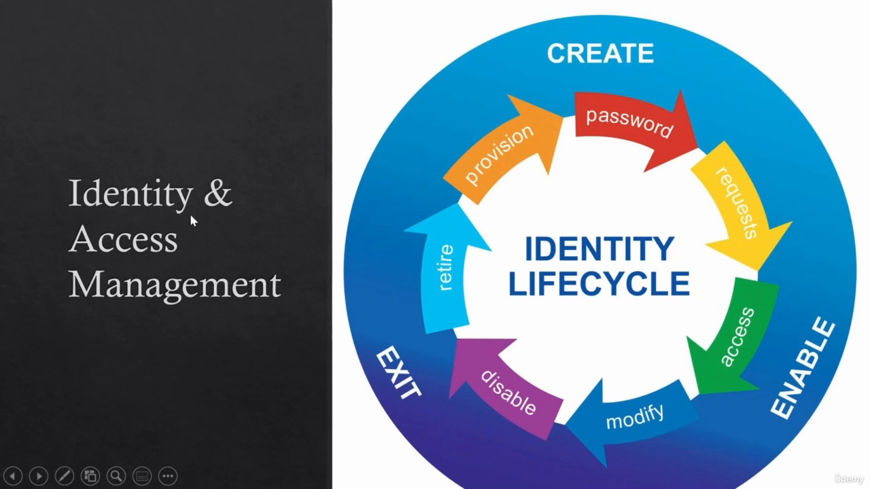
mouse_move(201, 232)
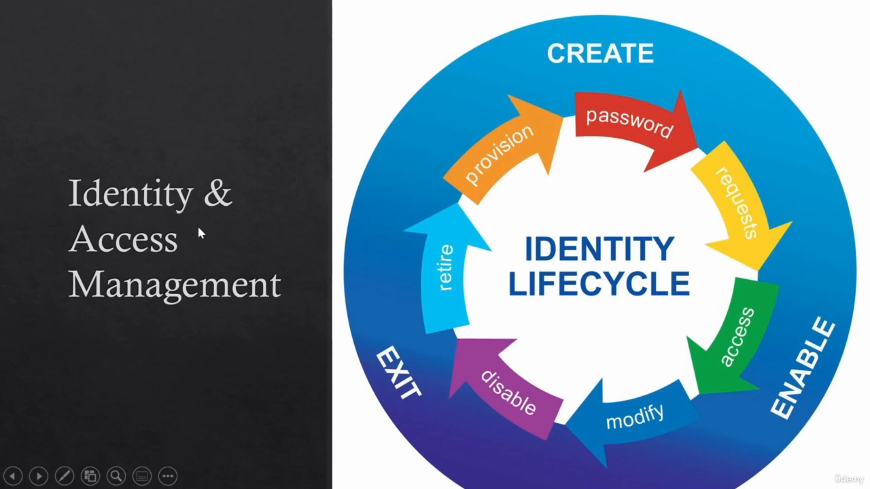
mouse_move(198, 216)
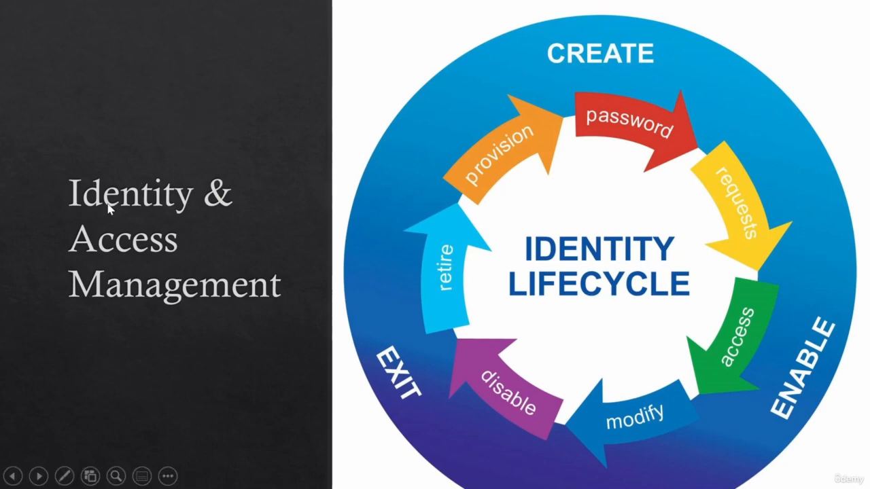
mouse_move(276, 262)
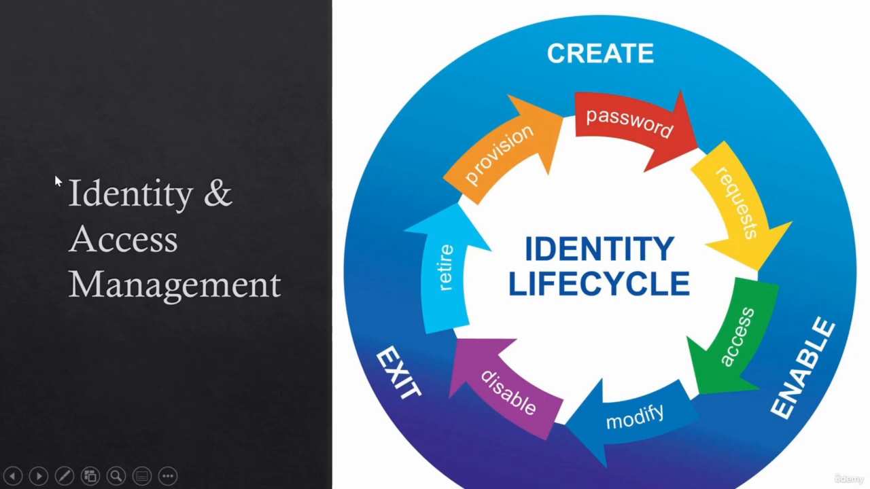
mouse_move(193, 242)
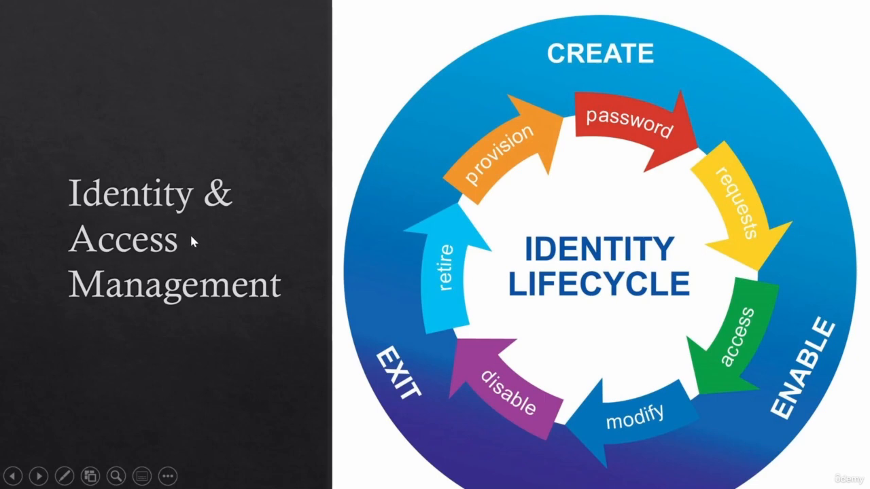
mouse_move(474, 250)
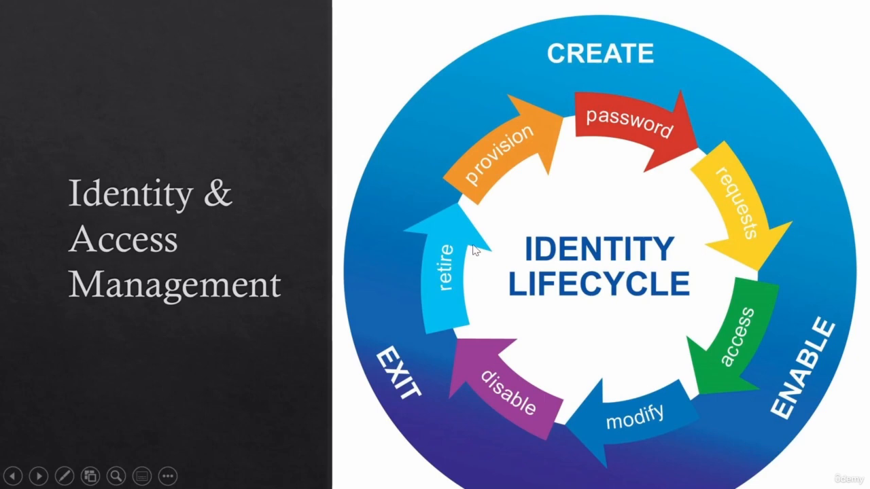
mouse_move(156, 242)
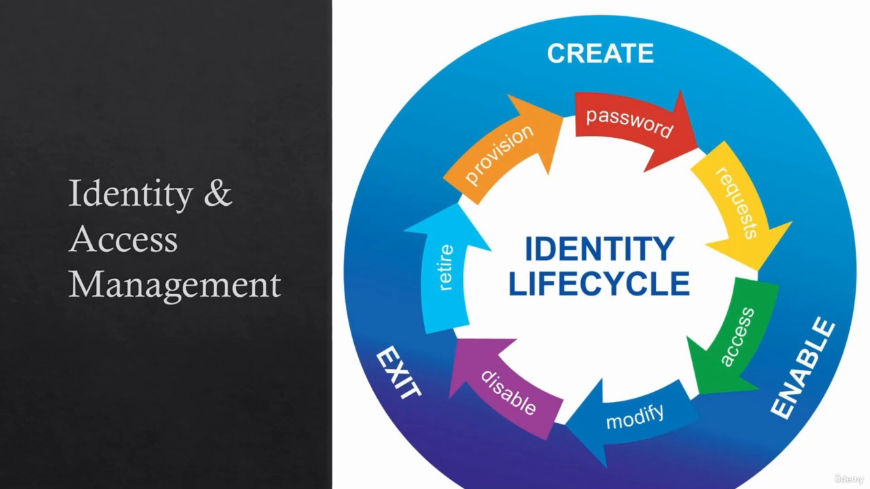
mouse_move(255, 243)
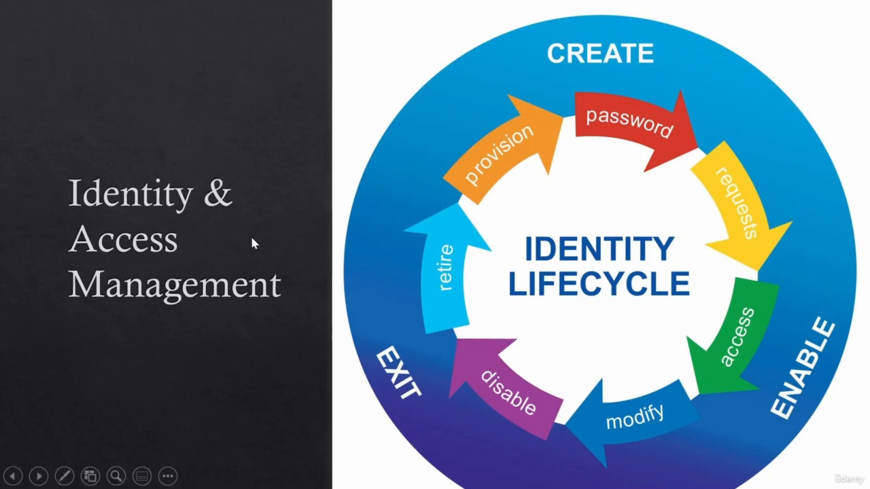
mouse_move(158, 319)
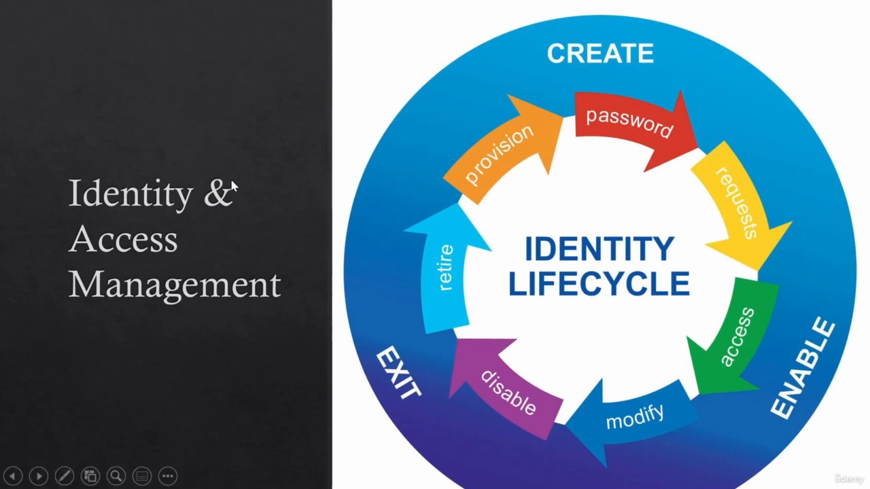
mouse_move(204, 255)
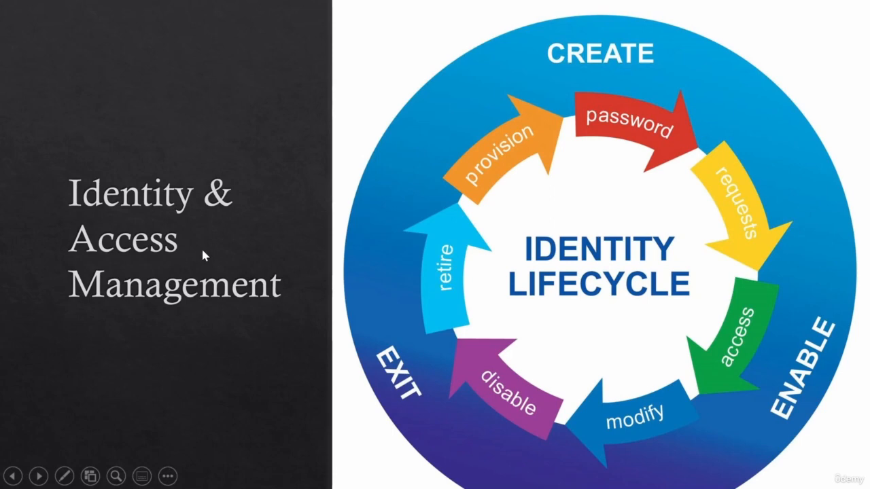
mouse_move(200, 249)
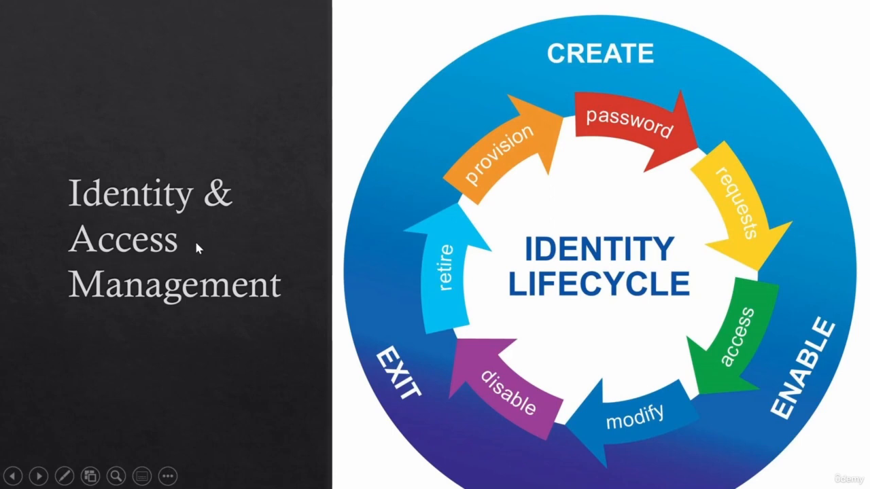
mouse_move(234, 254)
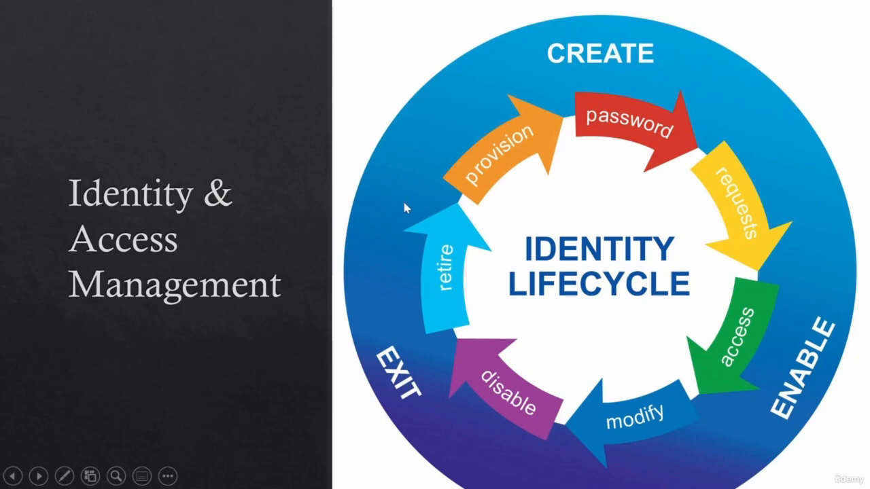
mouse_move(547, 145)
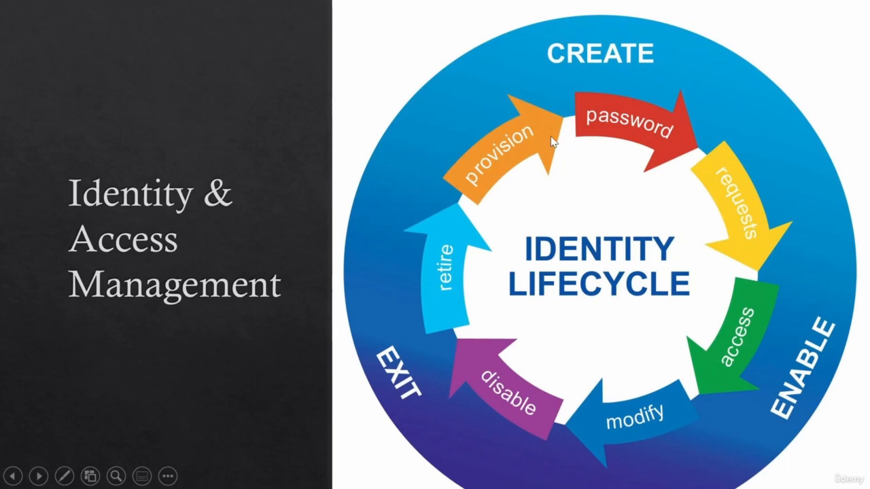
mouse_move(552, 134)
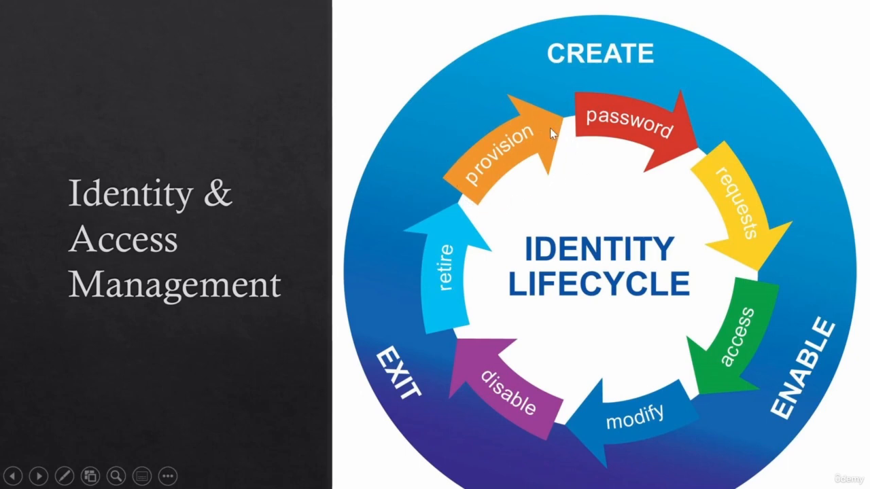
mouse_move(469, 188)
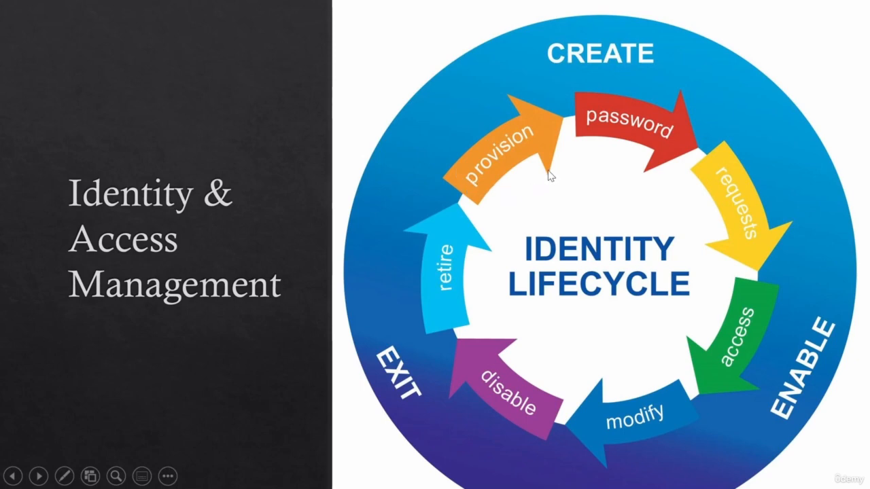
mouse_move(546, 104)
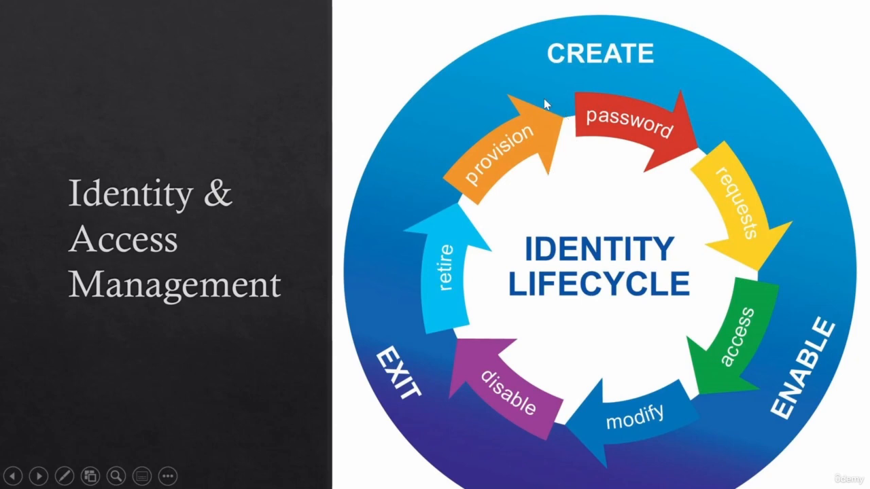
mouse_move(541, 179)
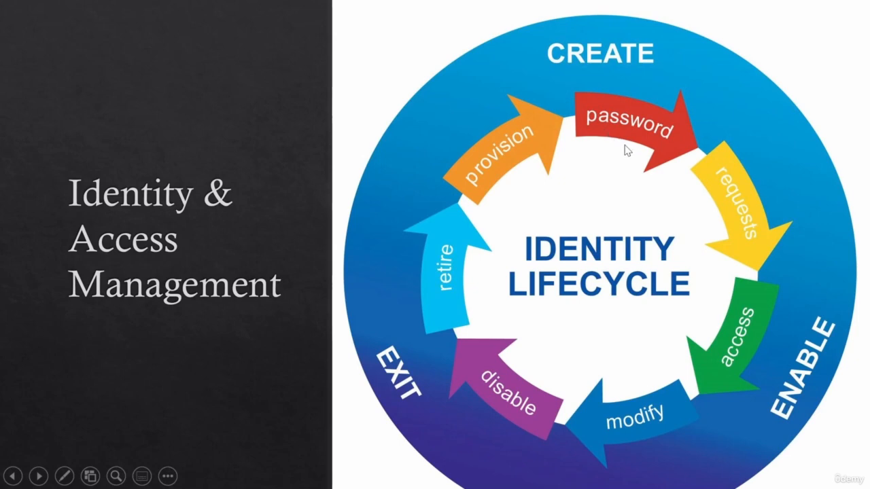
mouse_move(638, 175)
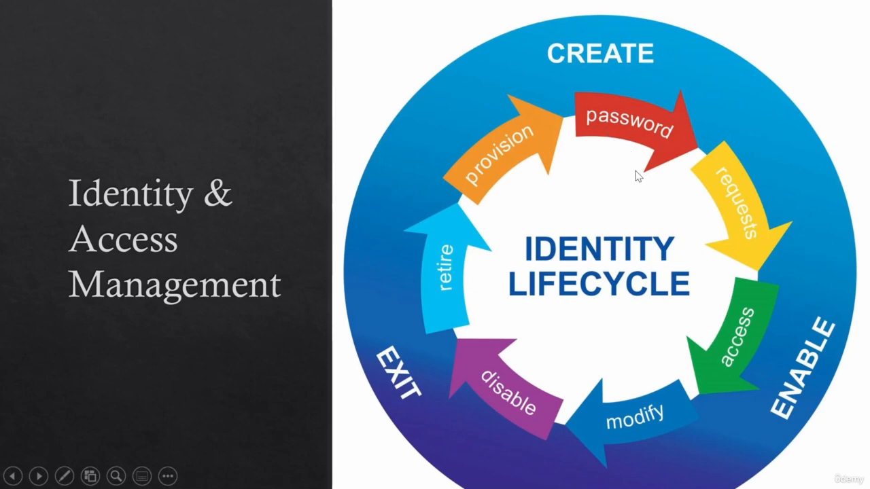
mouse_move(617, 84)
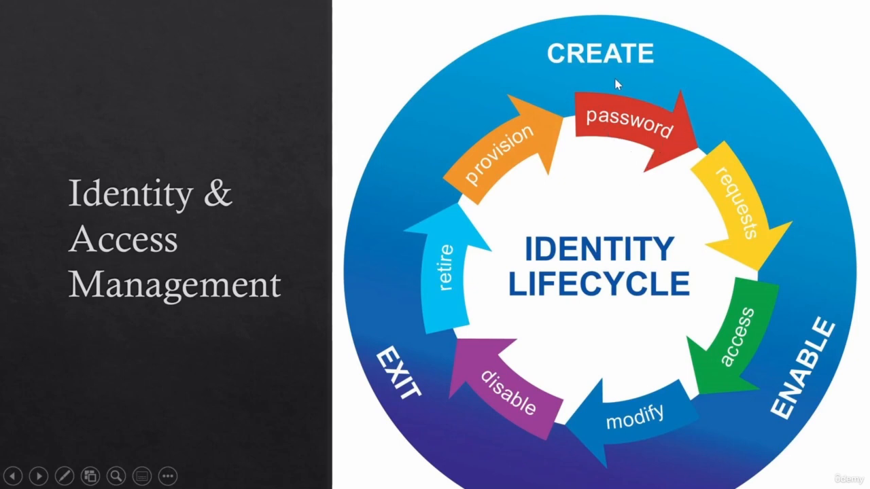
mouse_move(669, 165)
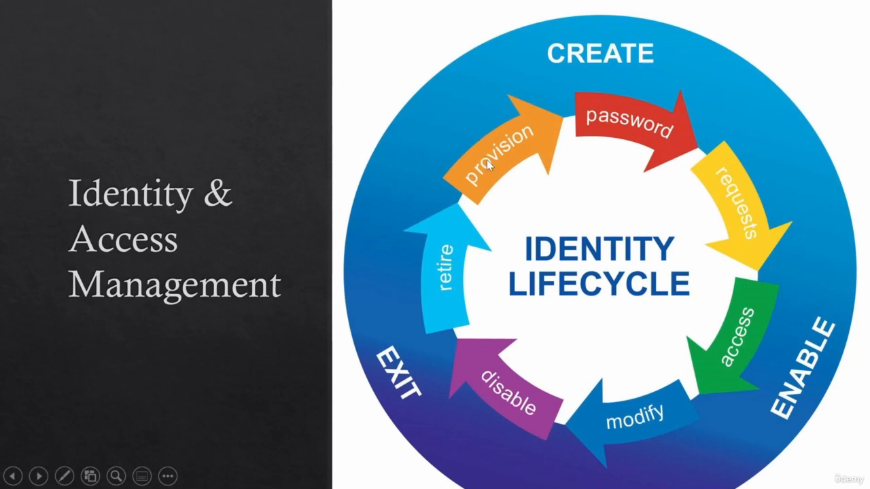
mouse_move(411, 85)
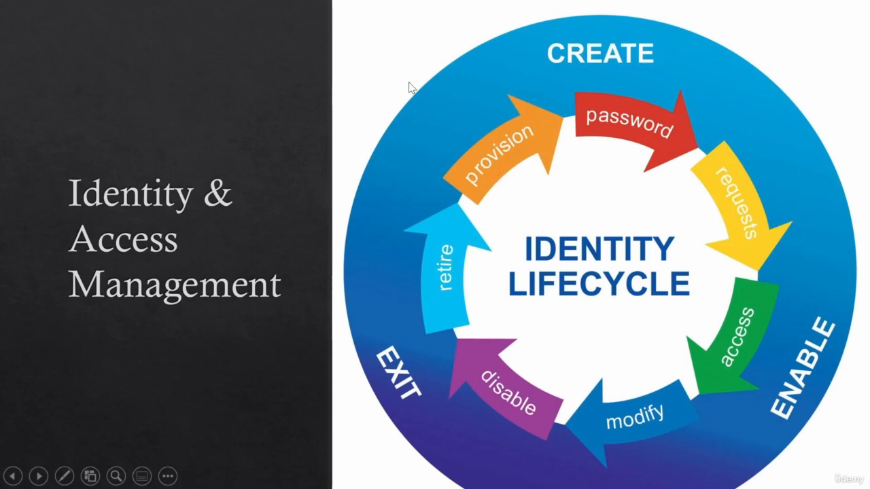
mouse_move(587, 144)
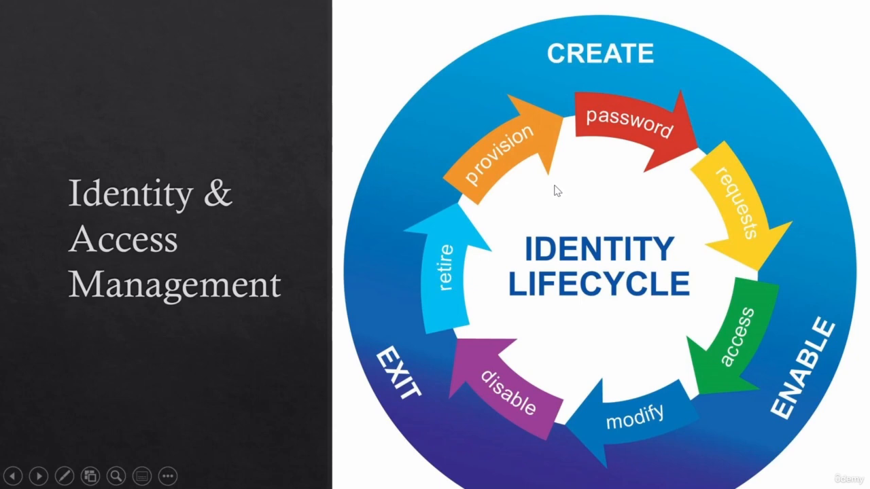
mouse_move(727, 234)
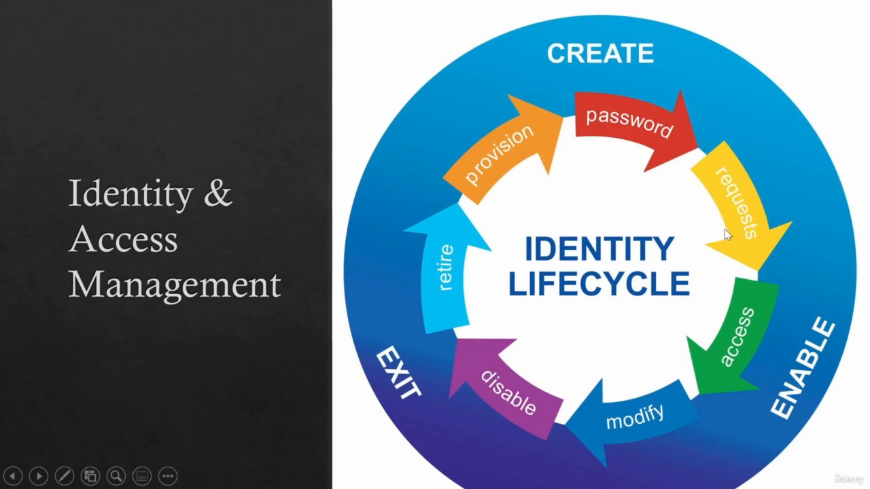
mouse_move(711, 239)
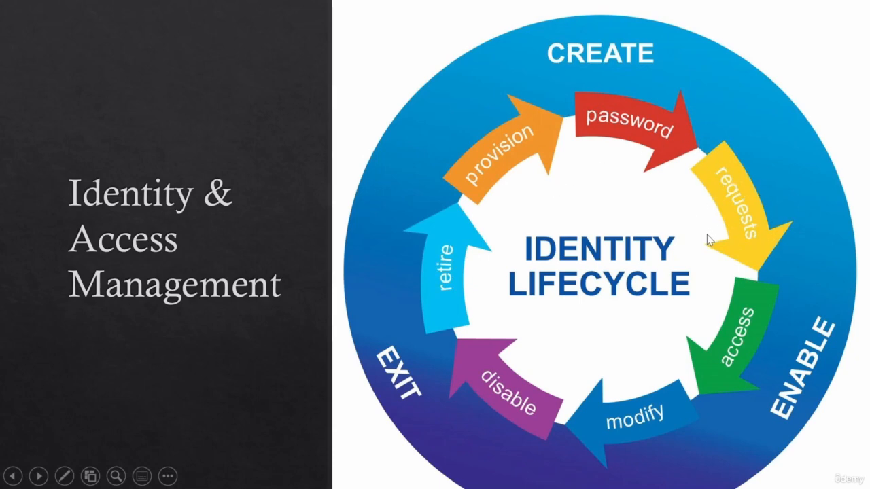
mouse_move(754, 256)
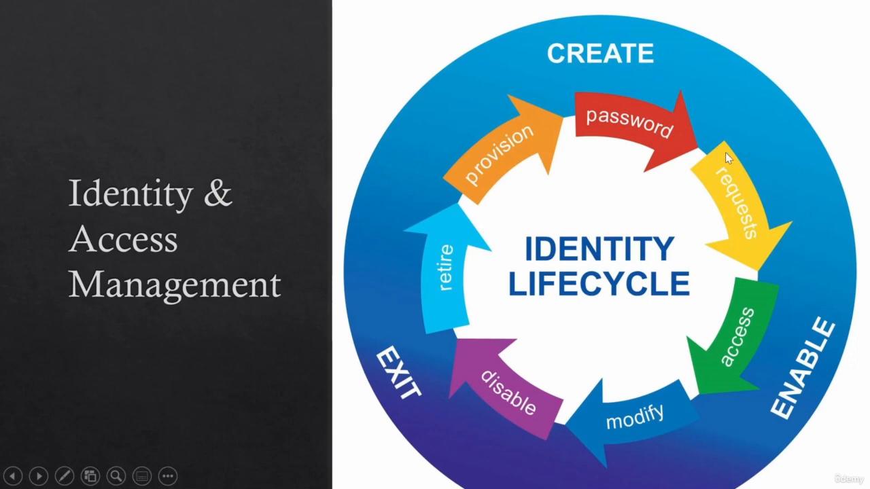
mouse_move(704, 171)
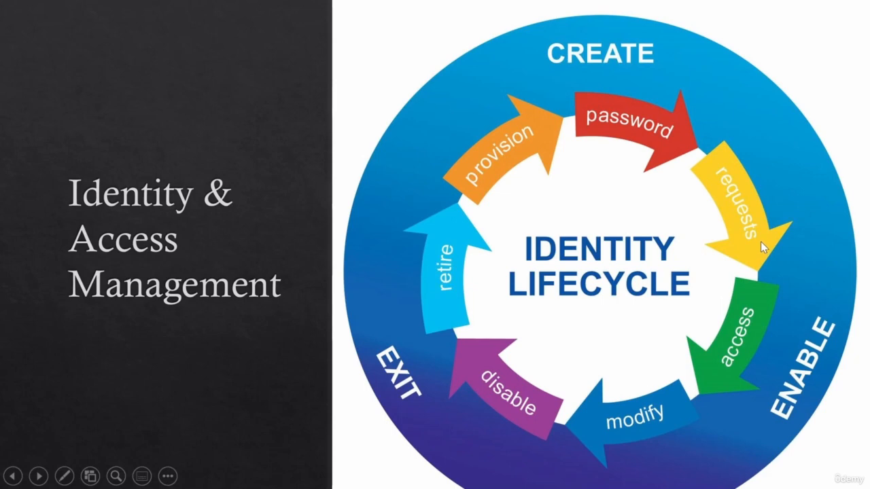
mouse_move(98, 212)
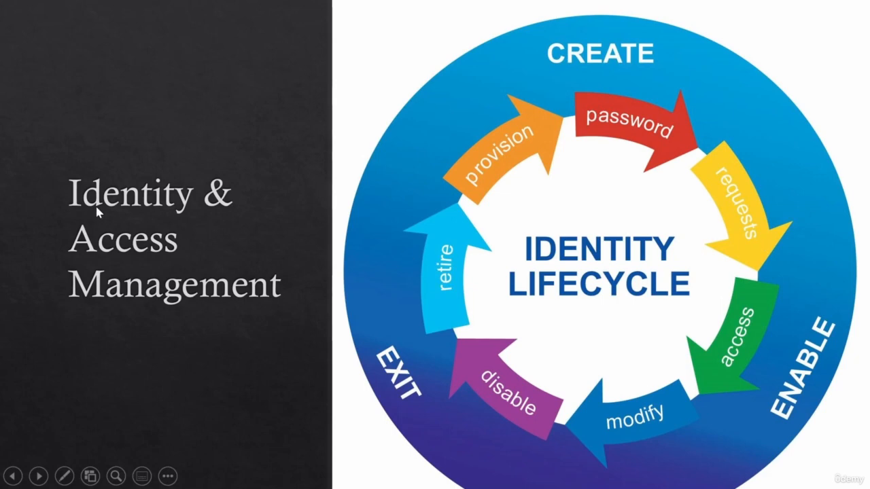
mouse_move(620, 142)
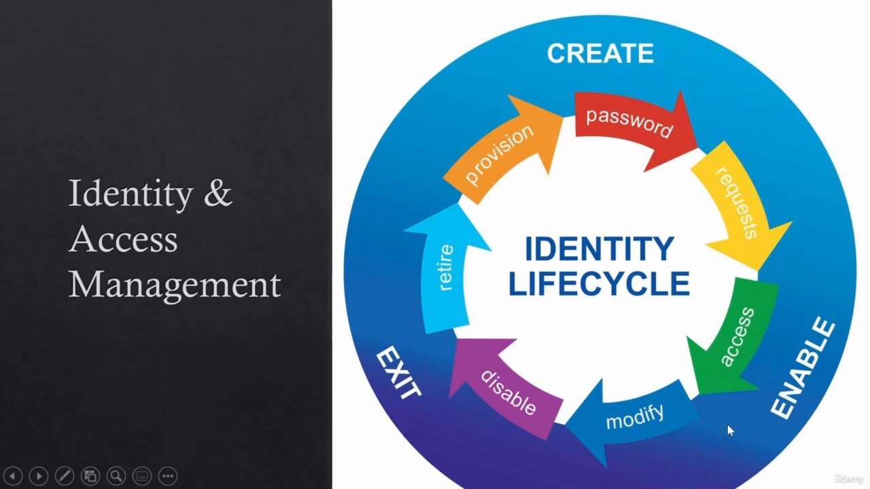
mouse_move(743, 345)
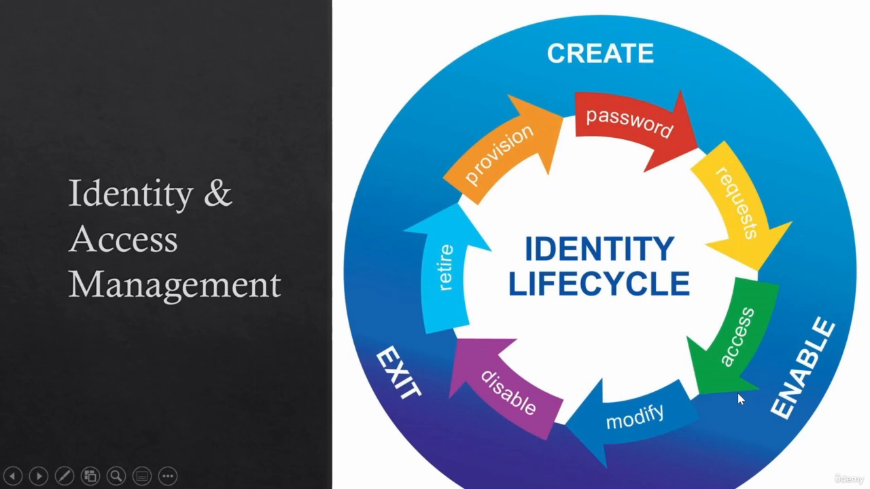
mouse_move(639, 389)
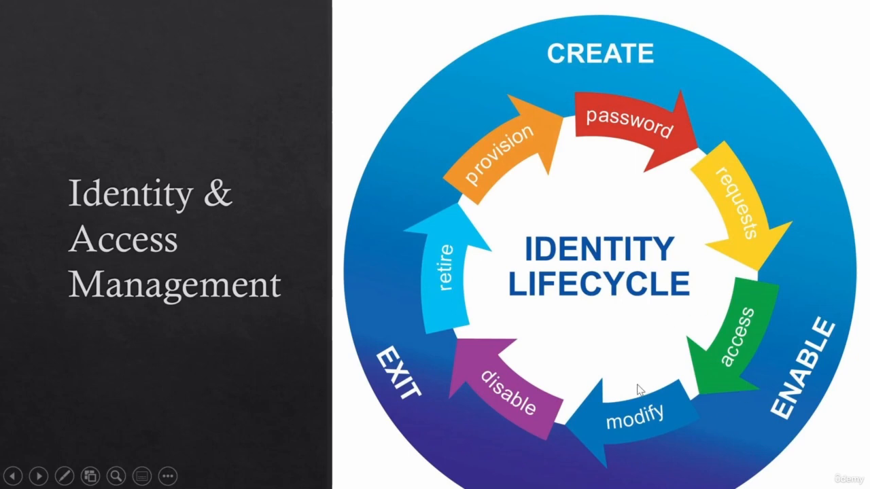
mouse_move(823, 386)
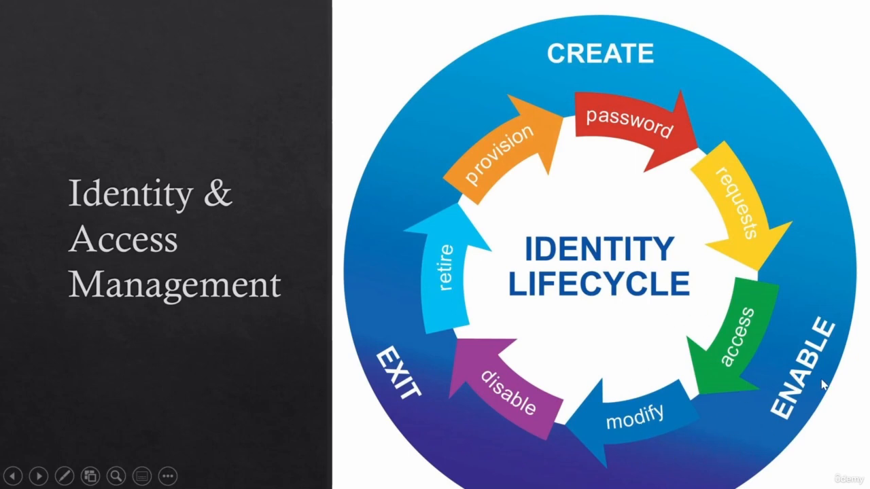
mouse_move(615, 450)
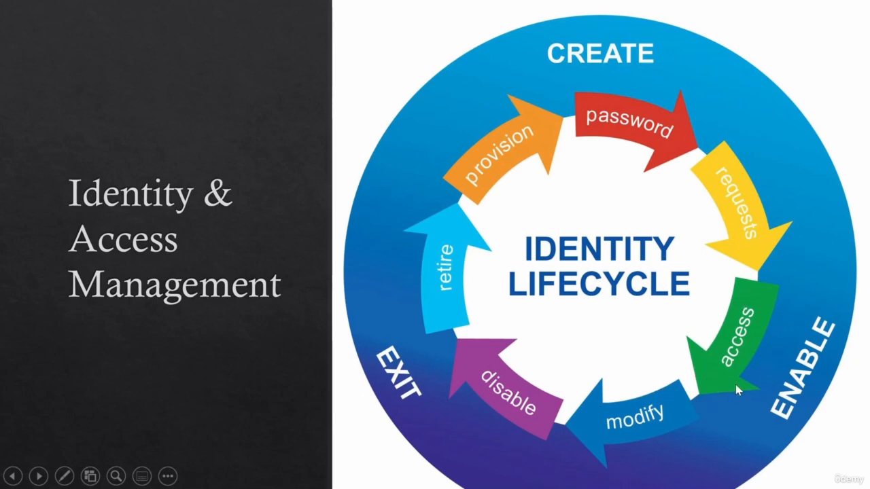
mouse_move(782, 296)
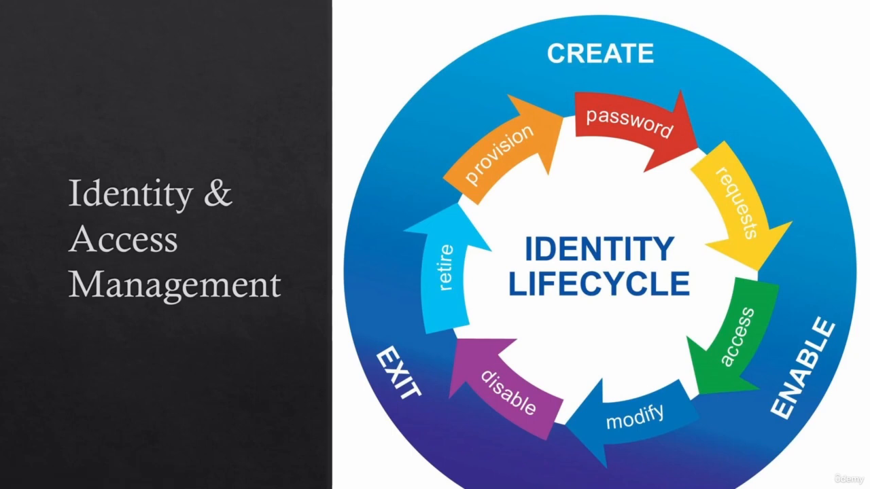
mouse_move(745, 342)
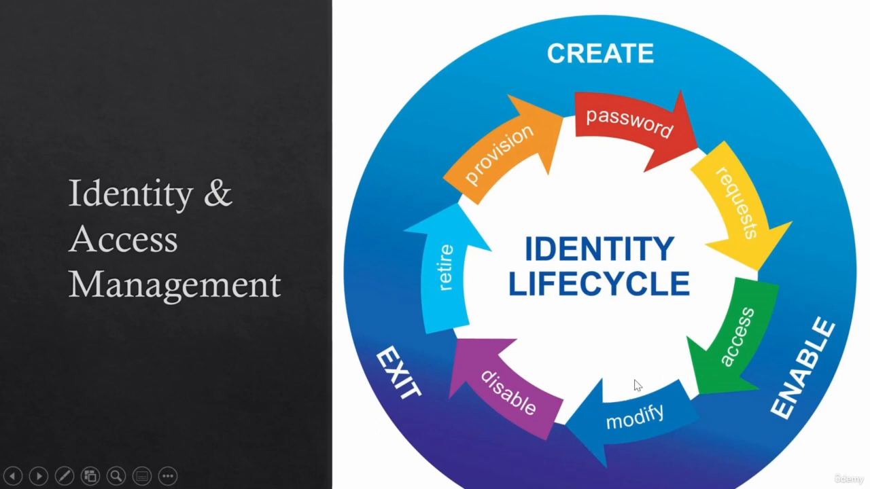
mouse_move(605, 392)
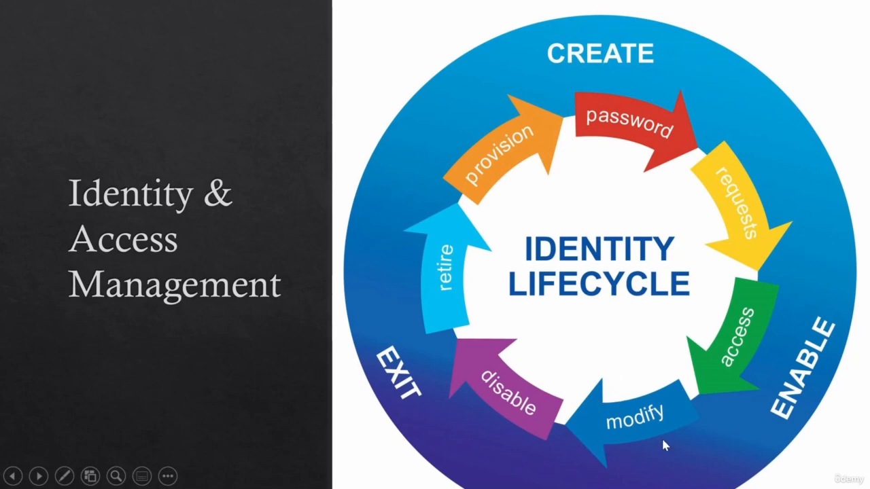
mouse_move(606, 392)
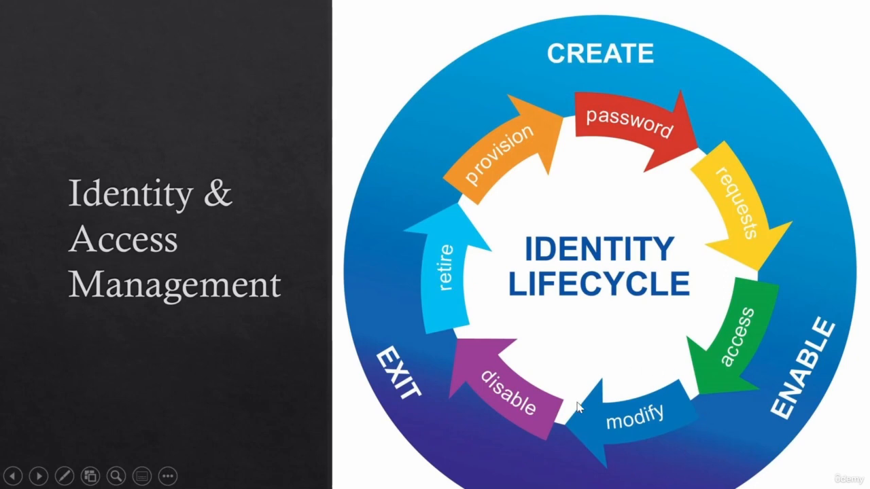
mouse_move(675, 441)
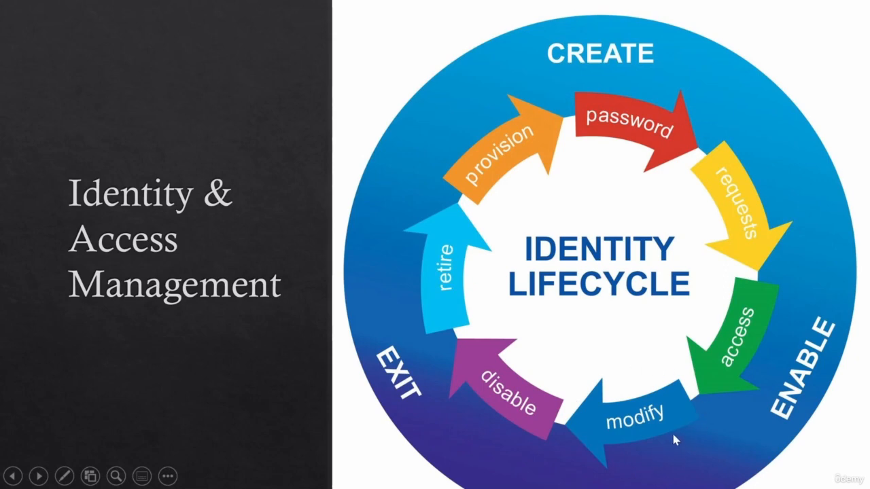
mouse_move(704, 448)
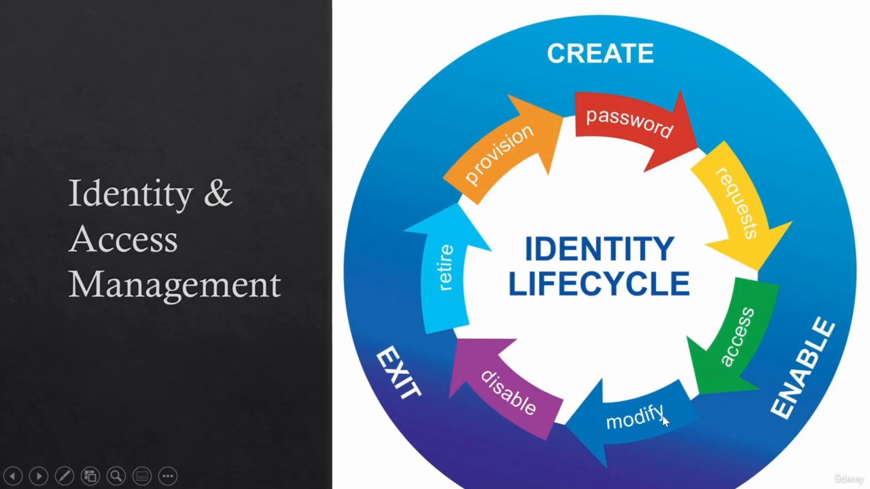
mouse_move(351, 238)
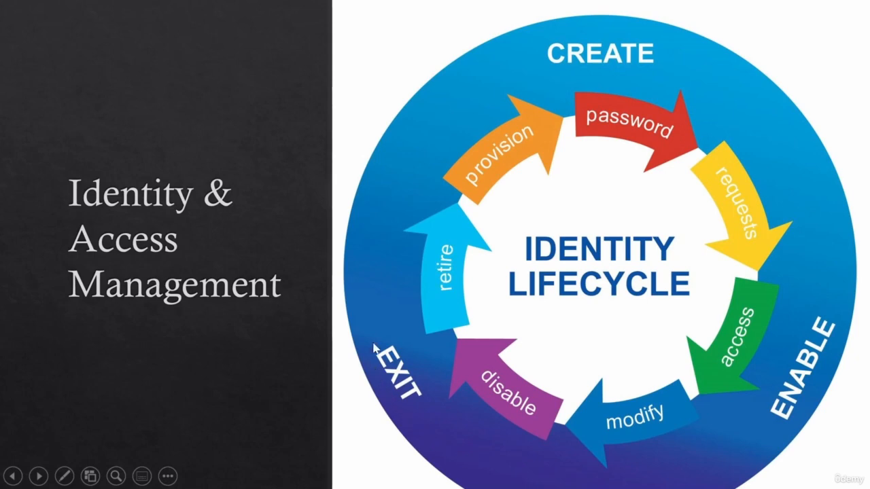
mouse_move(530, 362)
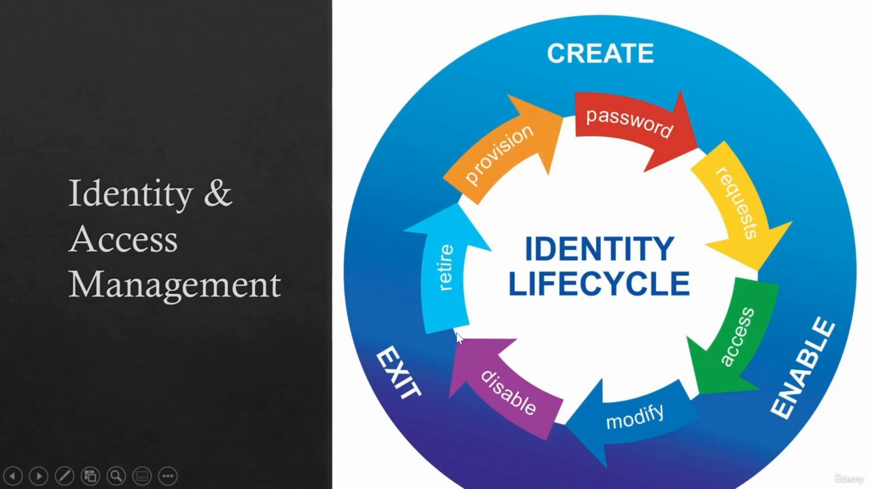
mouse_move(443, 402)
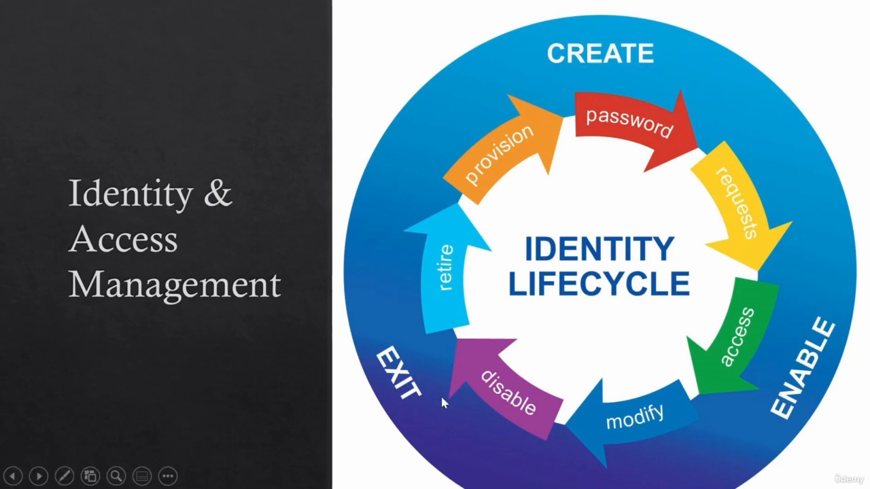
mouse_move(554, 396)
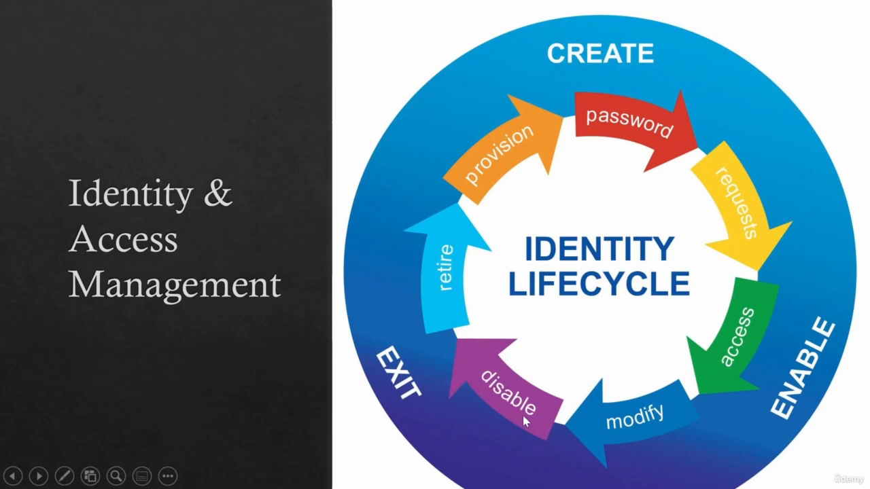
mouse_move(476, 370)
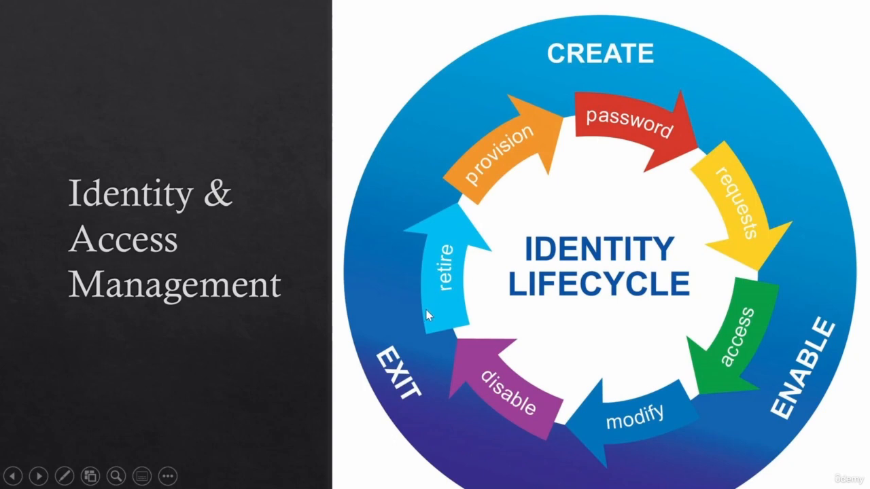
mouse_move(409, 346)
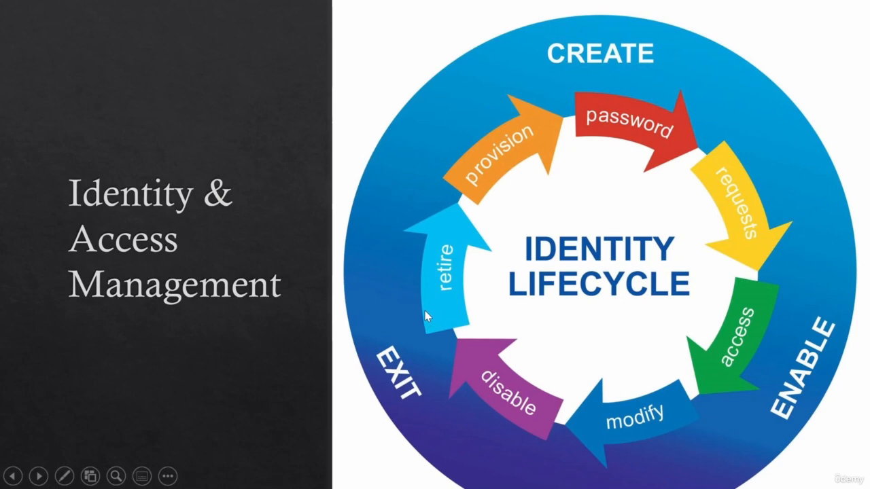
mouse_move(427, 315)
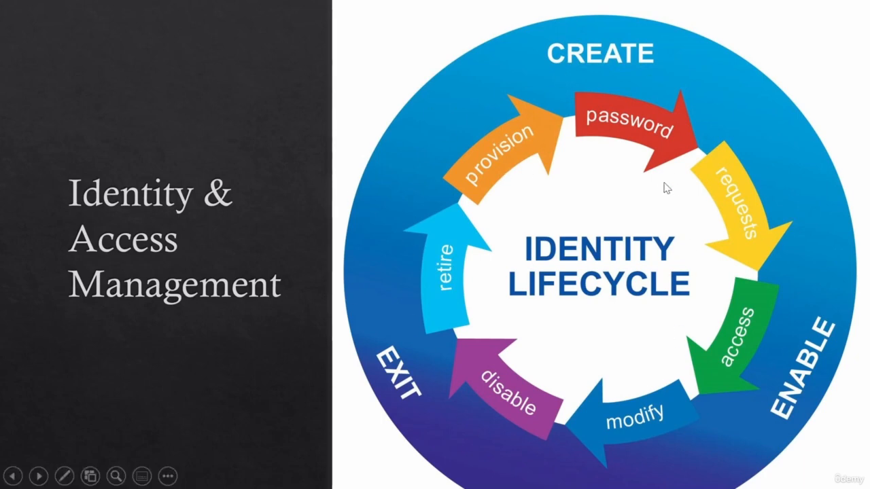
mouse_move(652, 246)
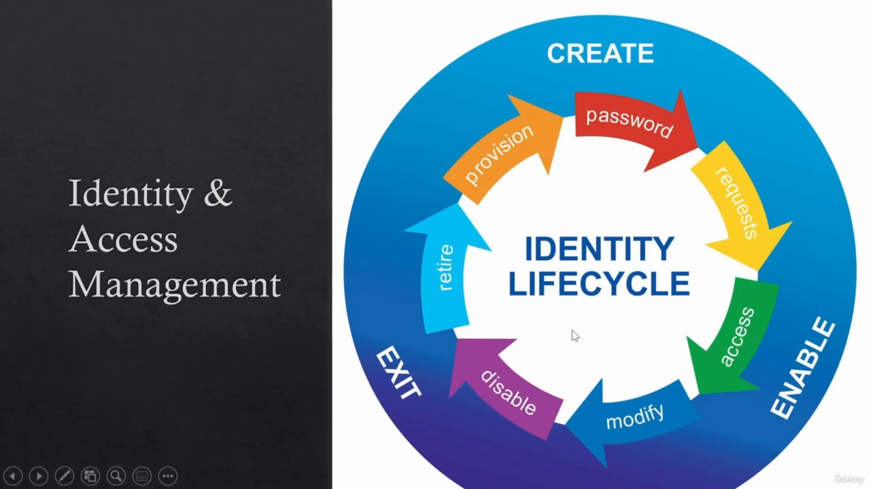
mouse_move(564, 304)
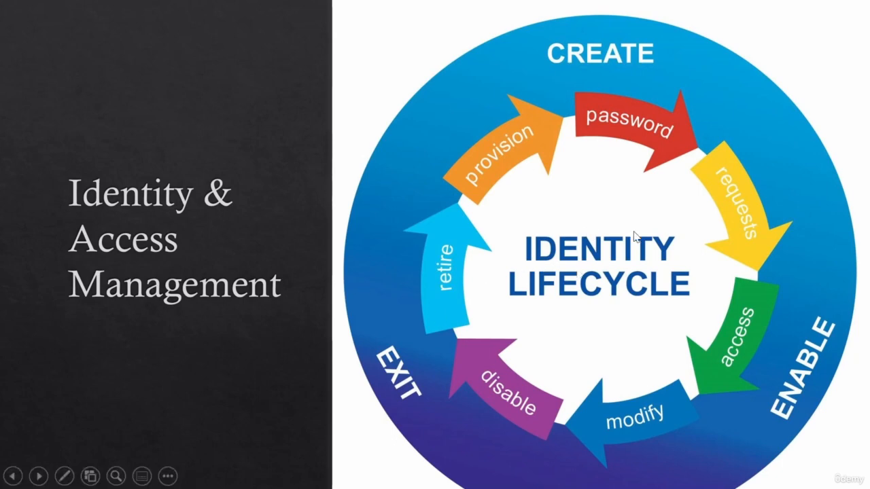
mouse_move(525, 331)
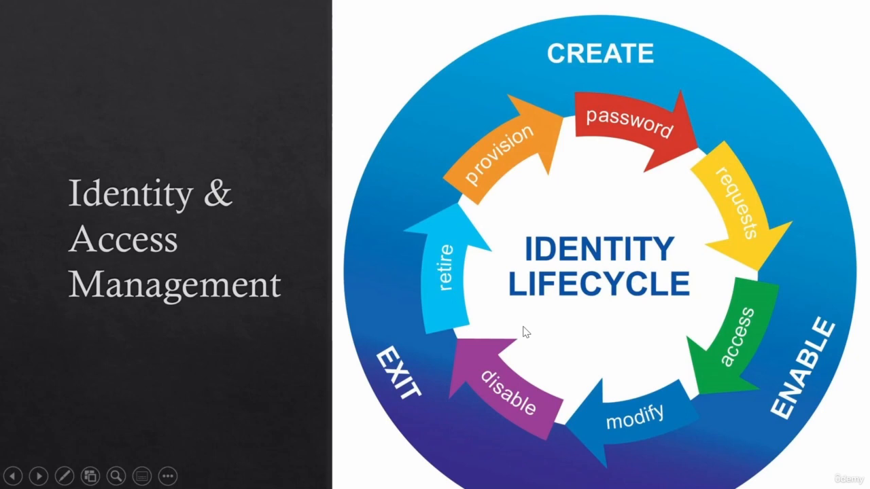
mouse_move(549, 279)
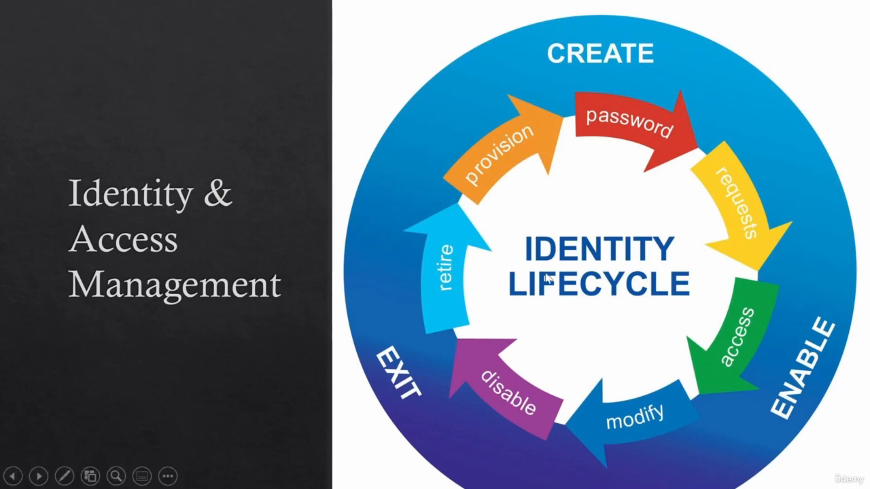
mouse_move(592, 380)
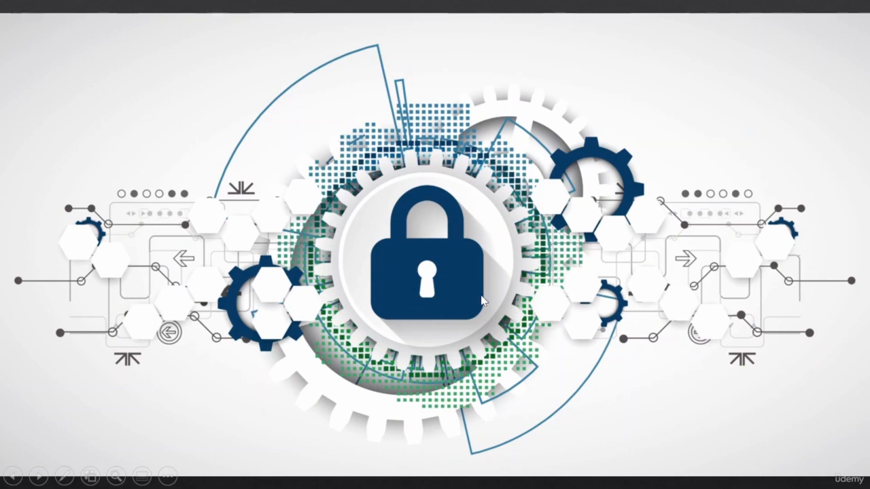
mouse_move(364, 231)
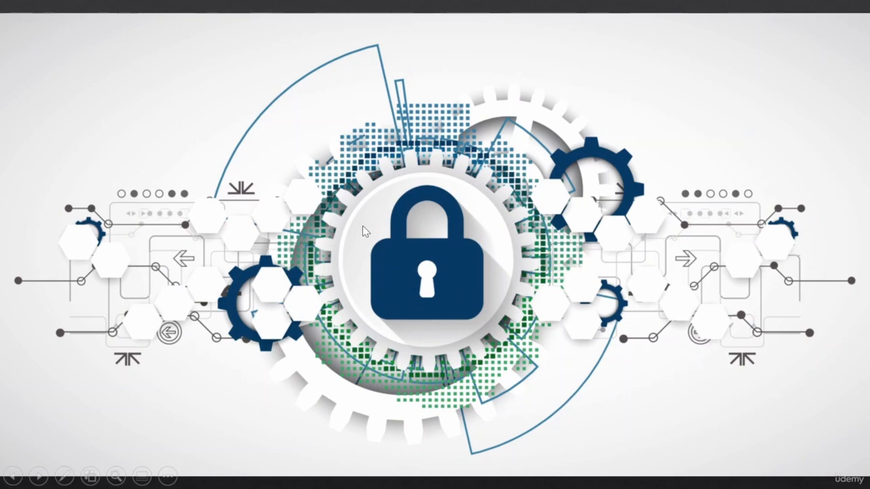
mouse_move(489, 288)
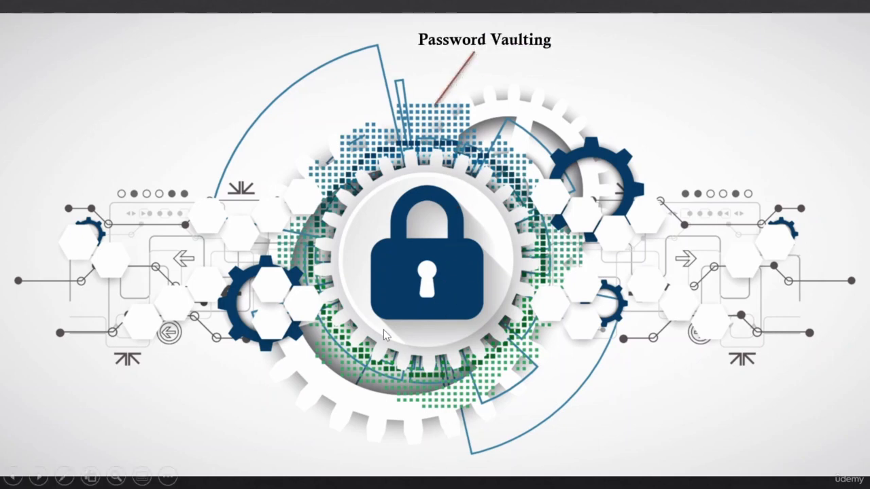
mouse_move(441, 74)
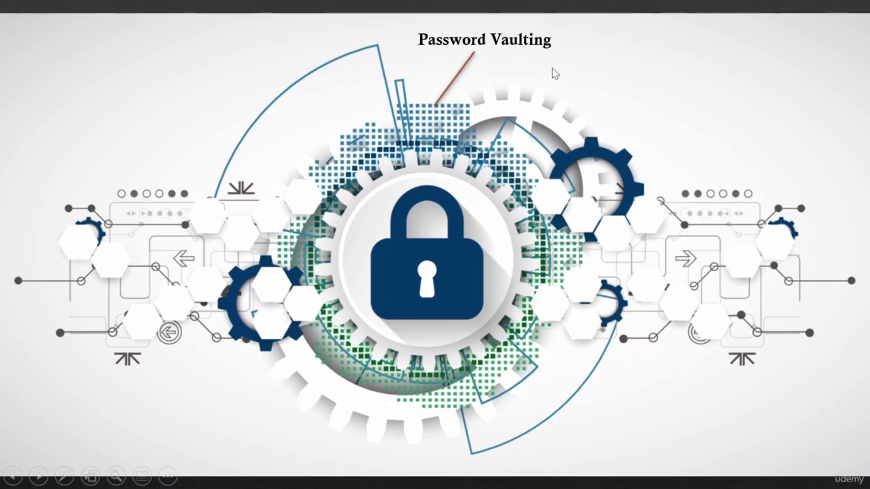
mouse_move(522, 54)
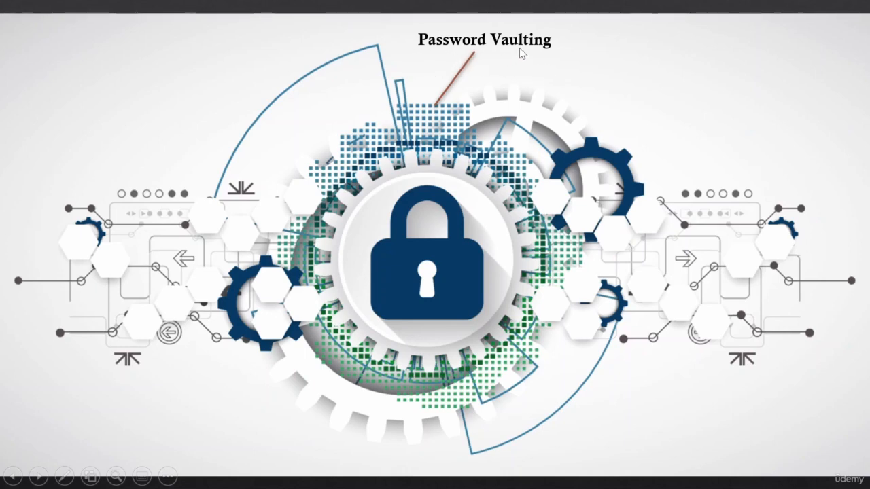
mouse_move(438, 51)
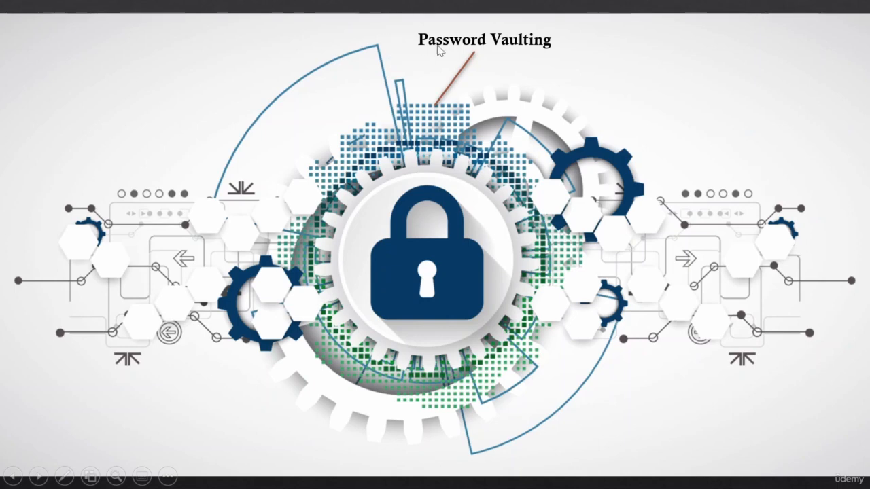
mouse_move(487, 55)
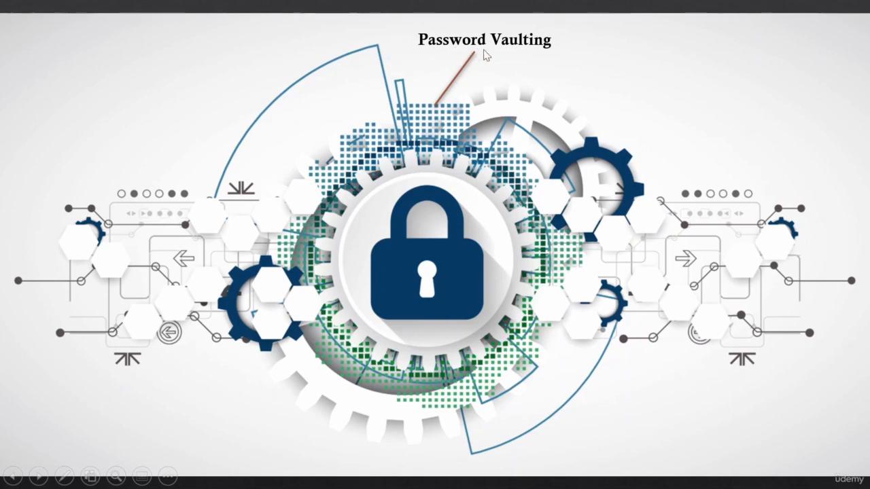
mouse_move(481, 284)
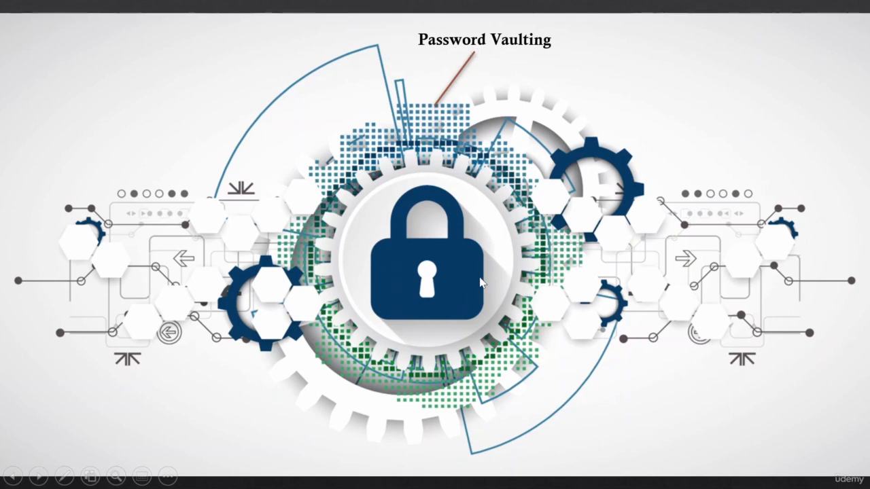
mouse_move(438, 315)
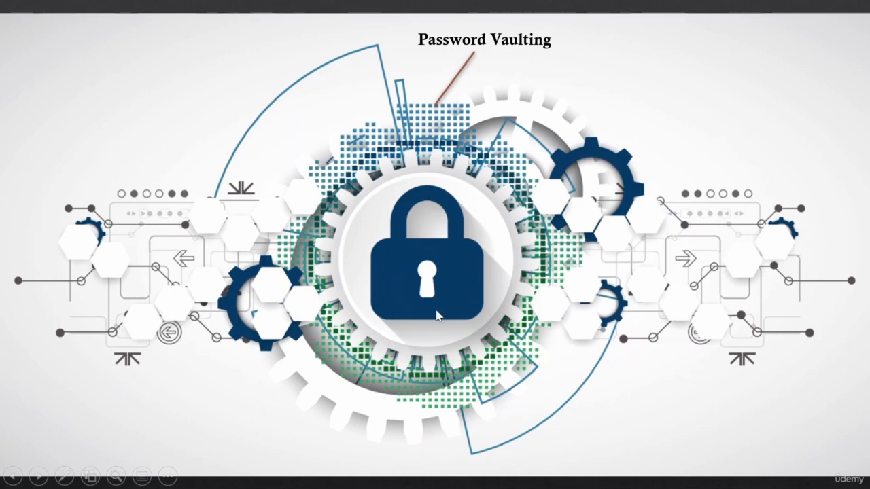
mouse_move(347, 261)
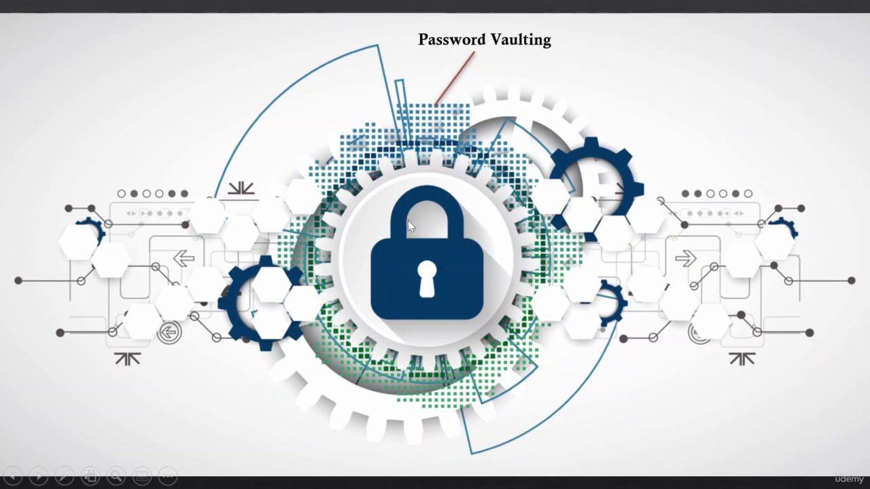
mouse_move(460, 290)
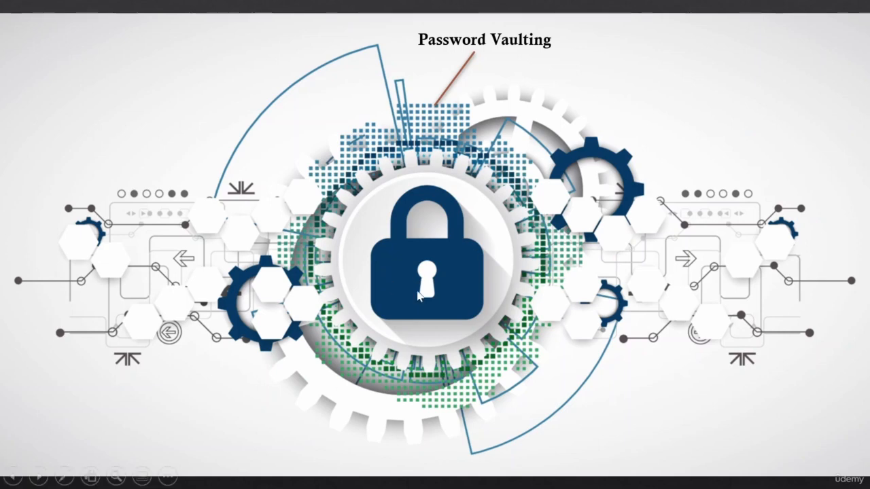
mouse_move(510, 267)
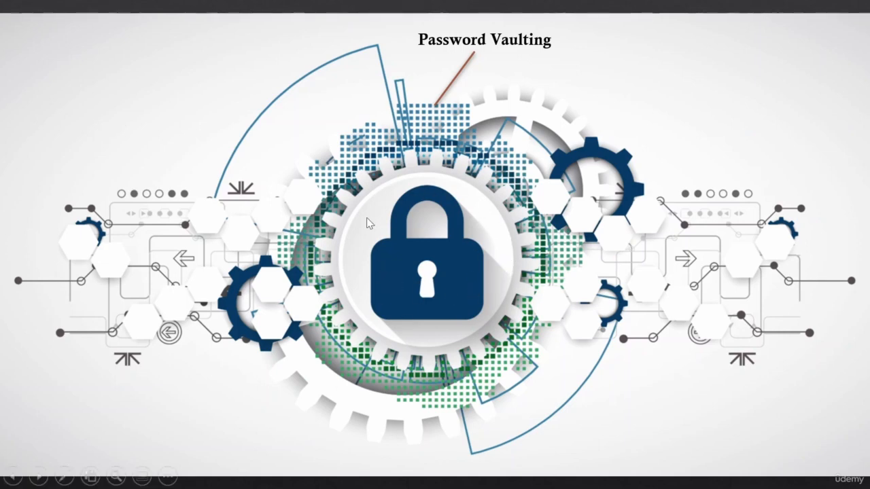
mouse_move(378, 205)
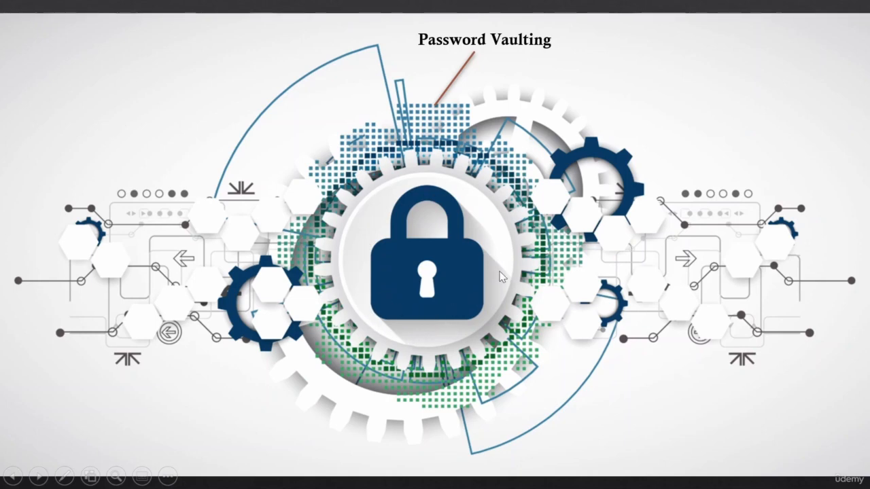
mouse_move(405, 215)
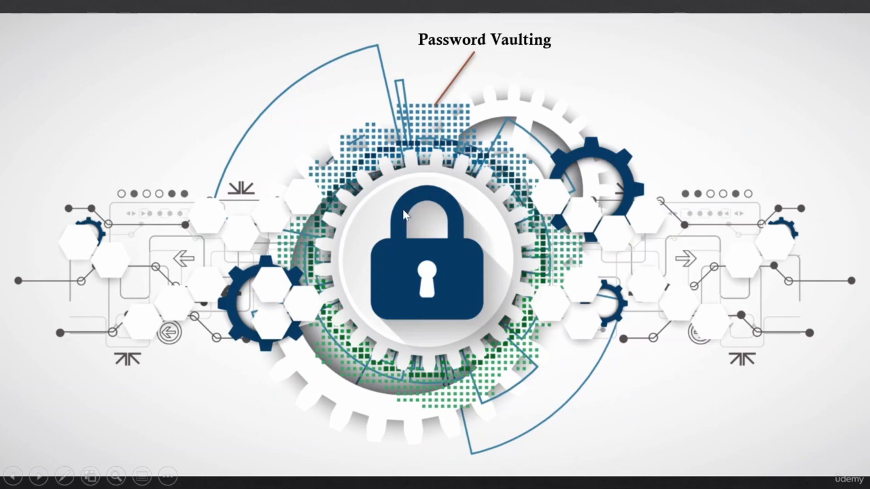
mouse_move(389, 223)
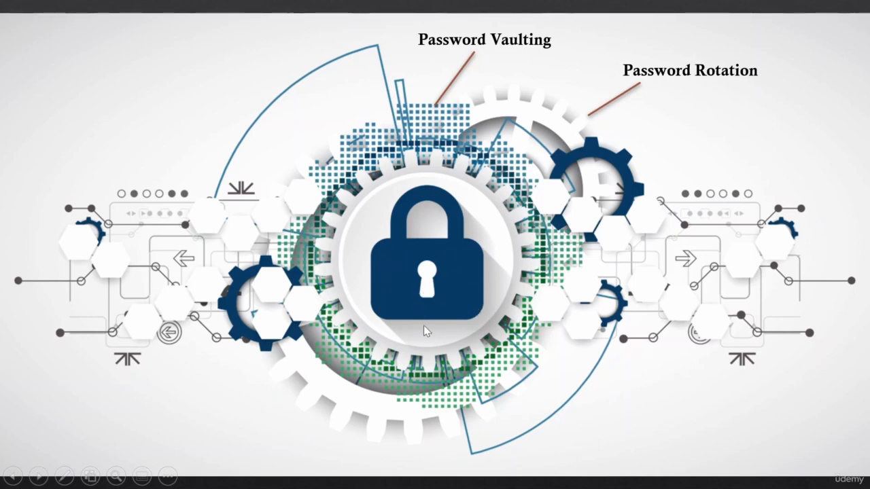
mouse_move(460, 251)
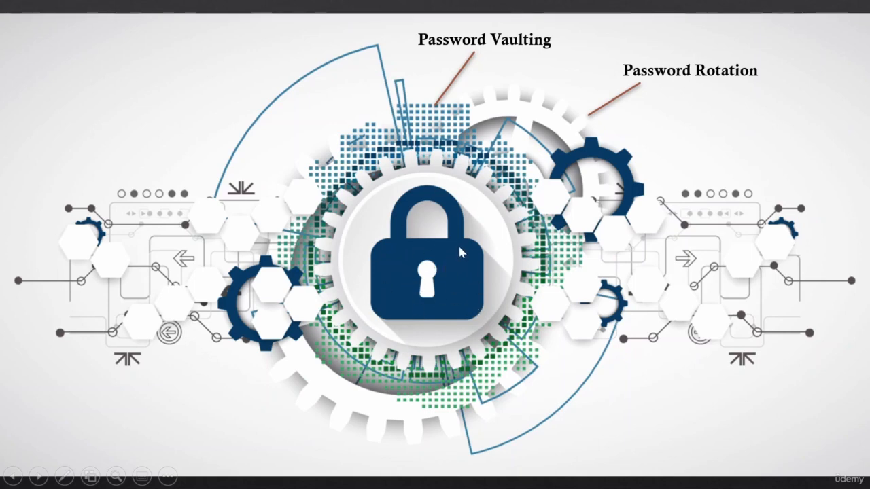
mouse_move(396, 291)
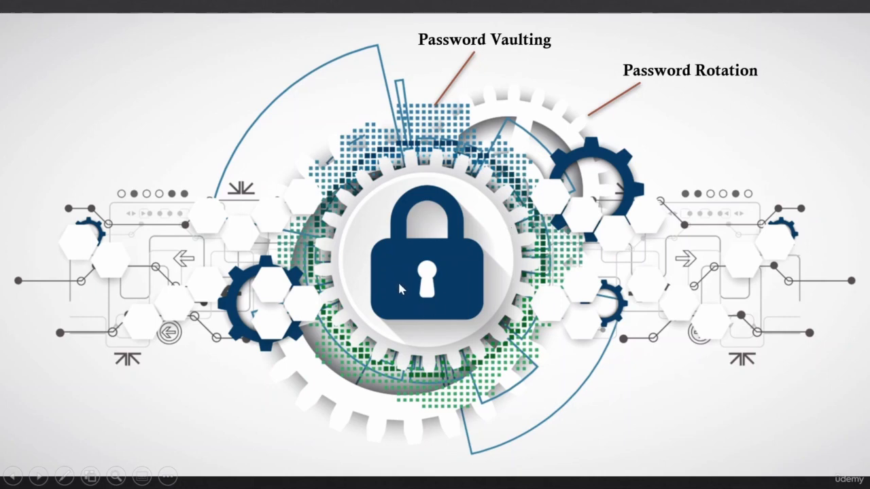
mouse_move(410, 292)
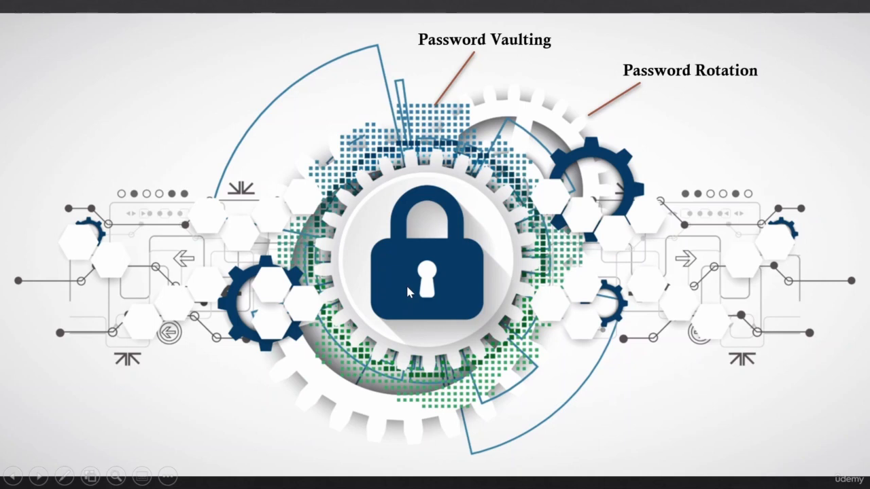
mouse_move(484, 261)
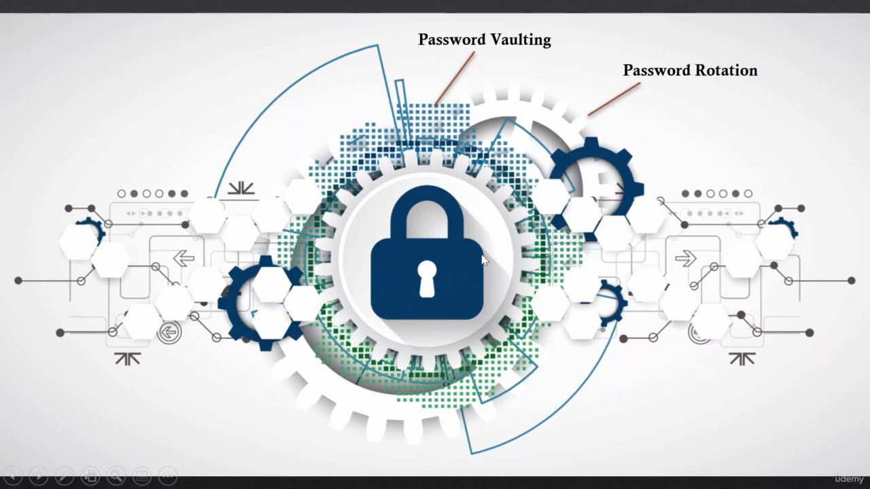
mouse_move(479, 261)
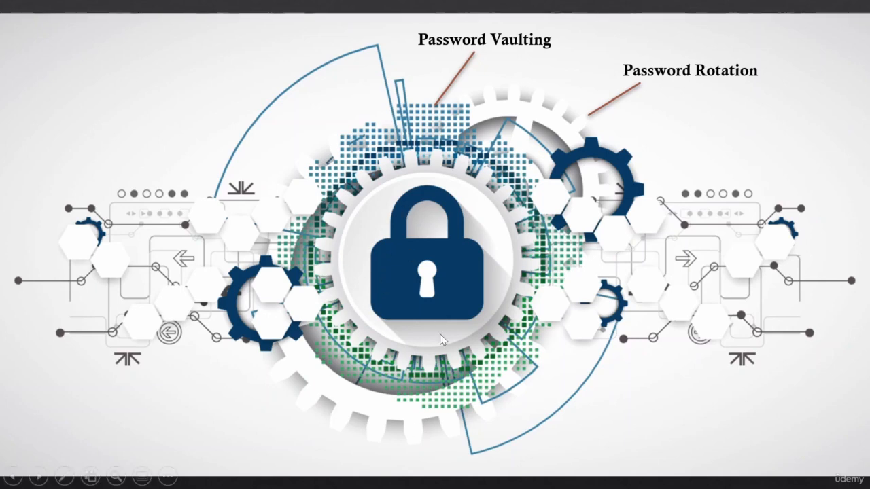
mouse_move(401, 353)
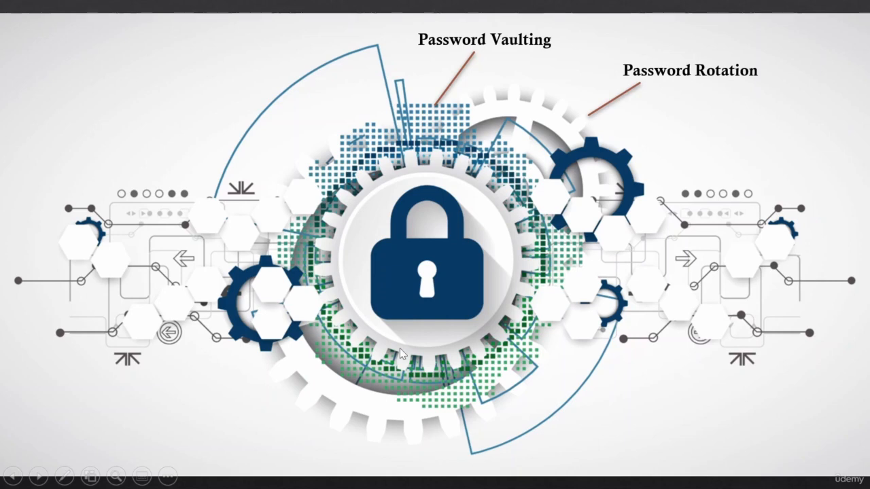
mouse_move(473, 297)
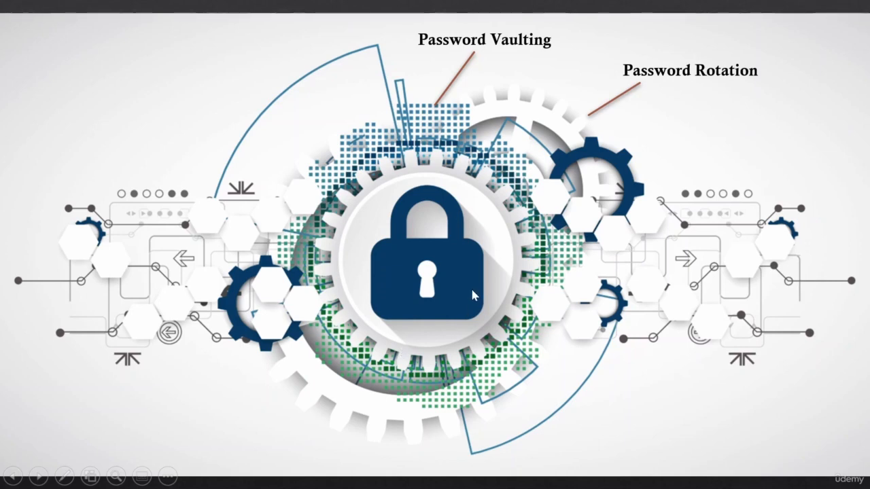
mouse_move(419, 284)
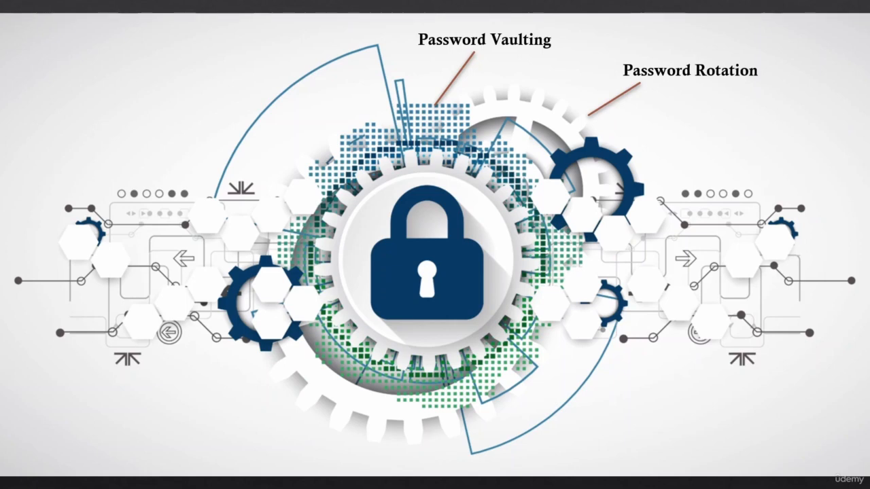
mouse_move(753, 133)
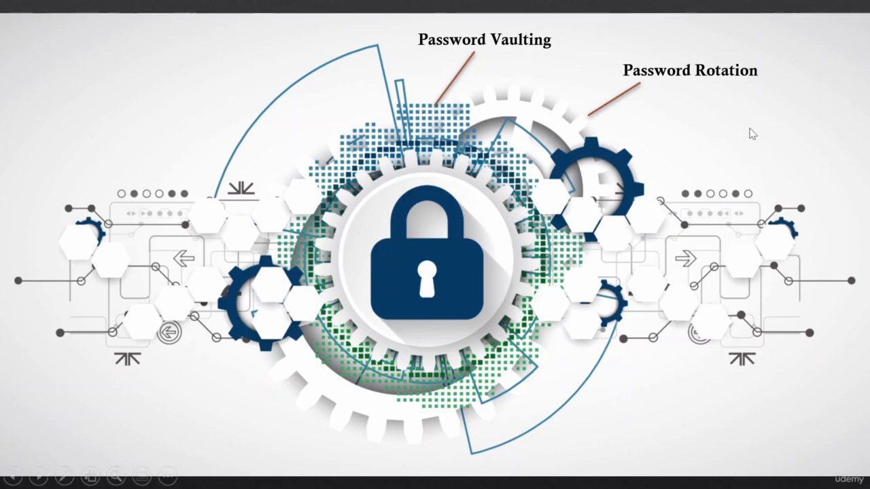
mouse_move(459, 190)
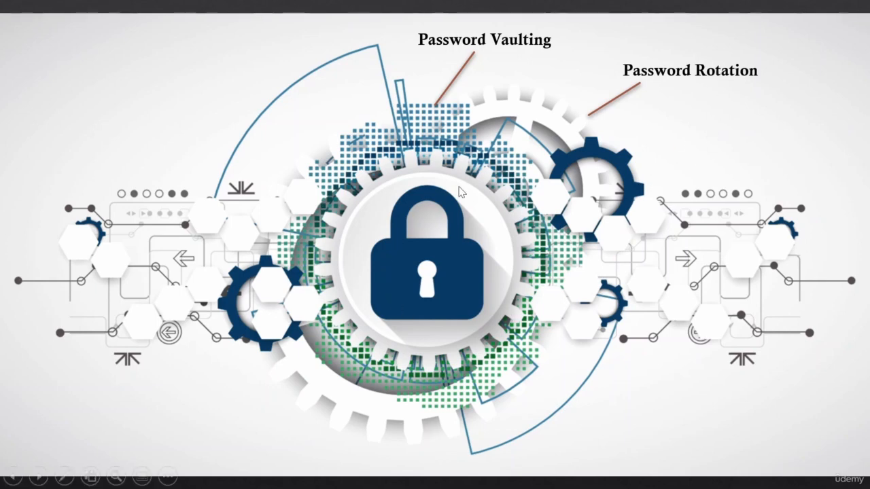
mouse_move(454, 301)
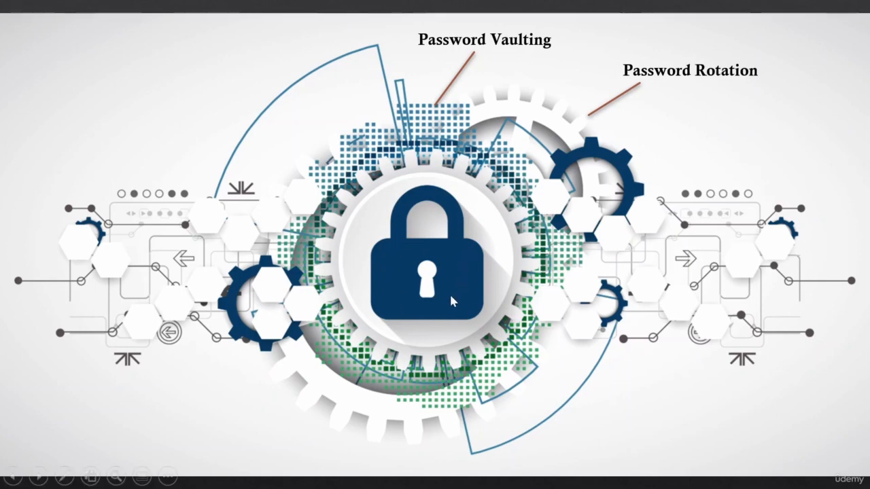
mouse_move(424, 255)
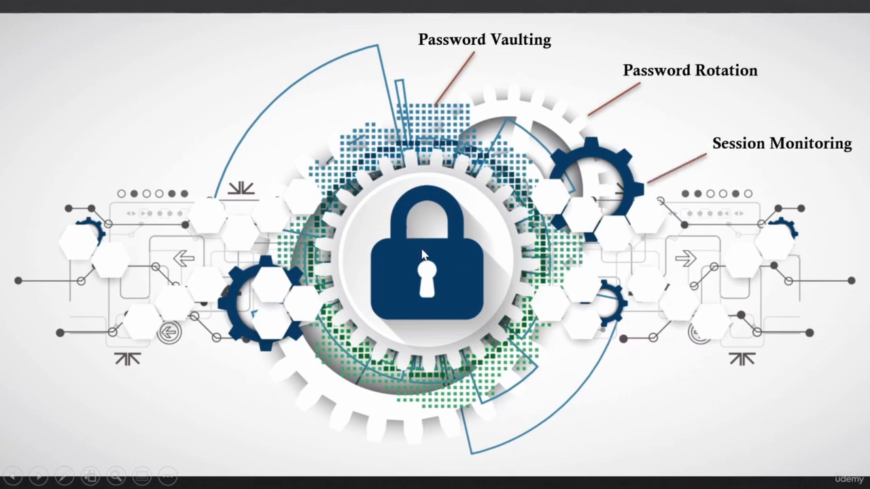
mouse_move(751, 210)
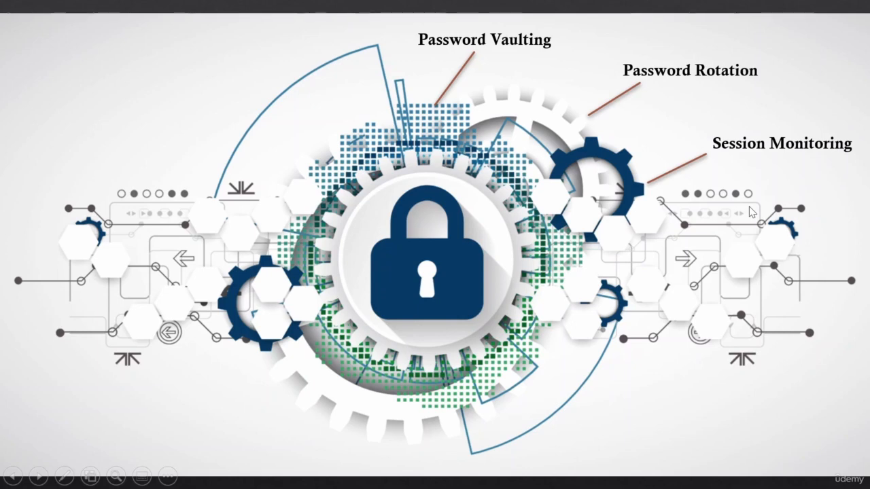
mouse_move(780, 169)
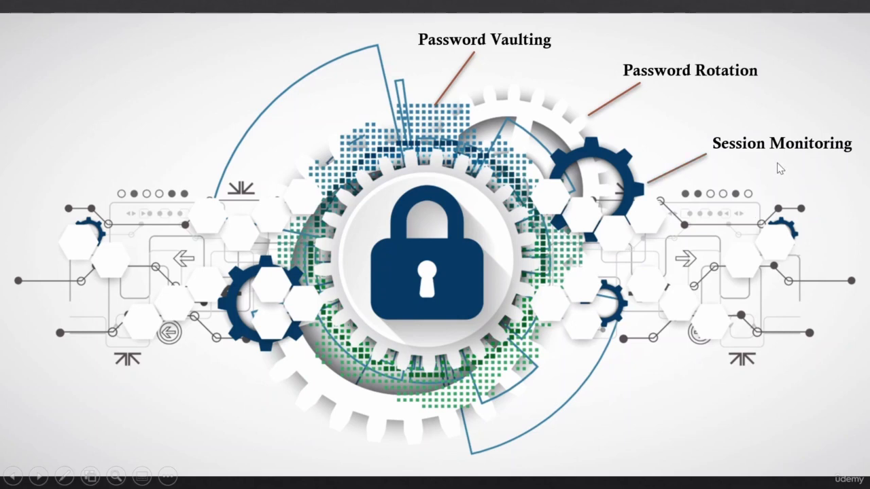
mouse_move(503, 267)
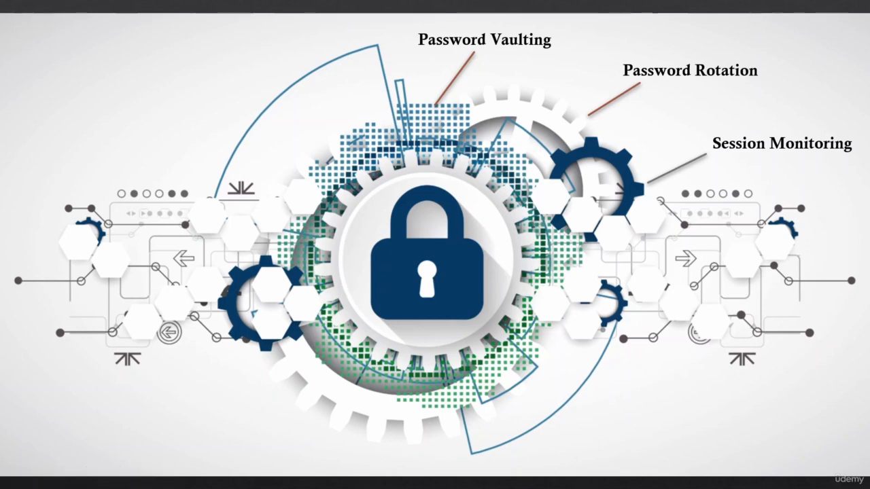
mouse_move(655, 272)
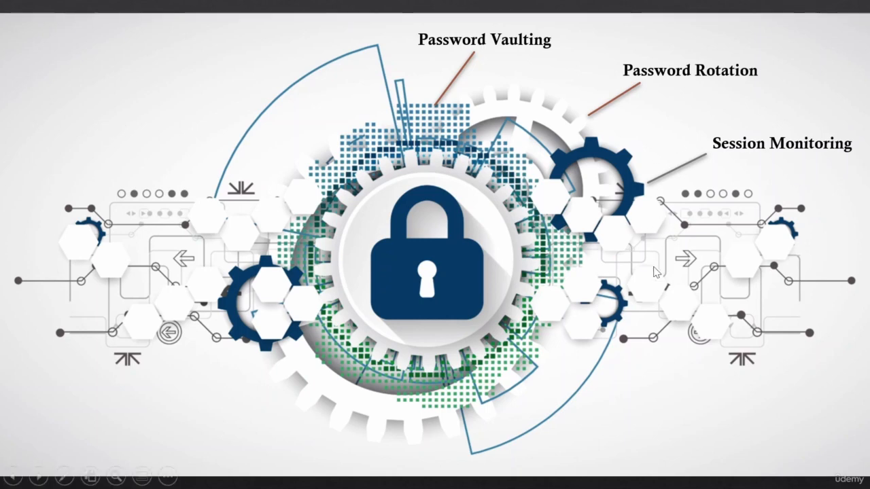
mouse_move(386, 284)
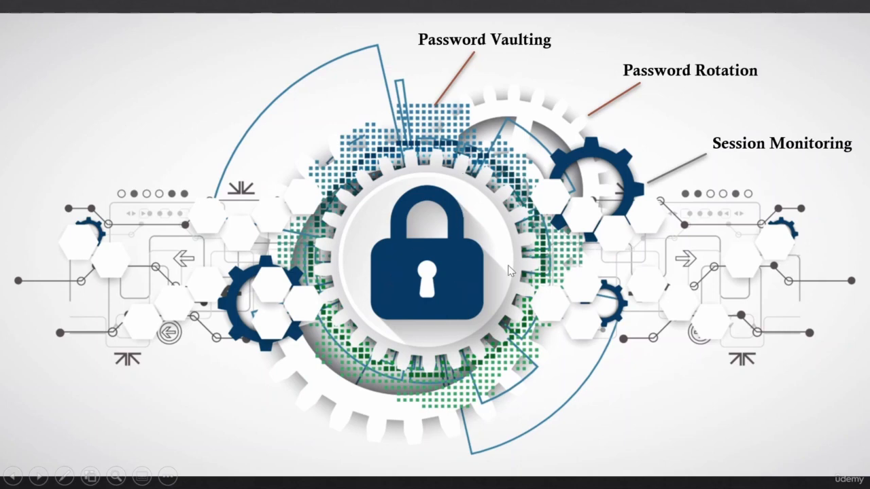
mouse_move(636, 217)
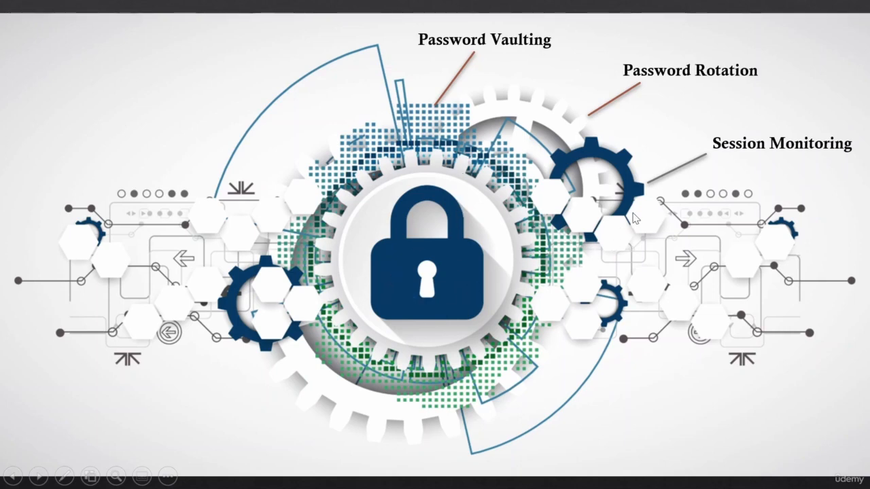
mouse_move(639, 226)
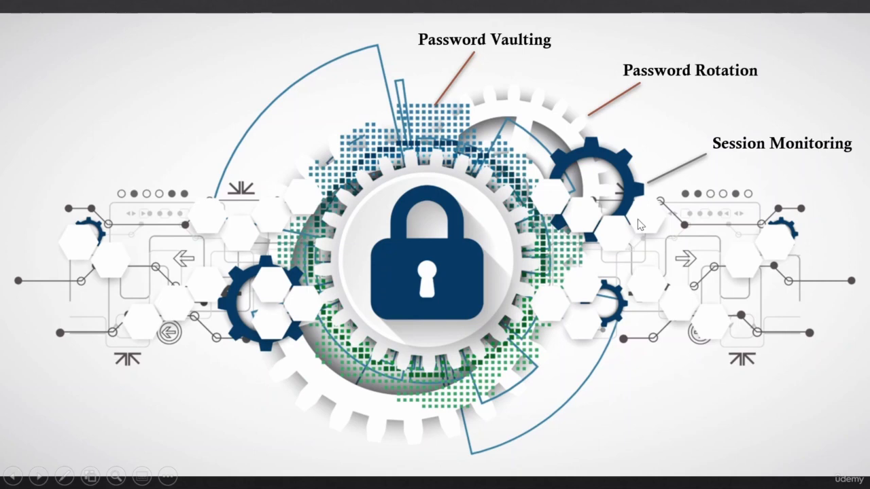
mouse_move(684, 285)
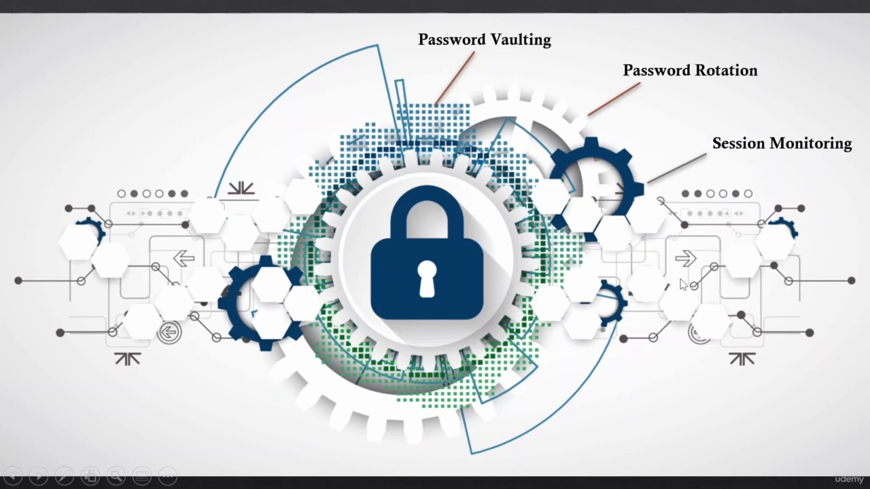
mouse_move(422, 151)
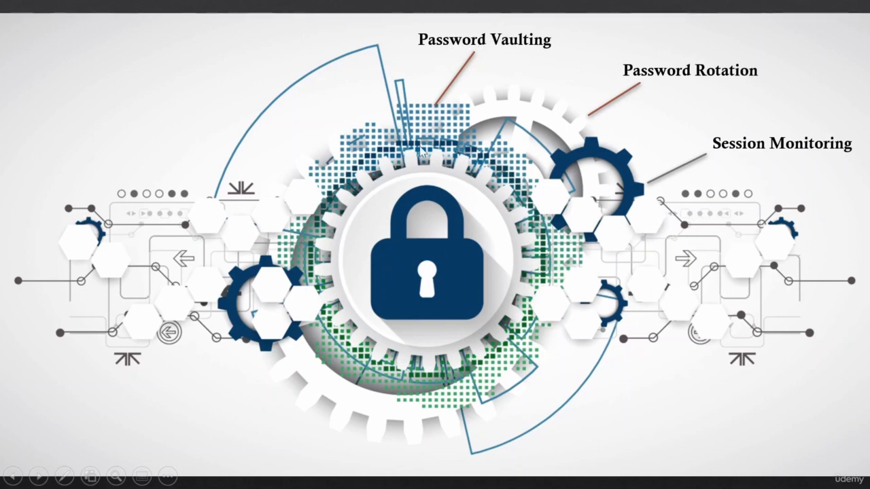
mouse_move(731, 210)
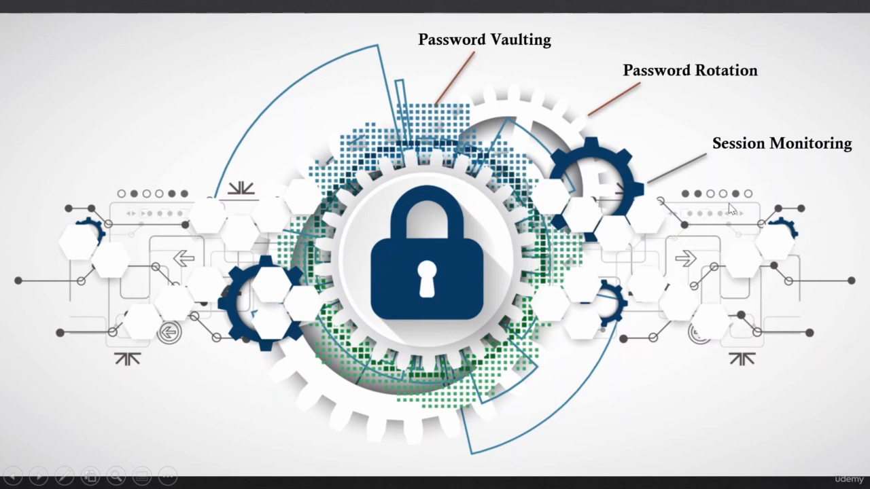
mouse_move(622, 293)
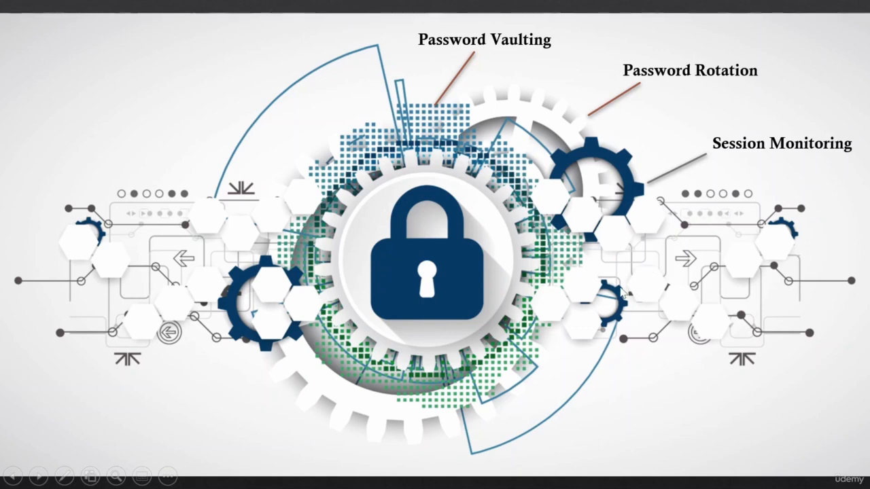
mouse_move(647, 279)
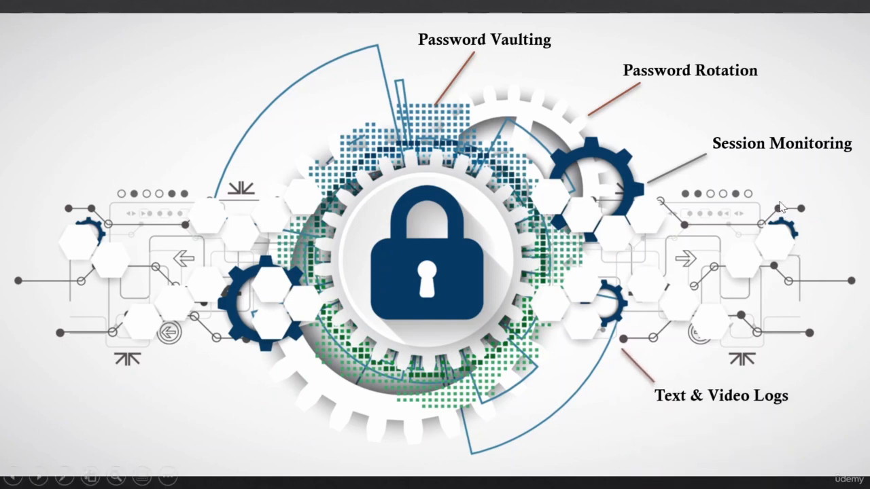
mouse_move(739, 405)
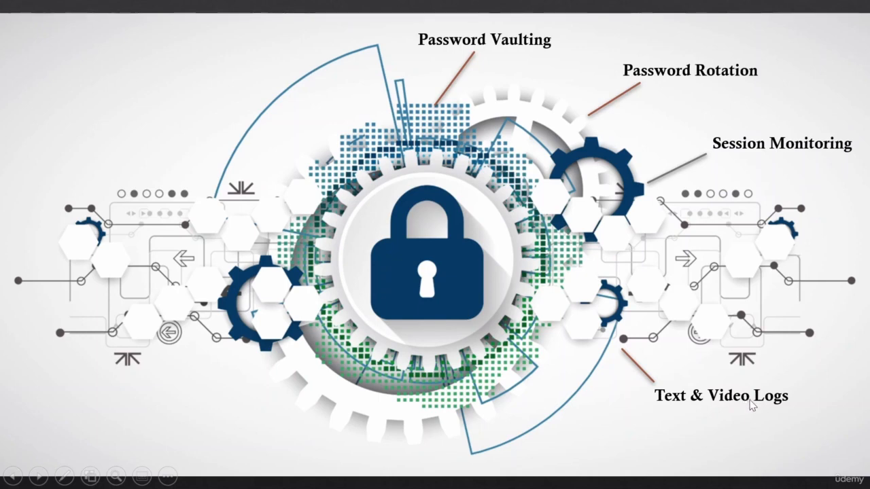
mouse_move(593, 314)
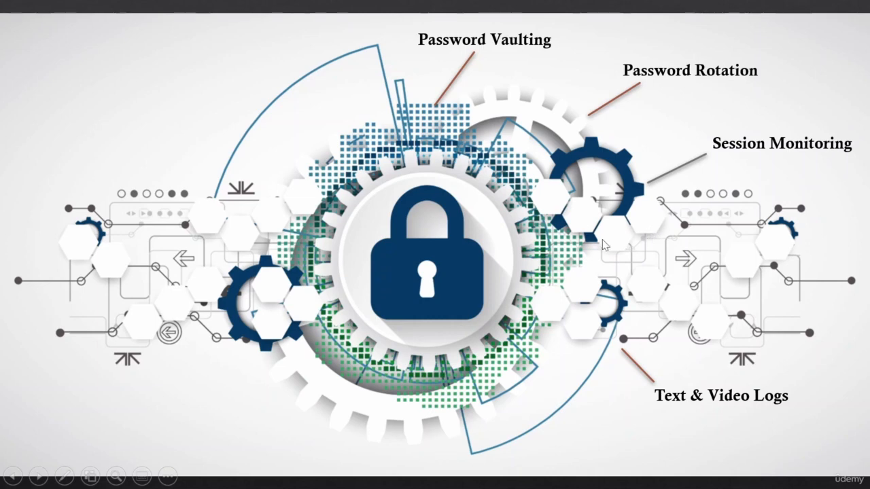
mouse_move(642, 212)
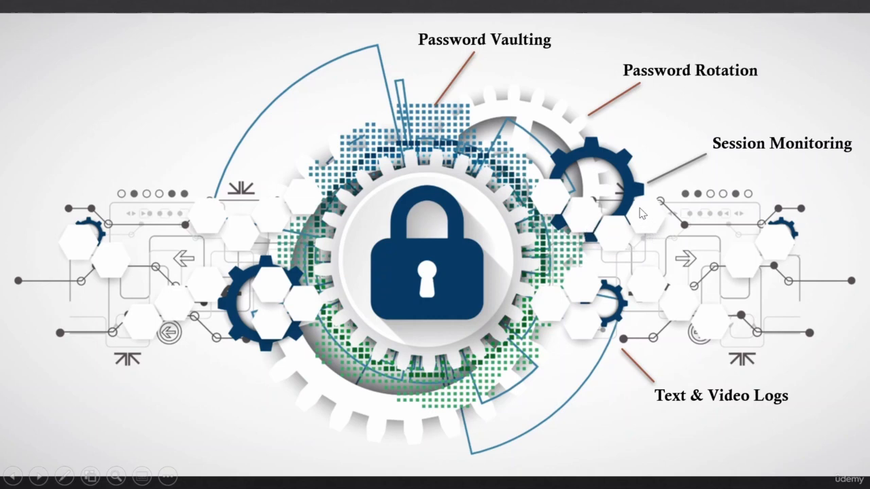
mouse_move(642, 216)
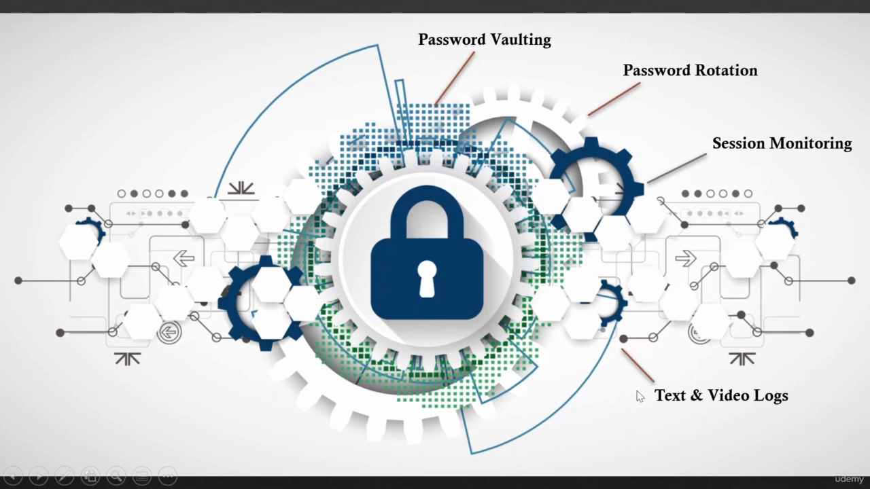
mouse_move(484, 275)
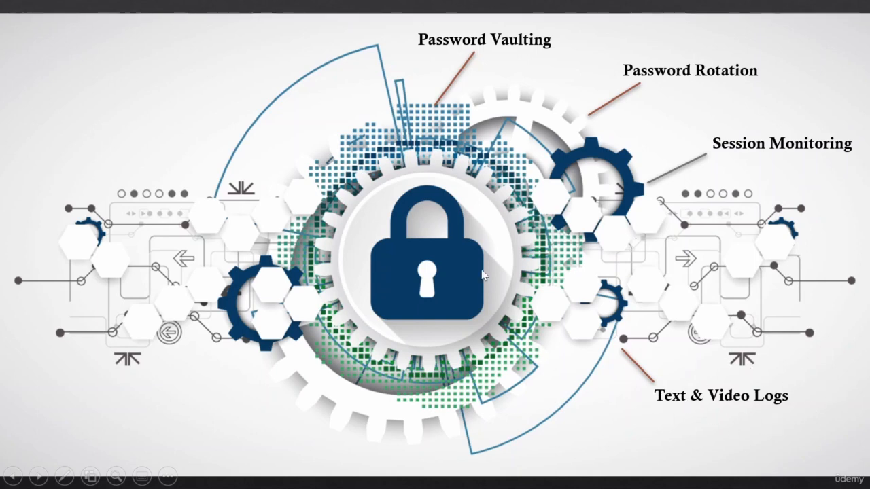
mouse_move(378, 288)
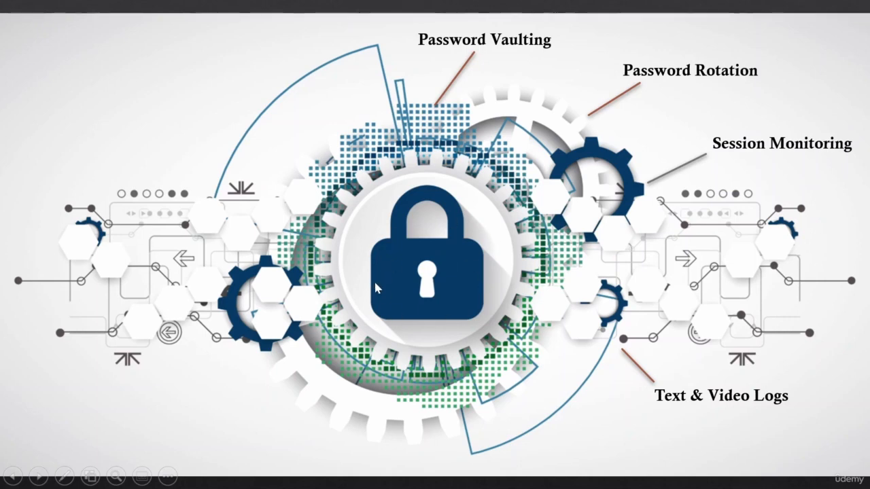
mouse_move(731, 414)
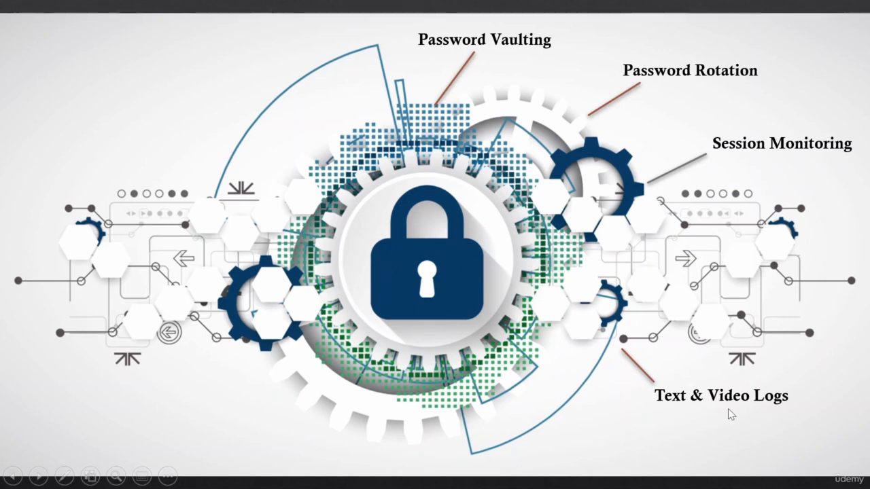
mouse_move(452, 284)
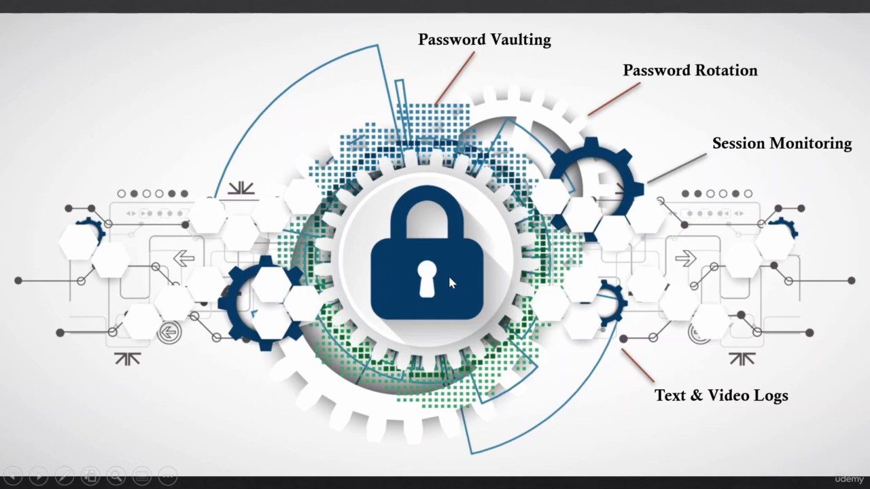
mouse_move(605, 464)
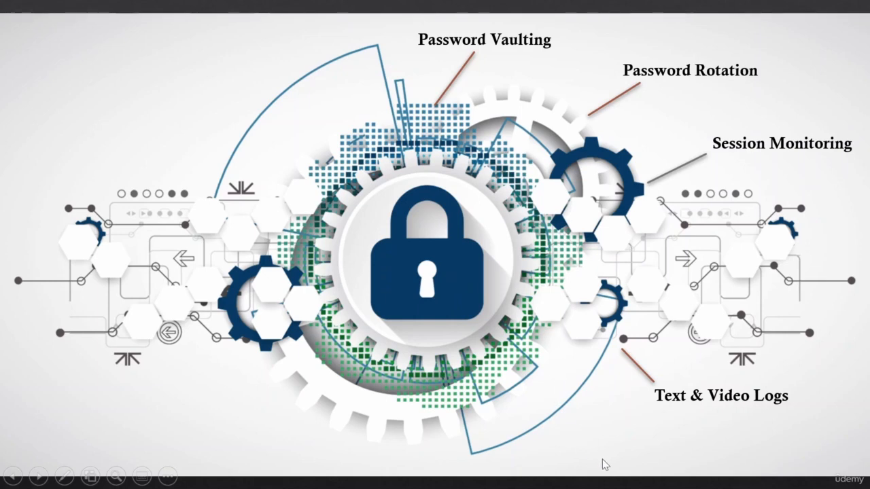
mouse_move(541, 380)
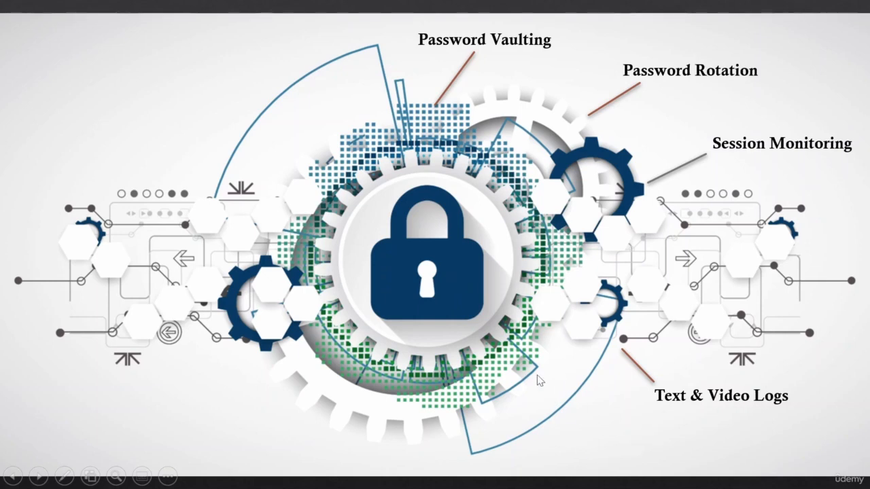
mouse_move(421, 312)
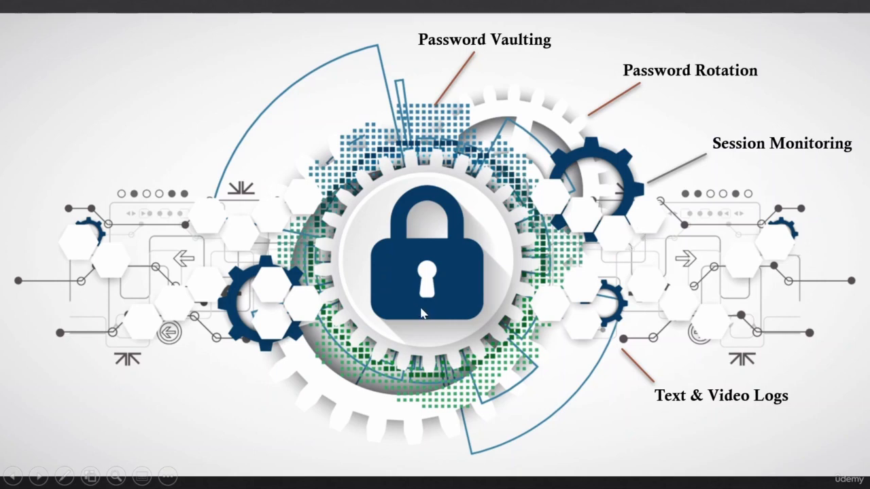
mouse_move(664, 400)
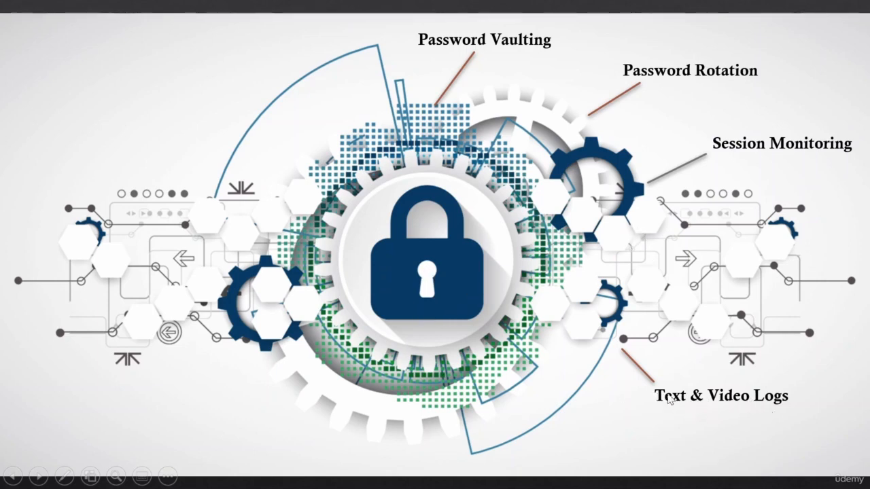
mouse_move(666, 399)
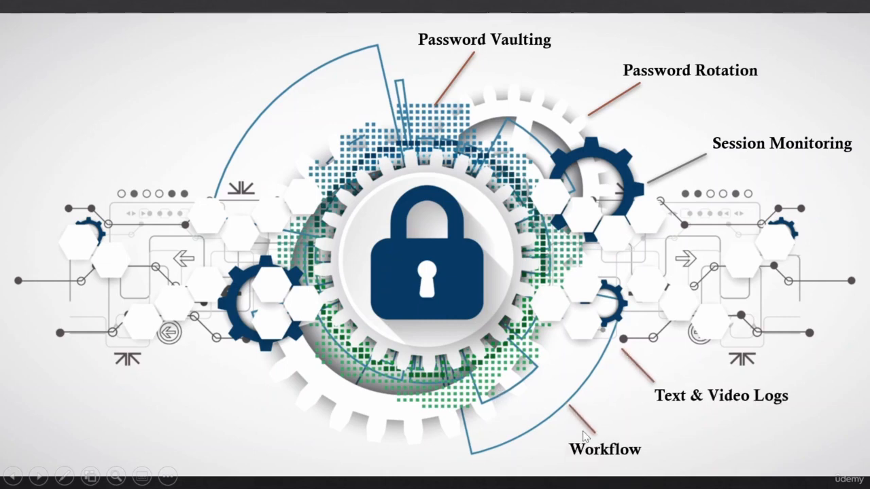
mouse_move(642, 460)
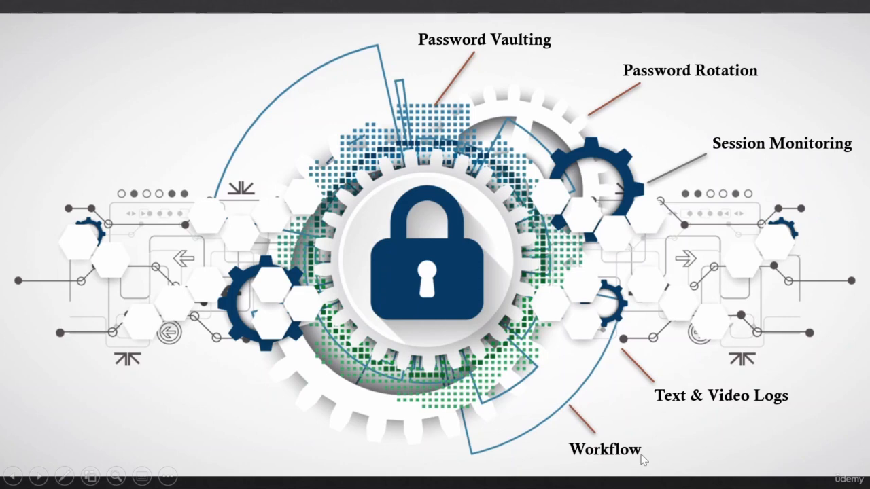
mouse_move(688, 234)
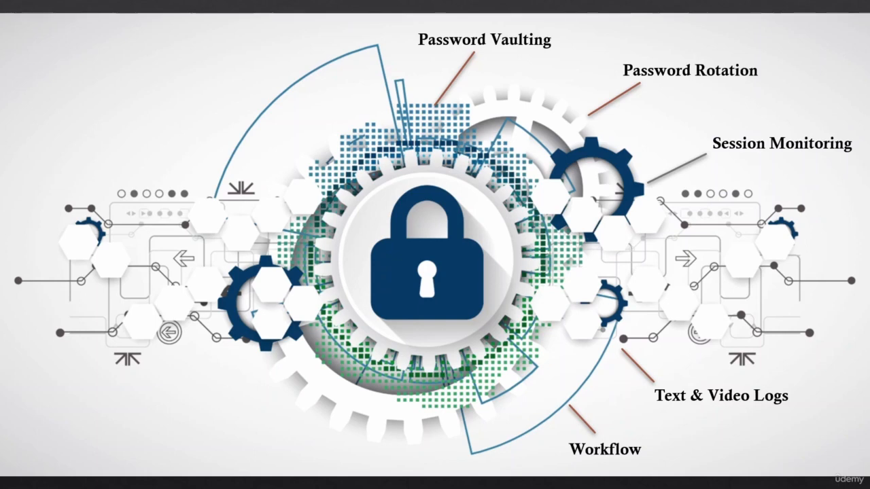
mouse_move(563, 421)
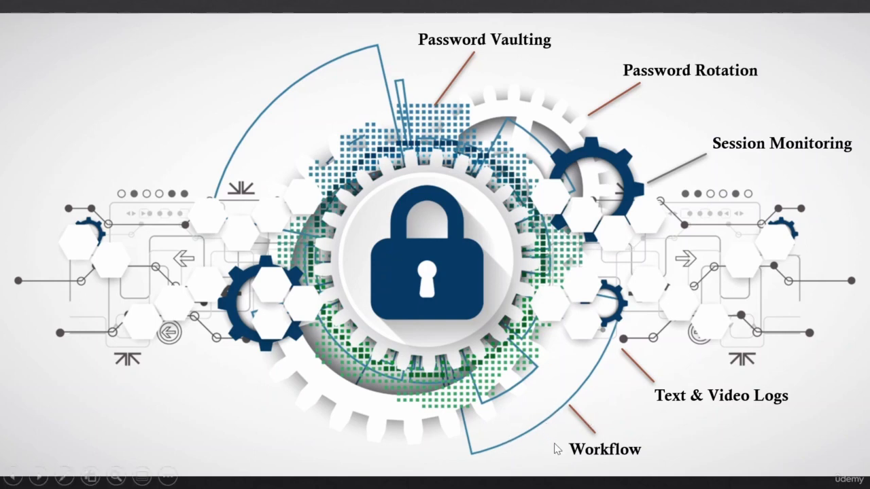
mouse_move(543, 435)
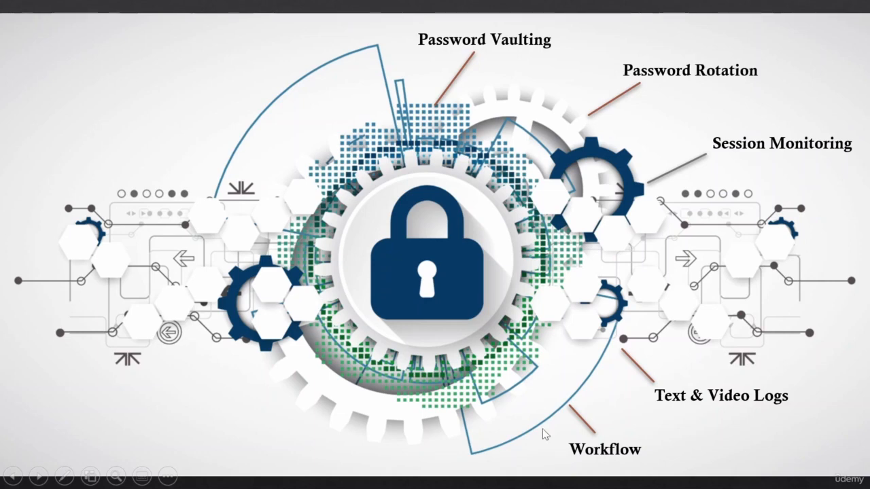
mouse_move(454, 326)
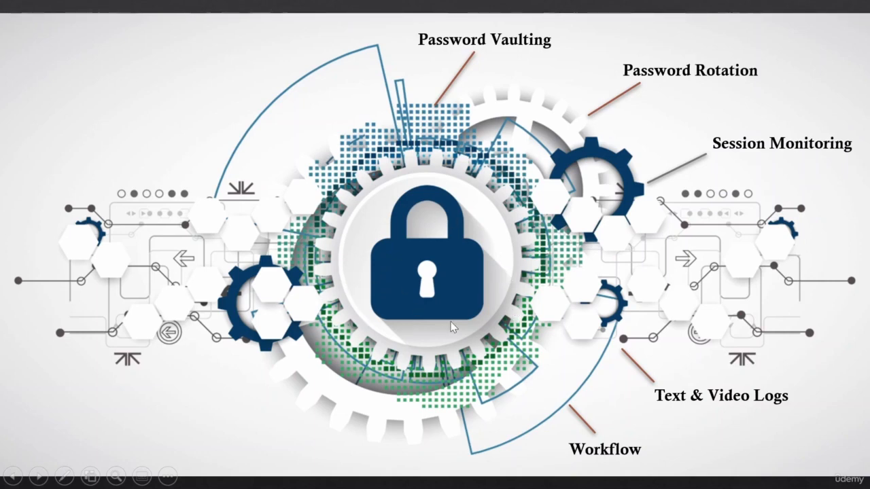
mouse_move(354, 269)
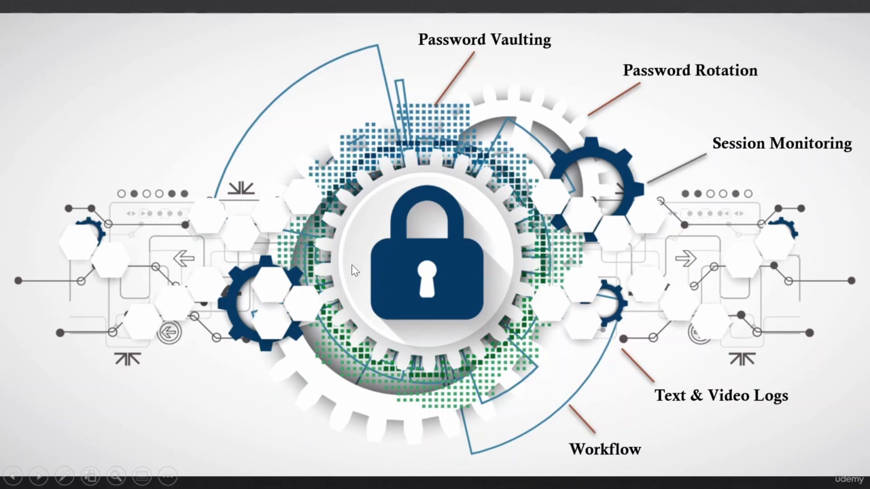
mouse_move(494, 267)
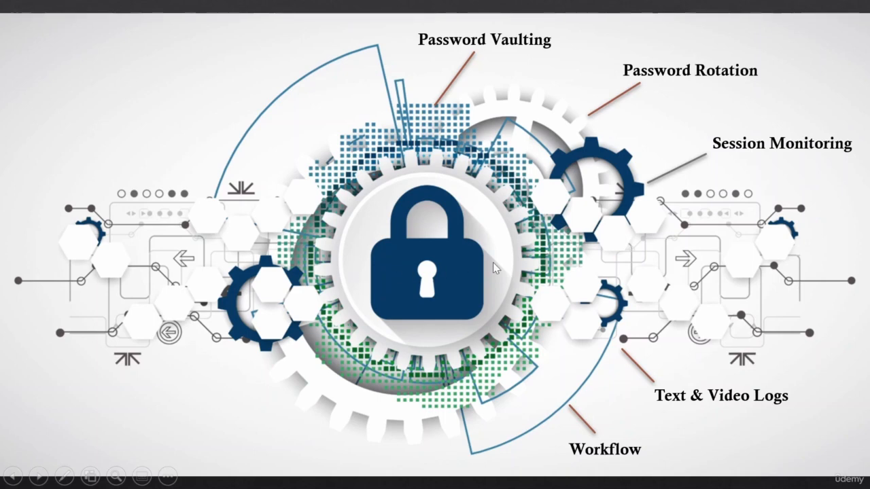
mouse_move(624, 462)
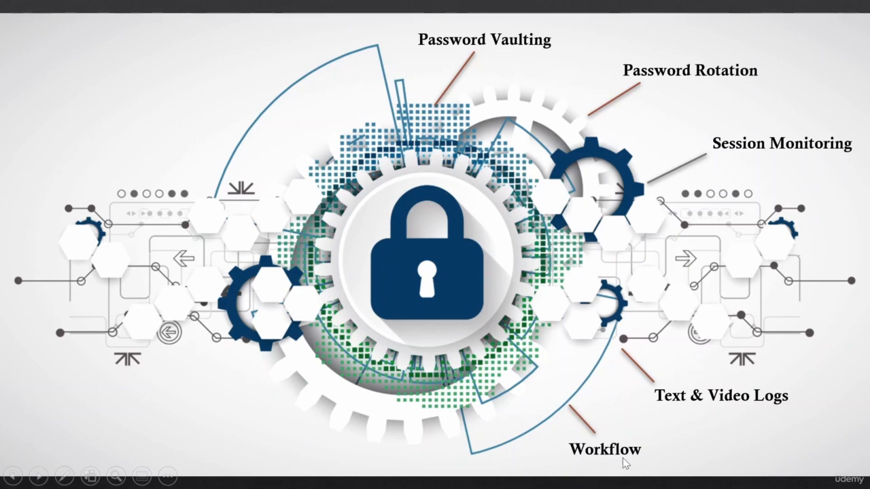
mouse_move(614, 482)
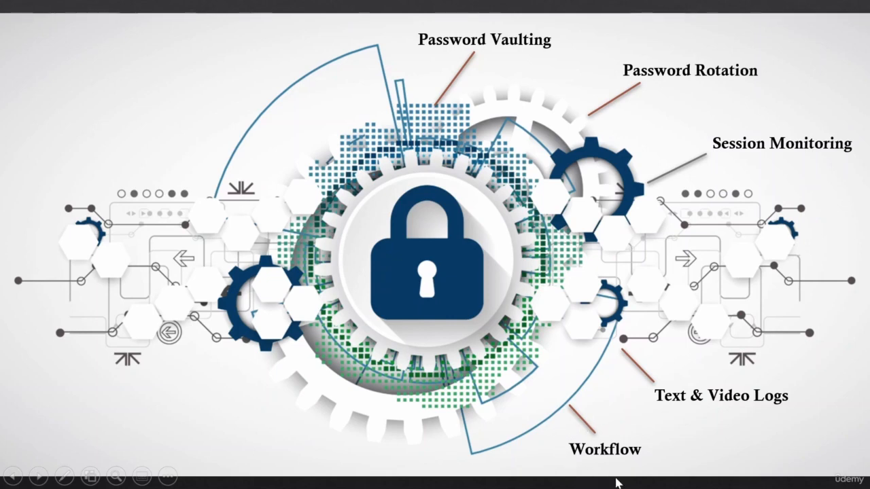
mouse_move(582, 477)
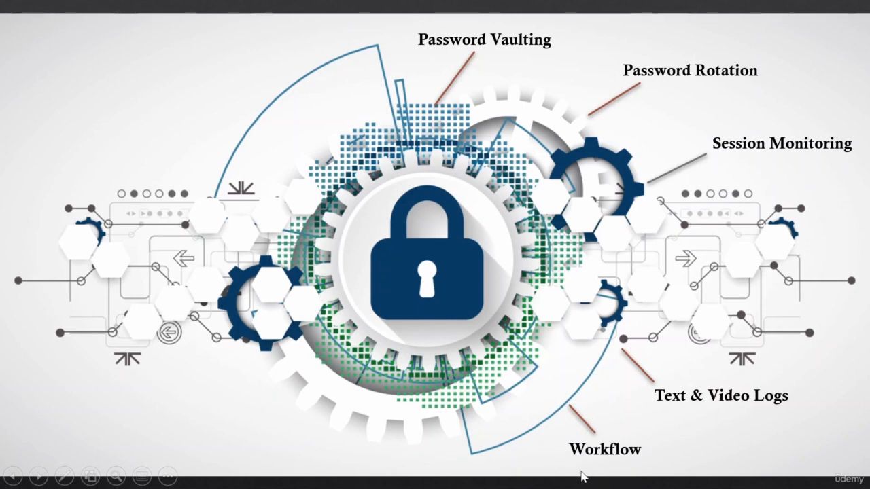
mouse_move(397, 310)
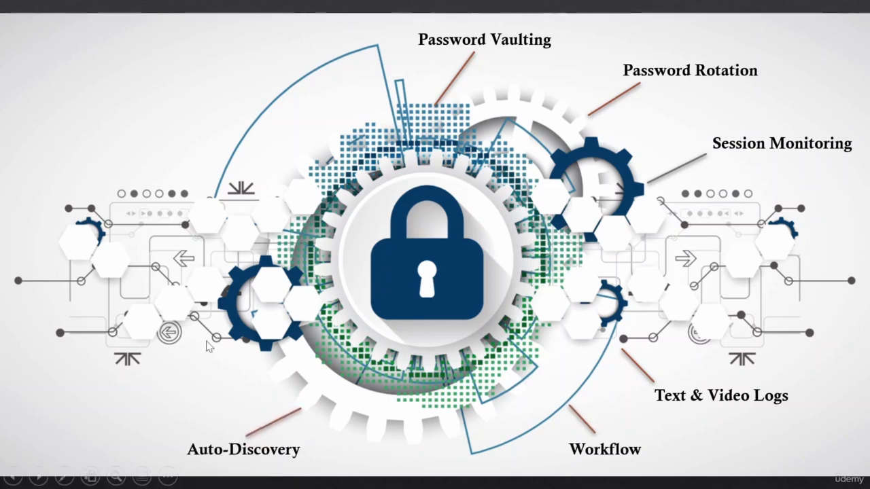
mouse_move(270, 403)
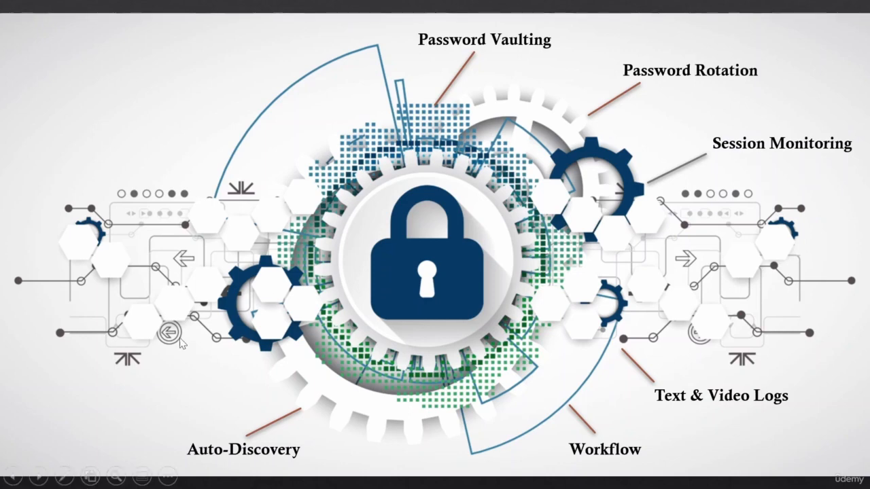
mouse_move(326, 384)
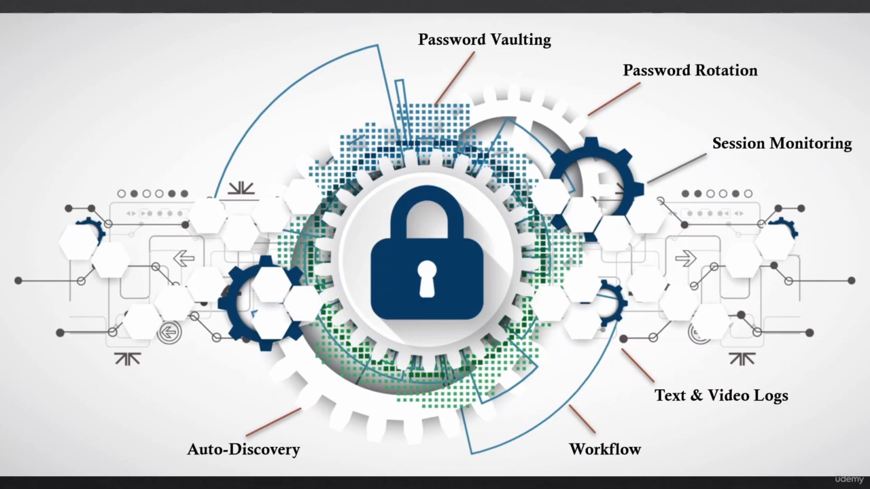
mouse_move(93, 433)
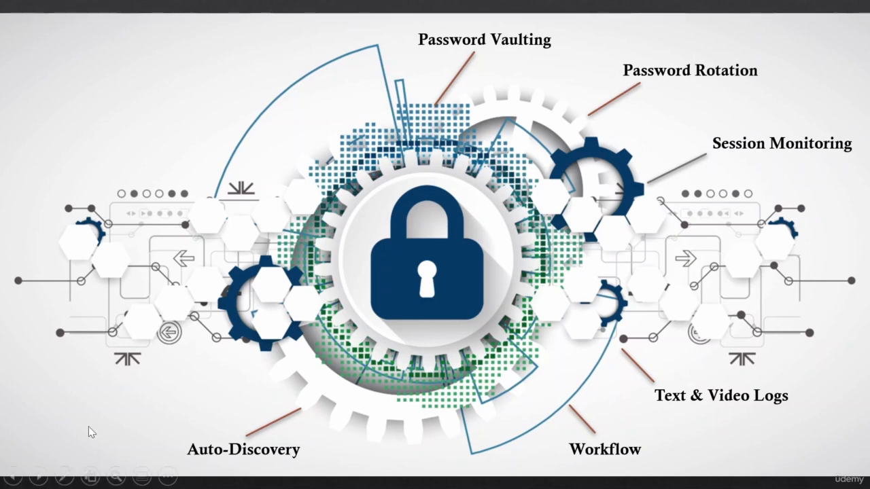
mouse_move(411, 323)
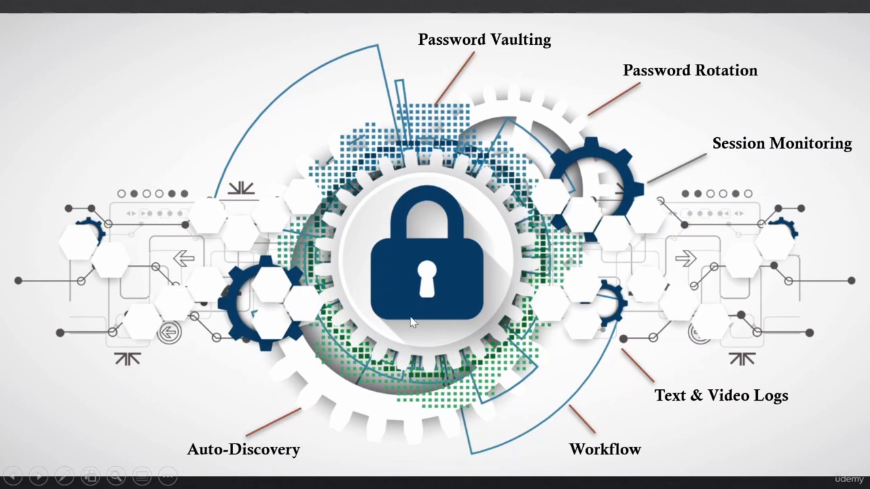
mouse_move(488, 326)
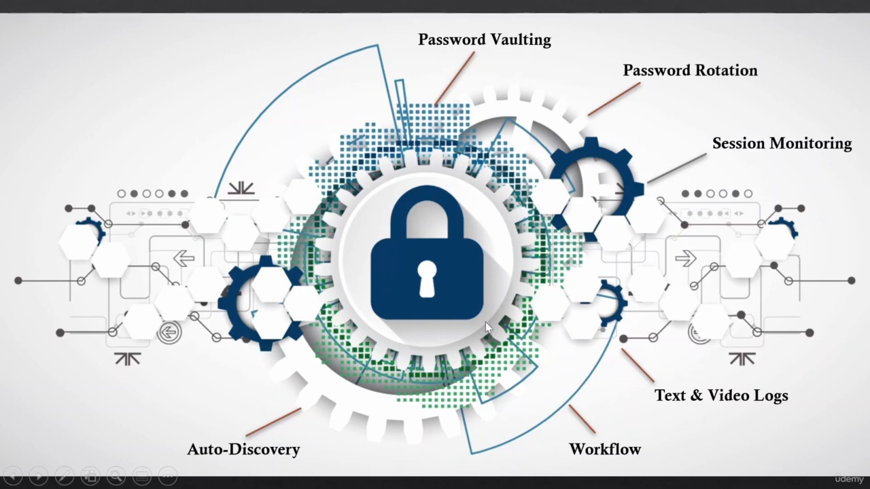
mouse_move(470, 325)
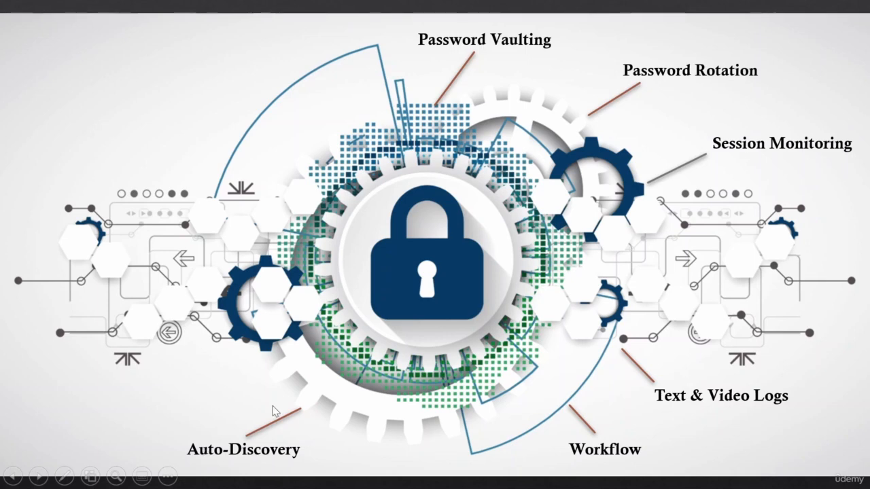
mouse_move(305, 460)
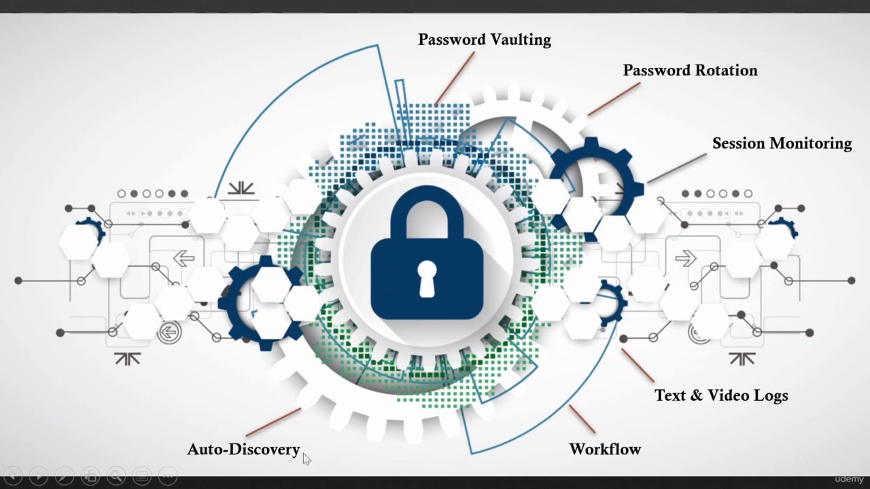
mouse_move(401, 274)
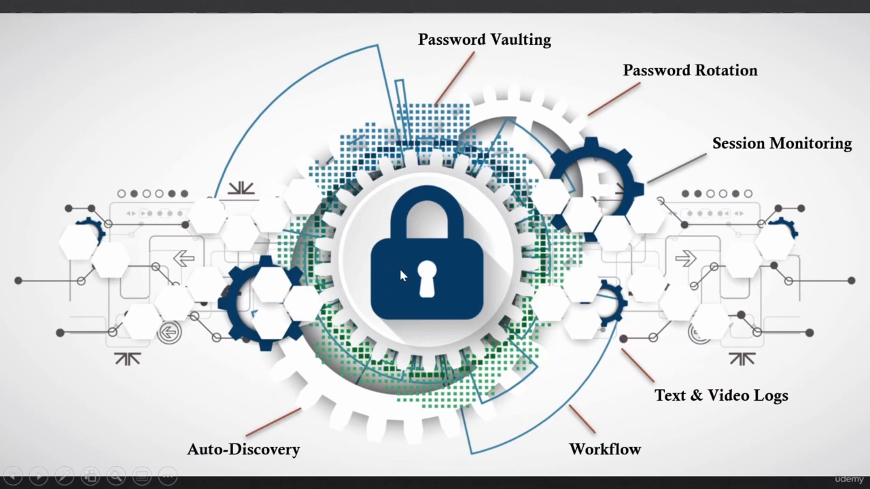
mouse_move(394, 246)
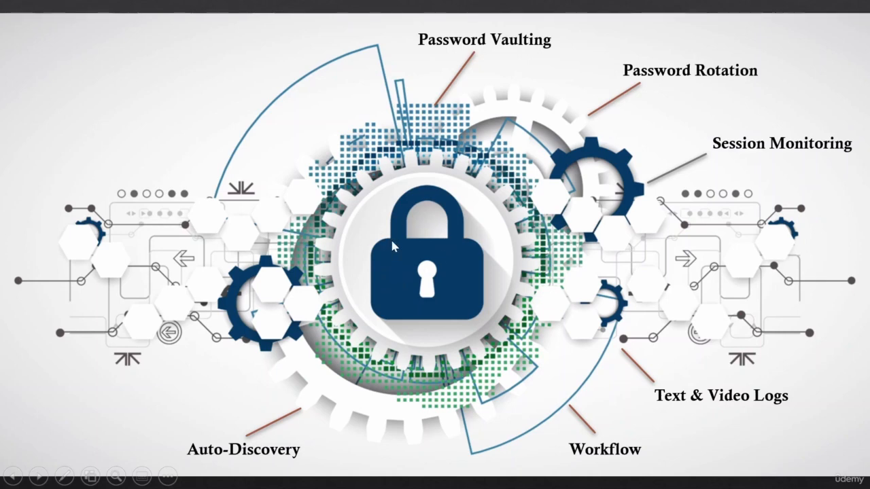
mouse_move(341, 262)
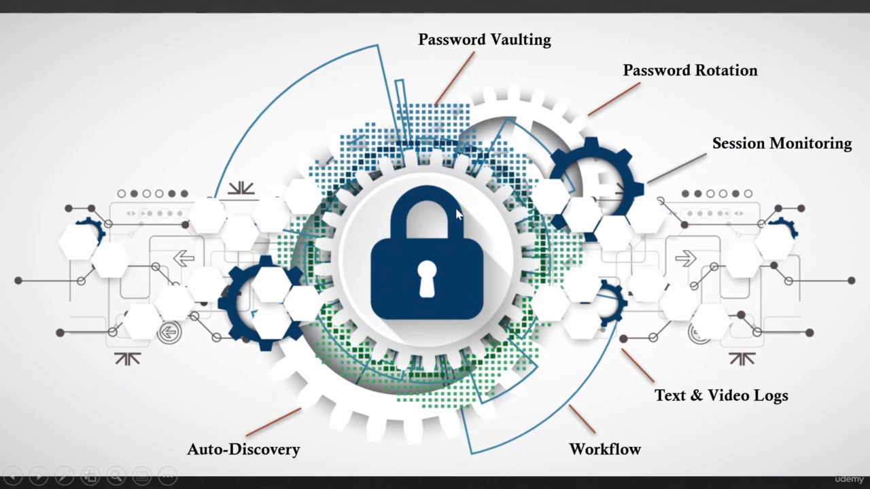
mouse_move(486, 342)
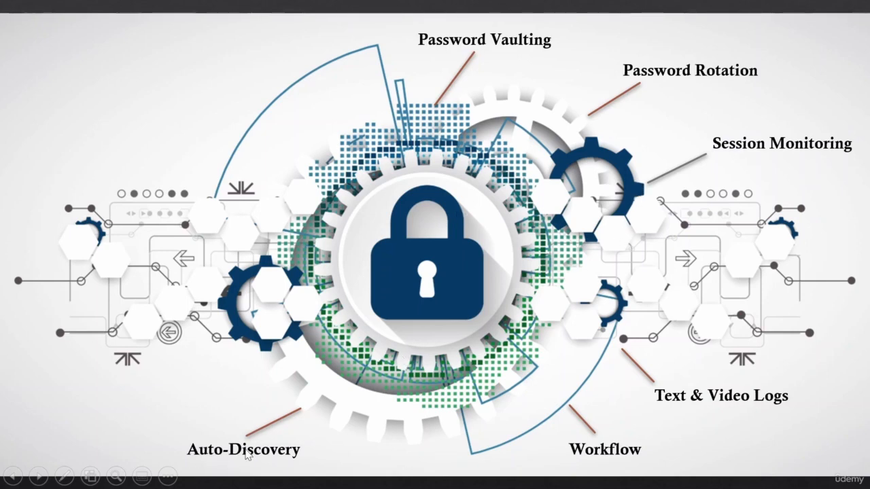
mouse_move(606, 220)
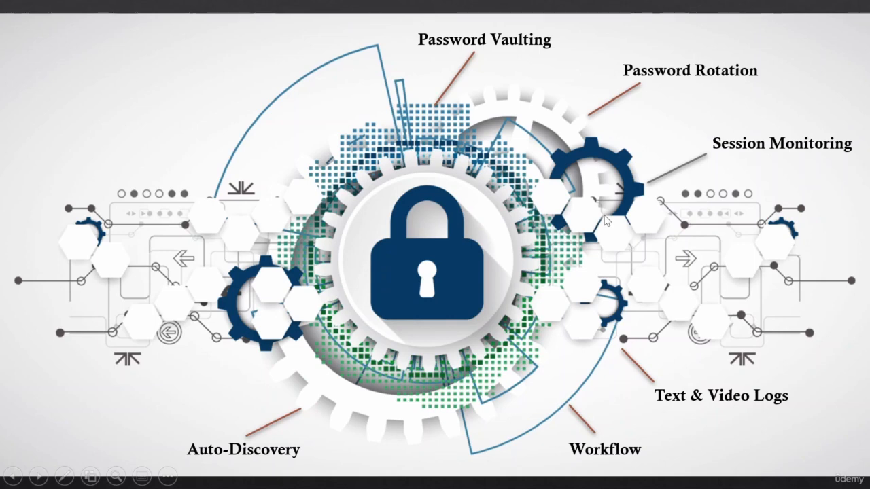
mouse_move(639, 169)
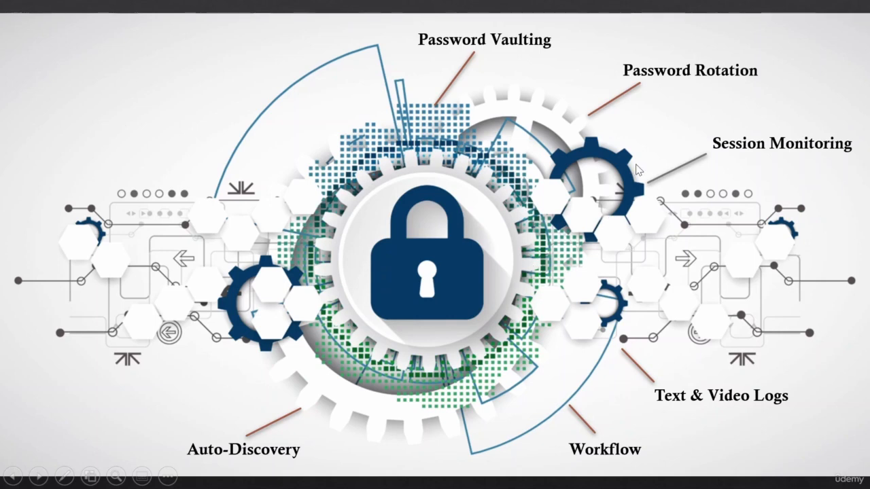
mouse_move(197, 446)
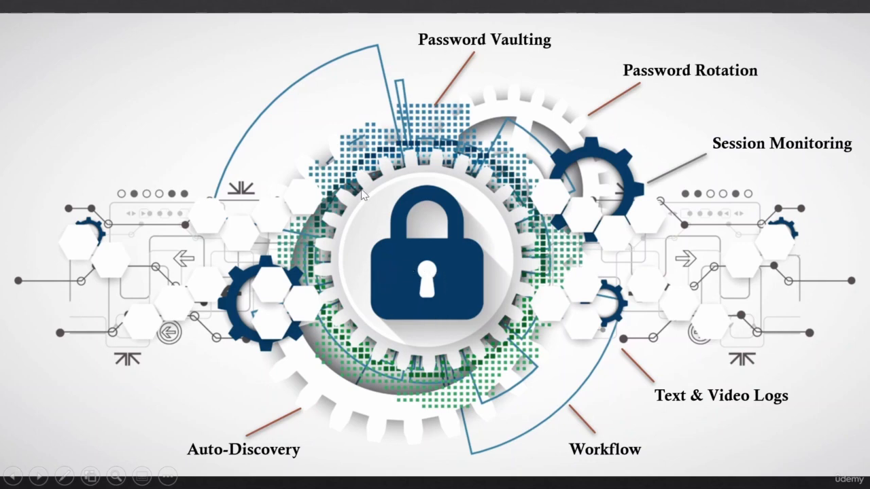
mouse_move(456, 294)
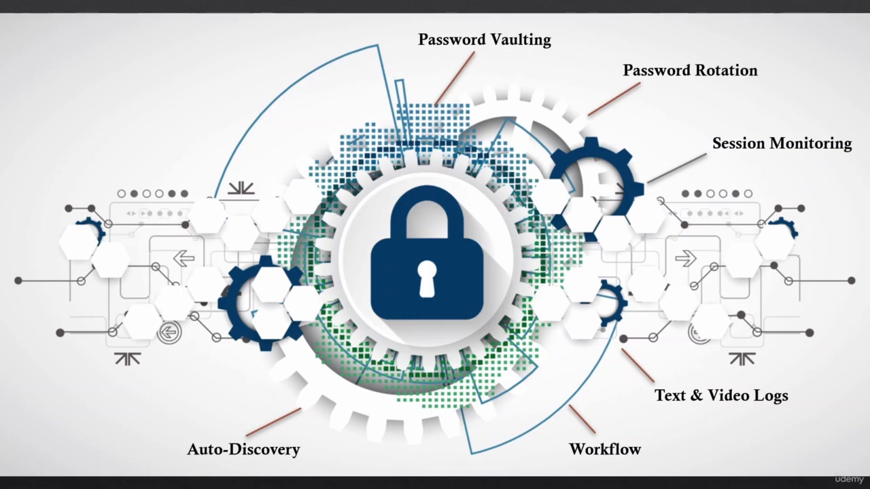
mouse_move(174, 386)
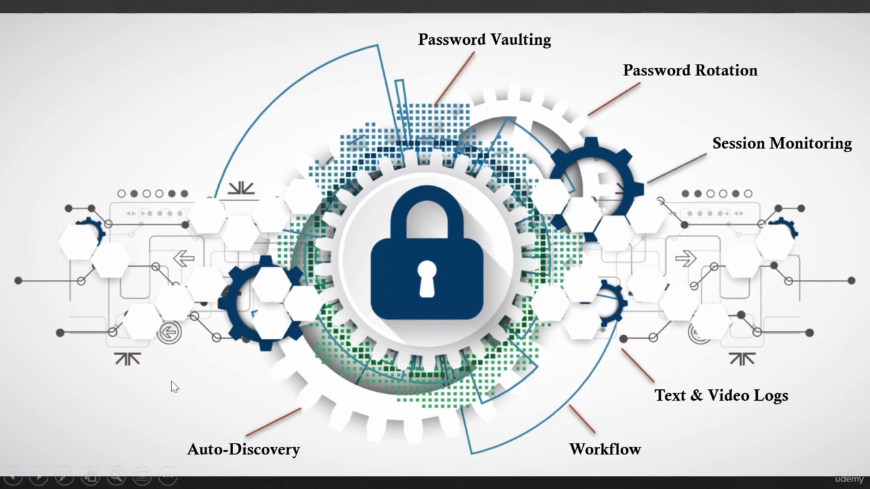
mouse_move(369, 272)
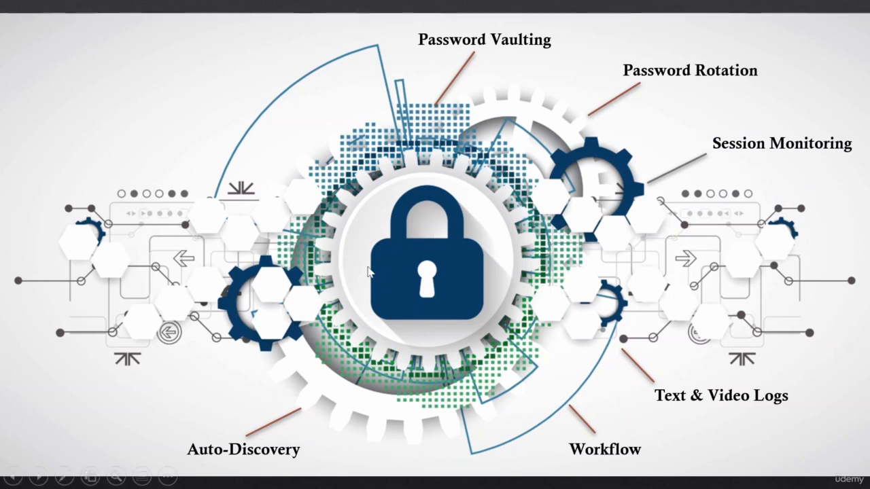
mouse_move(237, 353)
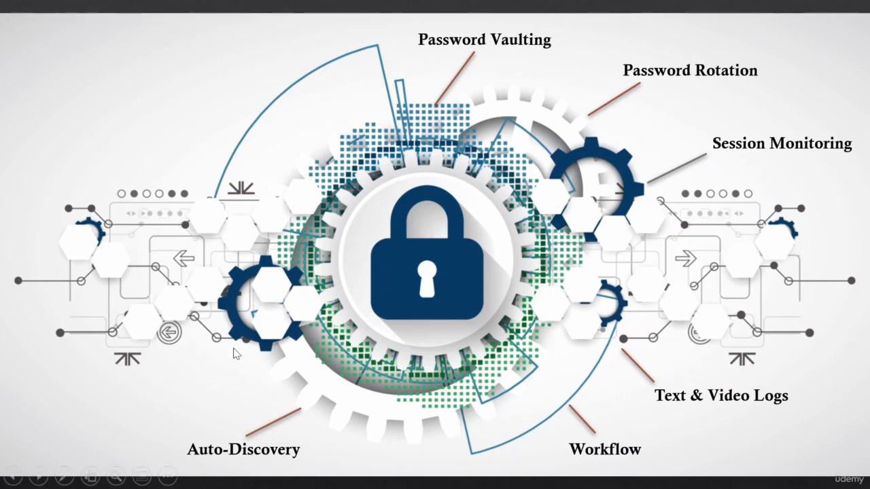
mouse_move(424, 242)
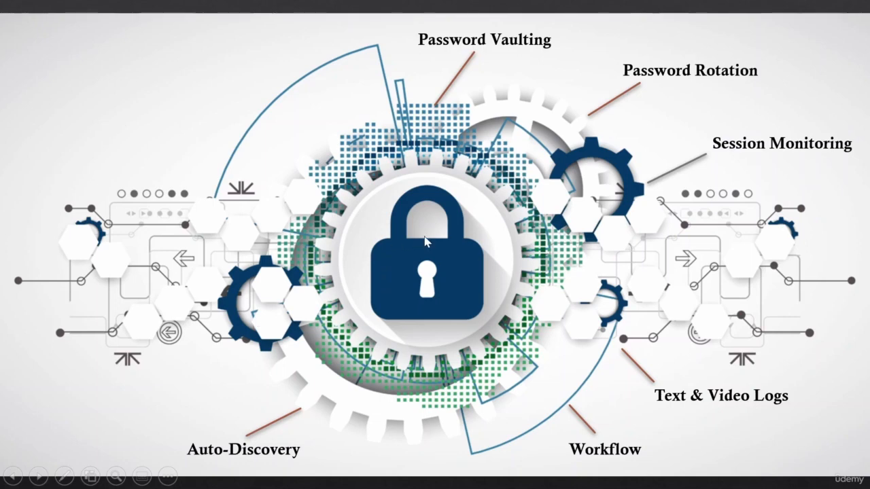
mouse_move(267, 285)
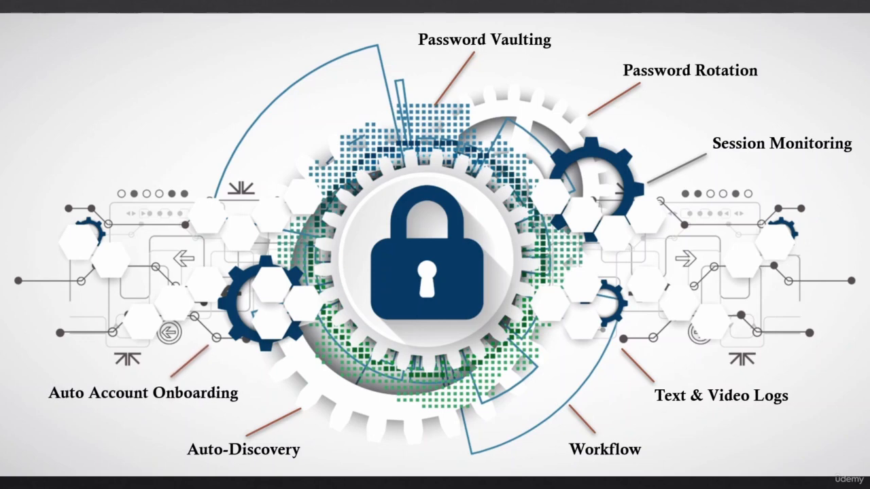
mouse_move(203, 424)
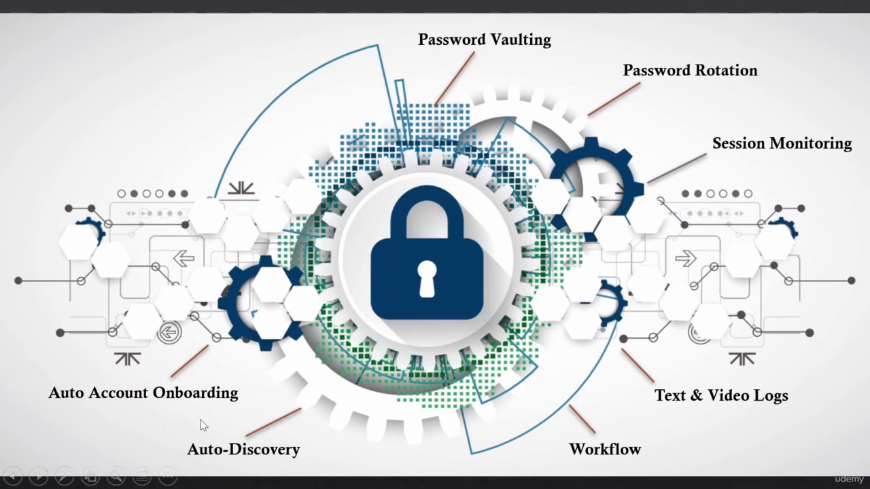
mouse_move(184, 368)
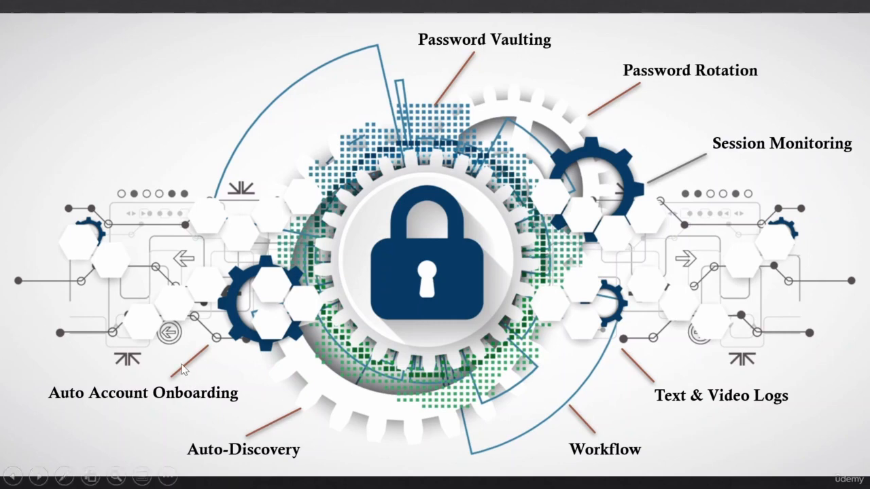
mouse_move(449, 275)
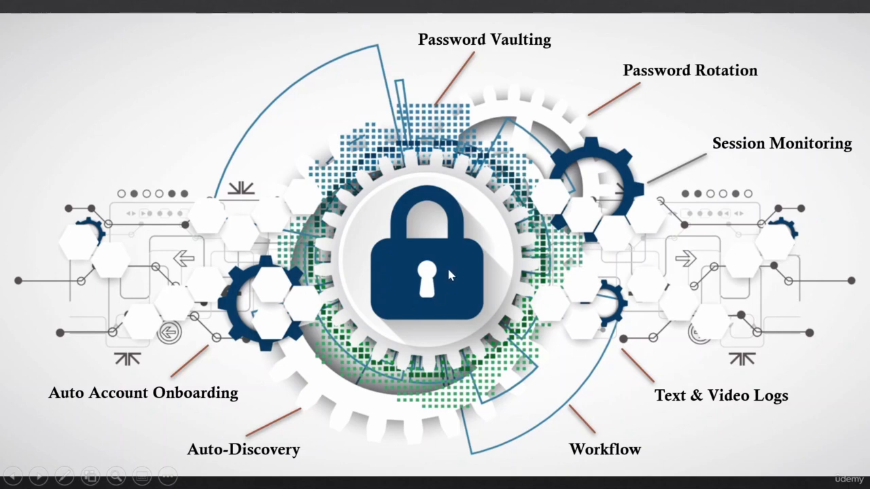
mouse_move(353, 269)
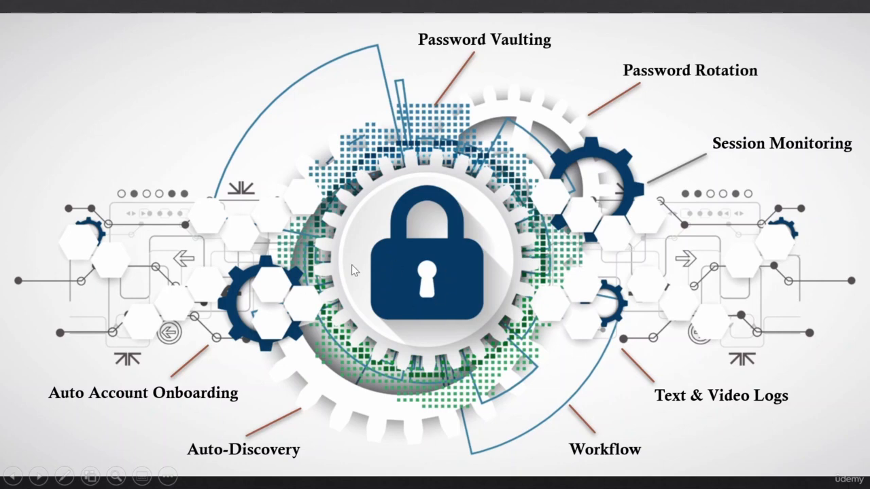
mouse_move(343, 320)
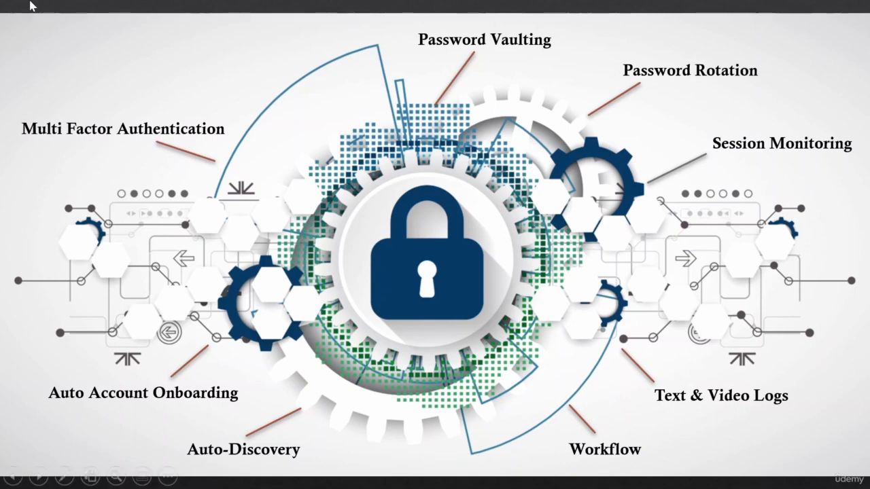
mouse_move(199, 182)
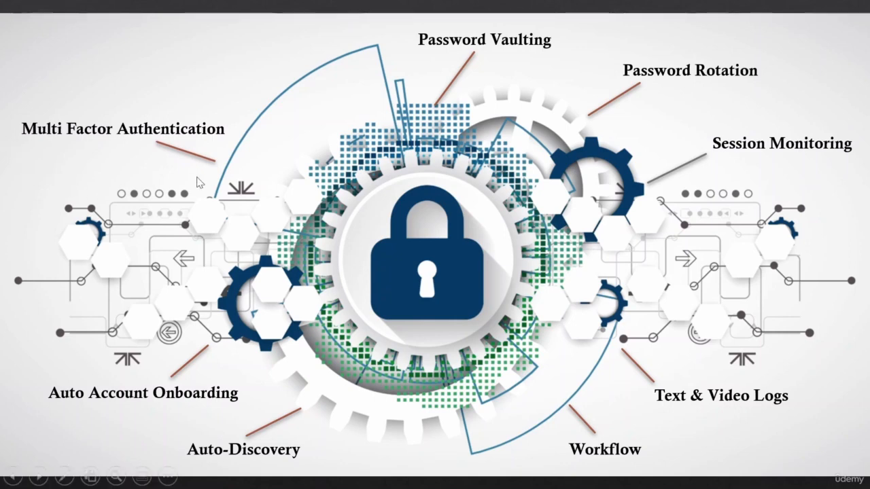
mouse_move(337, 182)
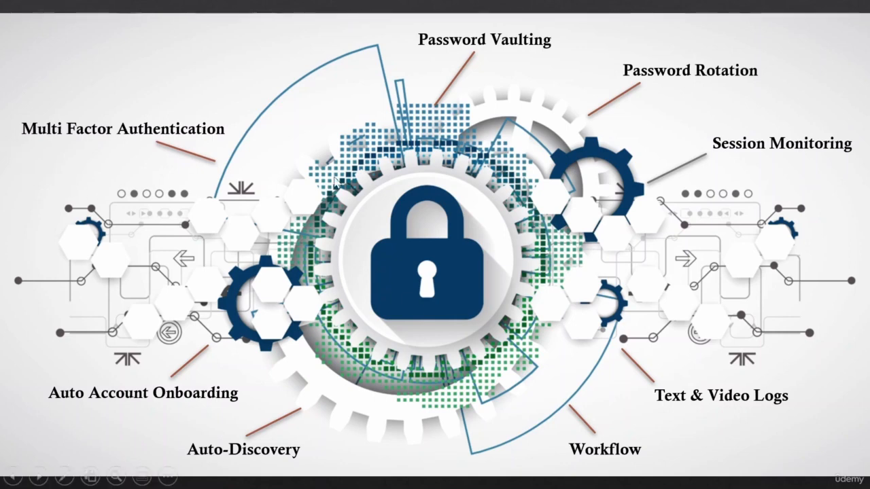
mouse_move(372, 234)
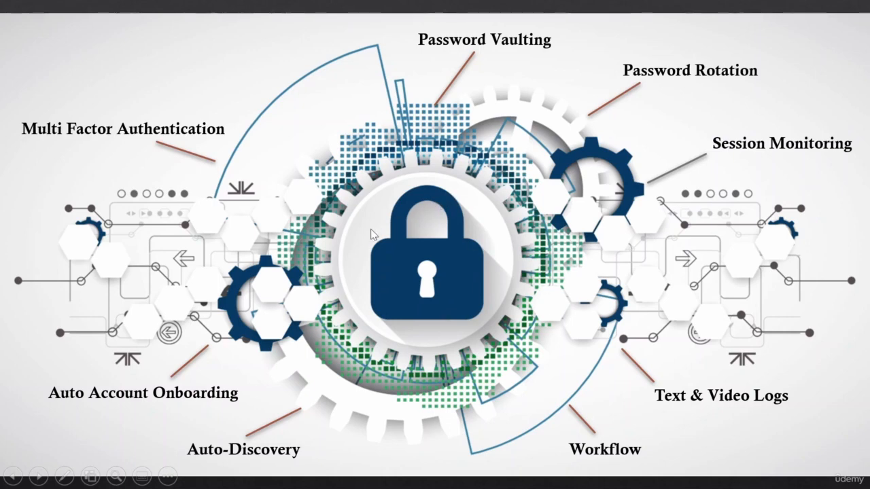
mouse_move(370, 251)
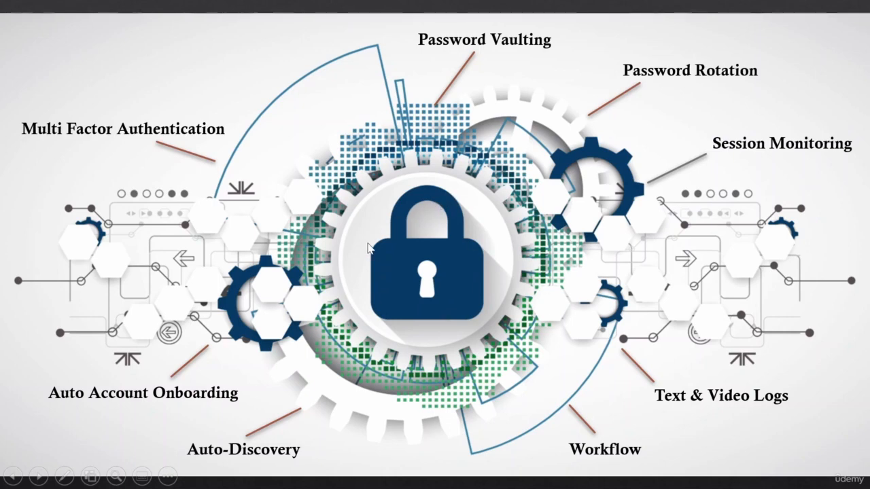
mouse_move(370, 247)
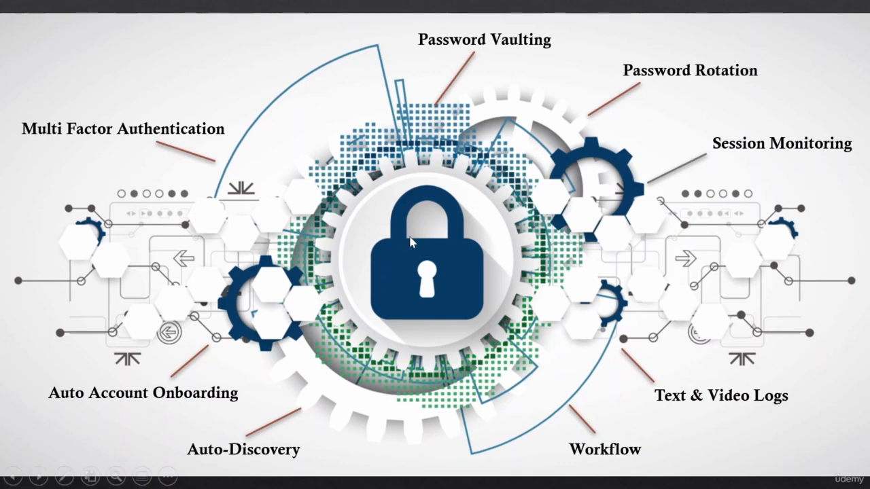
mouse_move(80, 143)
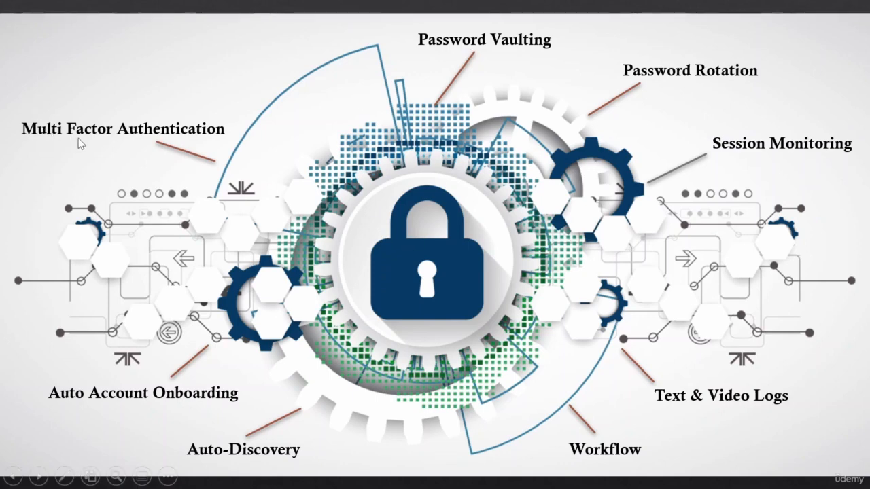
mouse_move(468, 333)
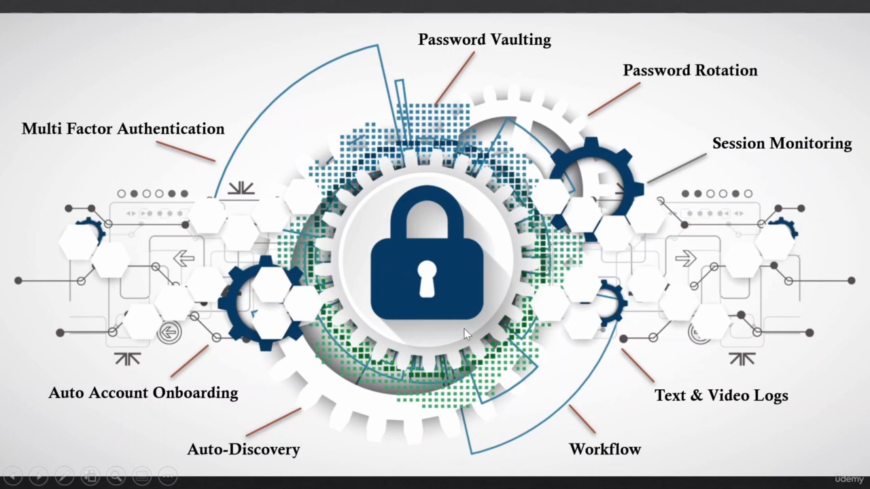
mouse_move(441, 243)
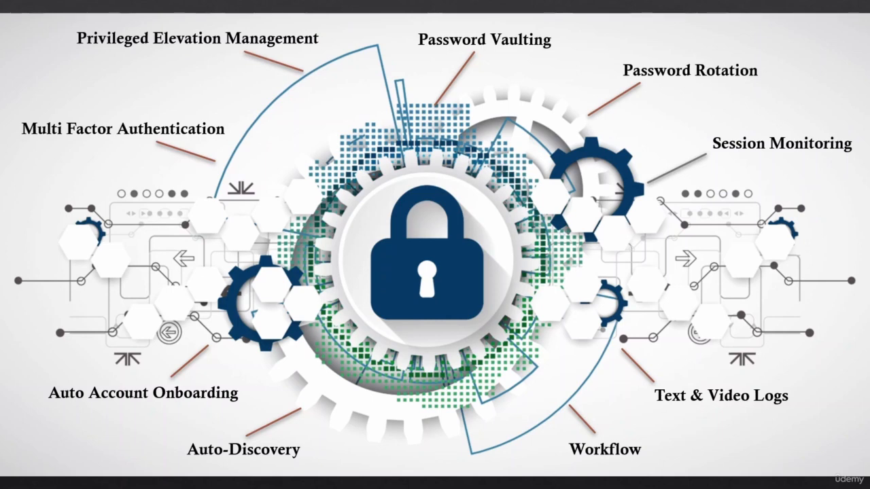
mouse_move(227, 60)
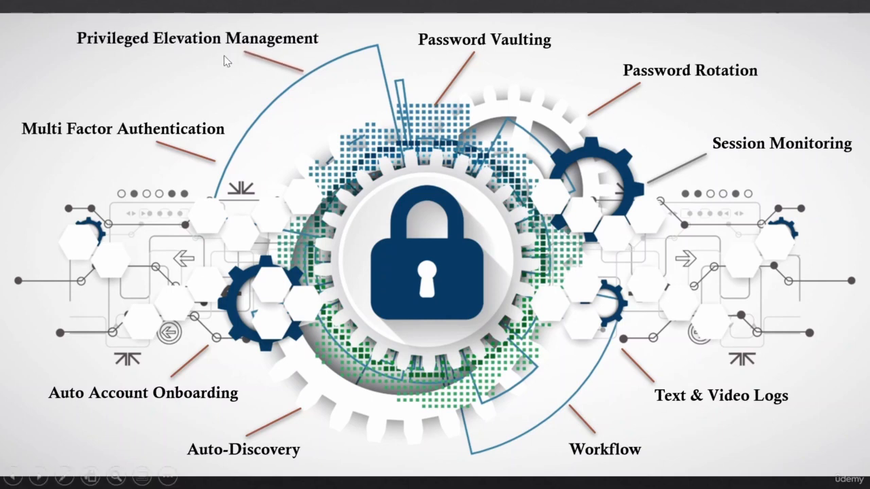
mouse_move(212, 55)
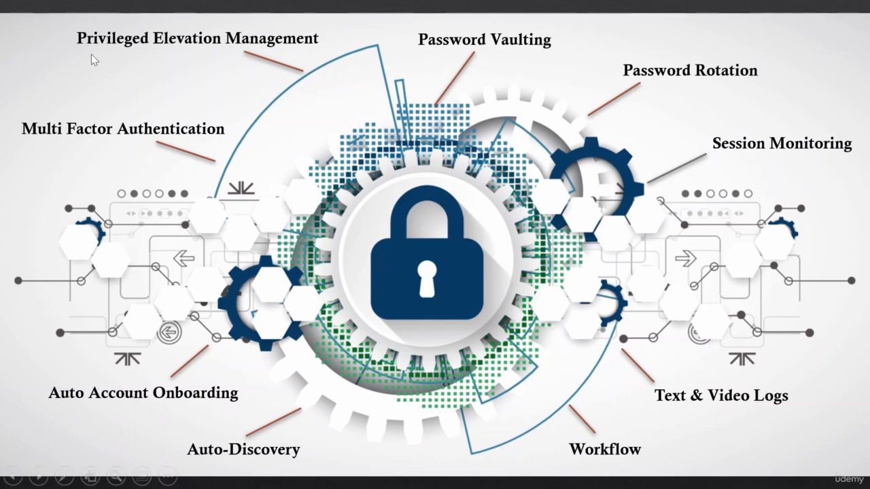
mouse_move(139, 73)
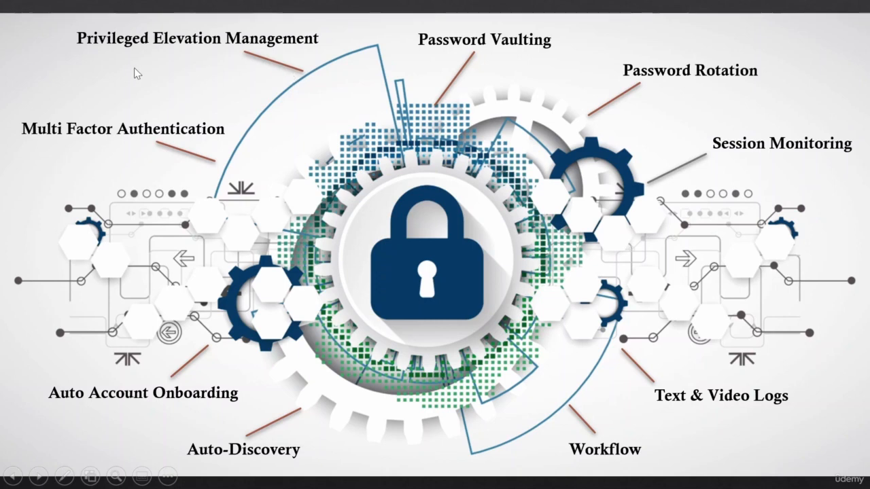